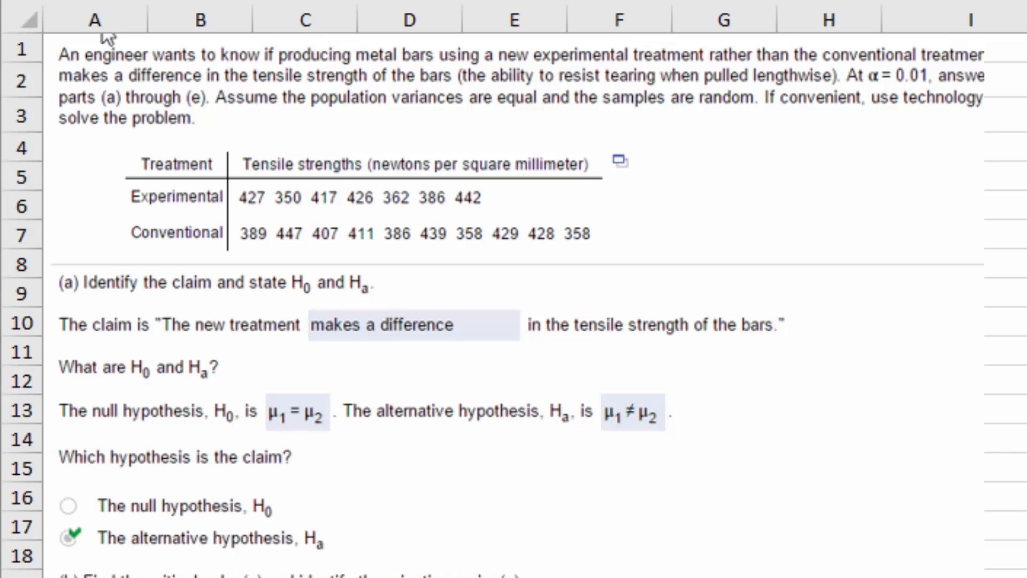
mouse_move(194, 109)
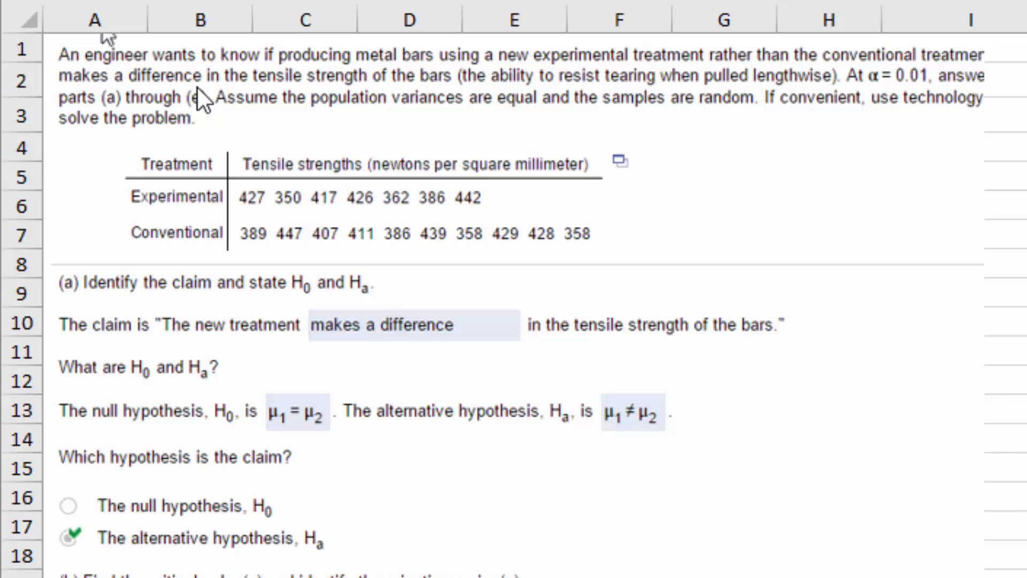
mouse_move(107, 118)
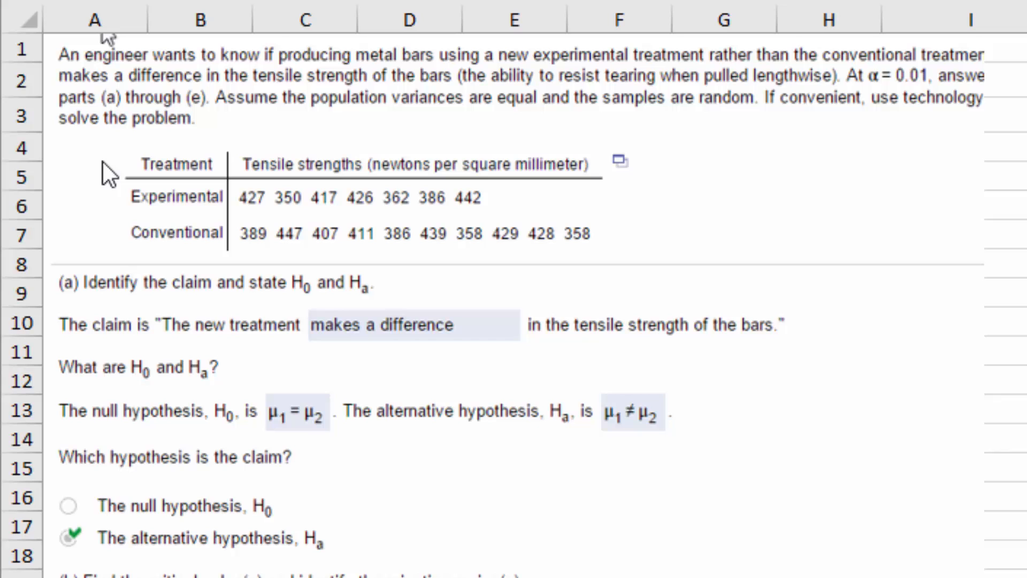
mouse_move(115, 304)
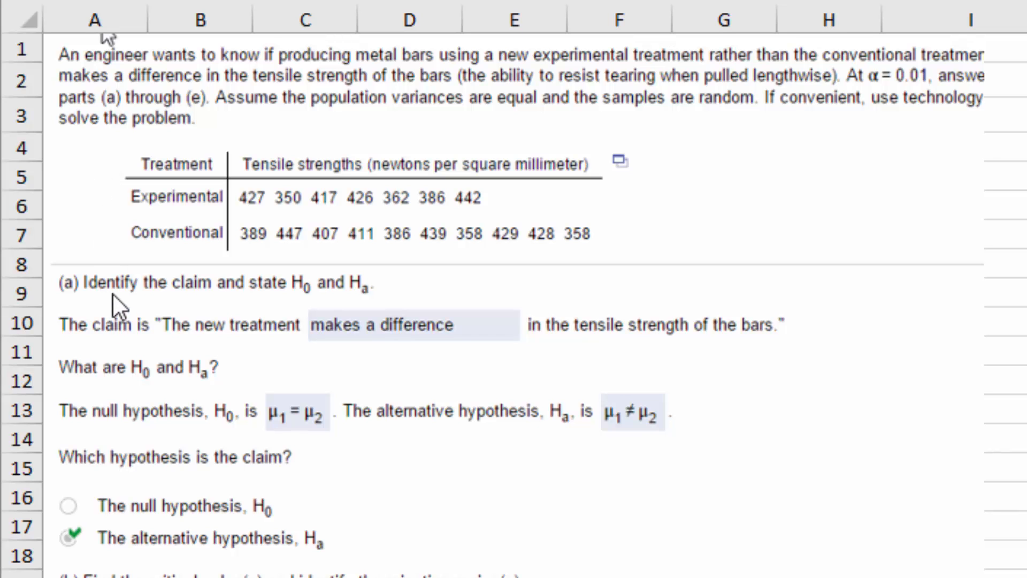
mouse_move(342, 309)
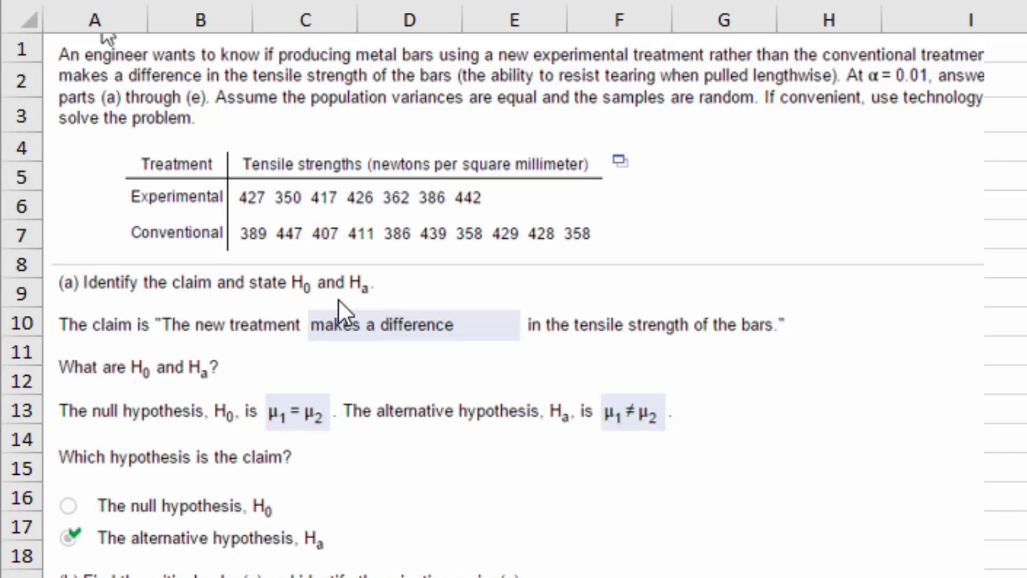
Scroll the Problem sheet down to rows 19–38 to see the part (b)–(e) answers.
scroll("down", 3)
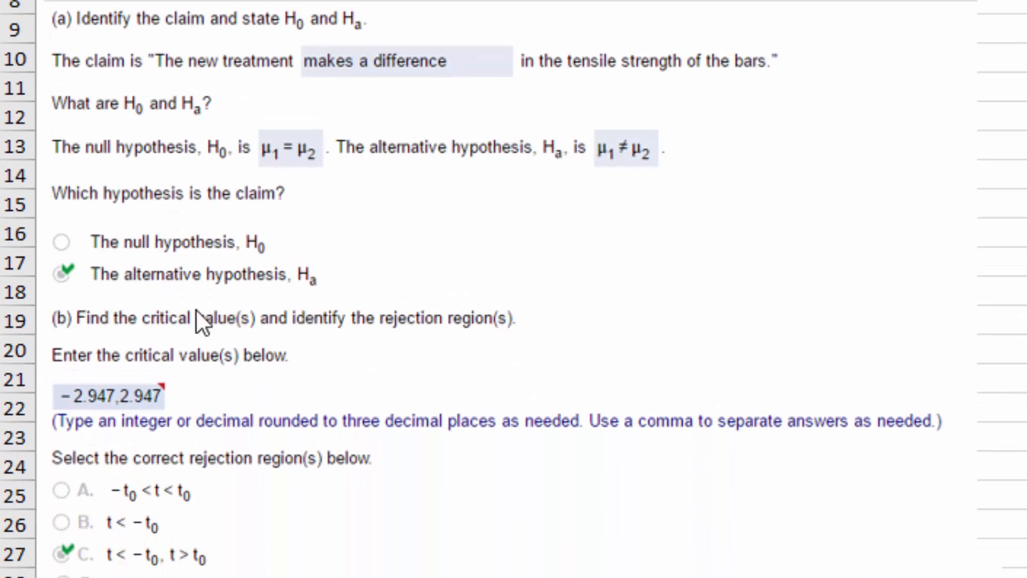
mouse_move(51, 422)
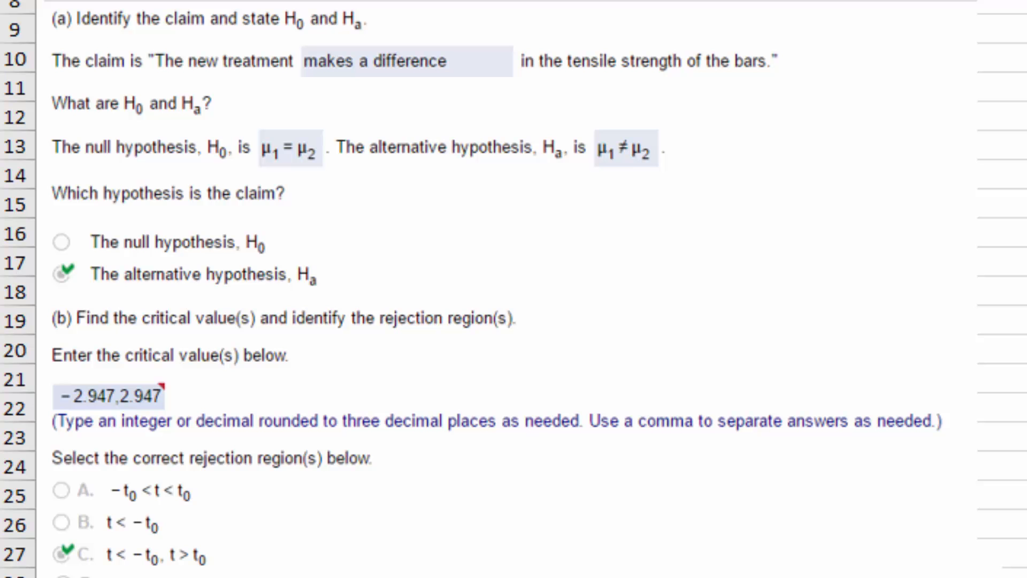
scroll("down", 3)
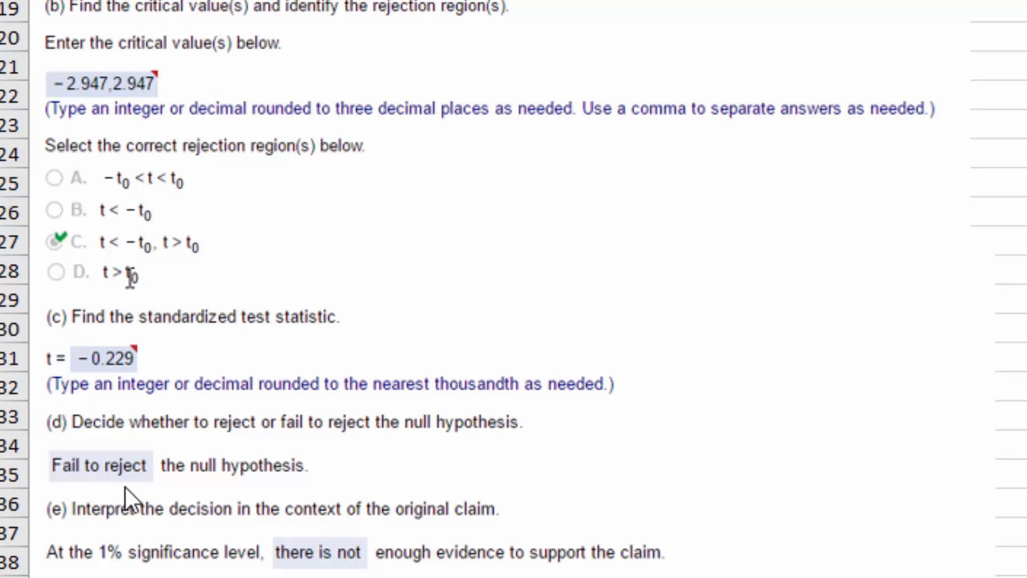
mouse_move(563, 515)
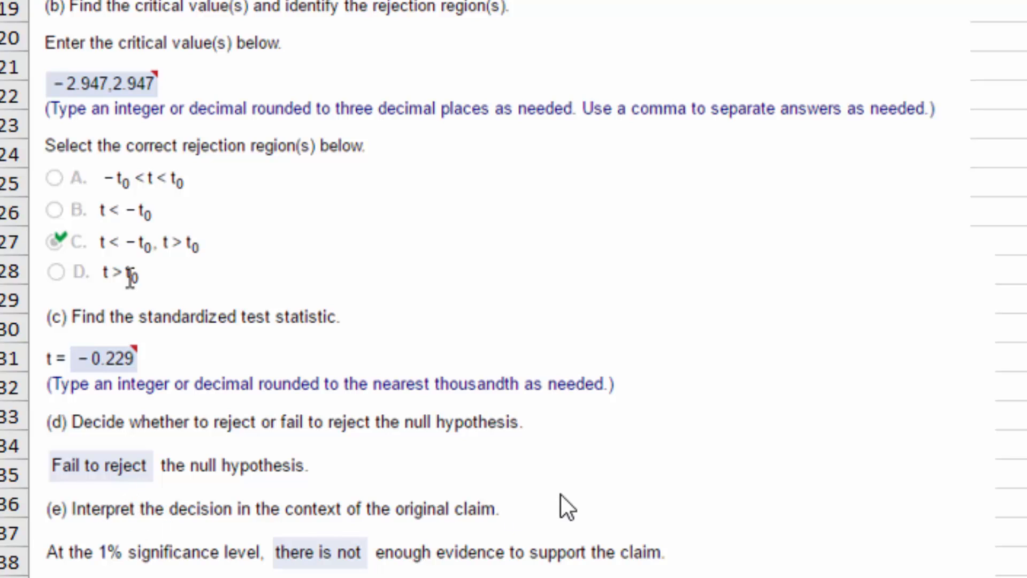
mouse_move(601, 513)
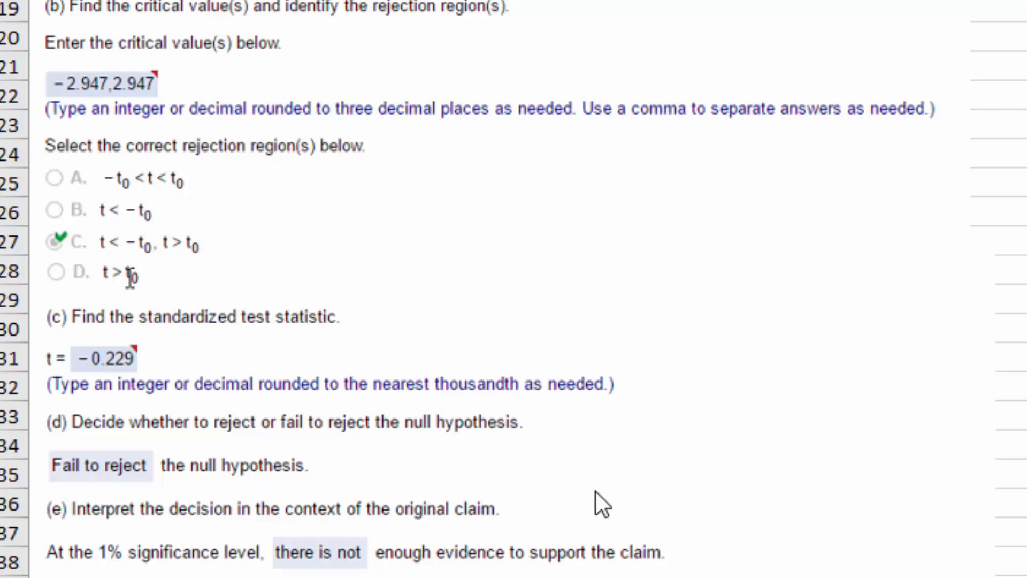
Scroll back to row 1 to review the tensile strength problem and data table.
scroll("up", 3)
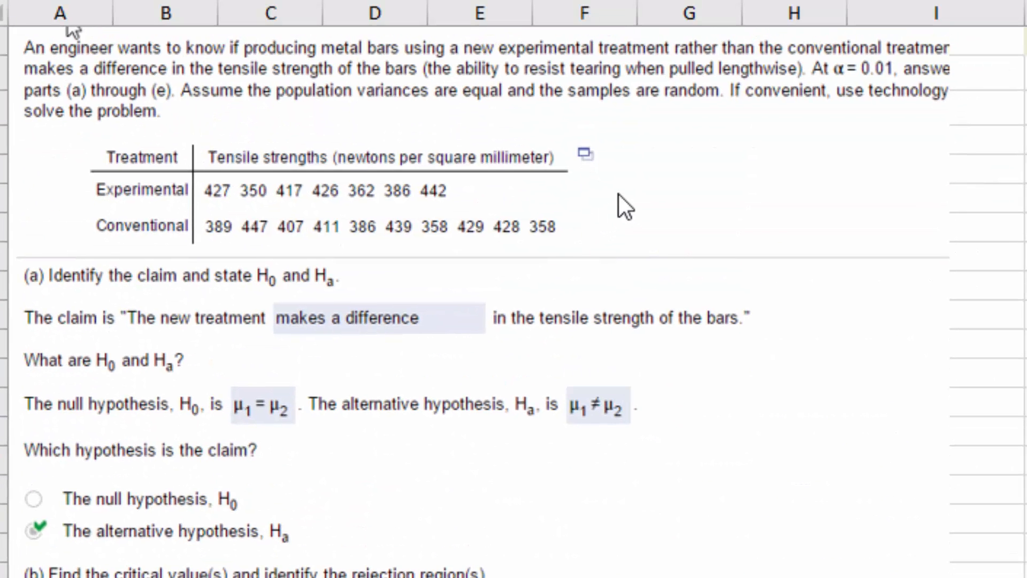
mouse_move(692, 179)
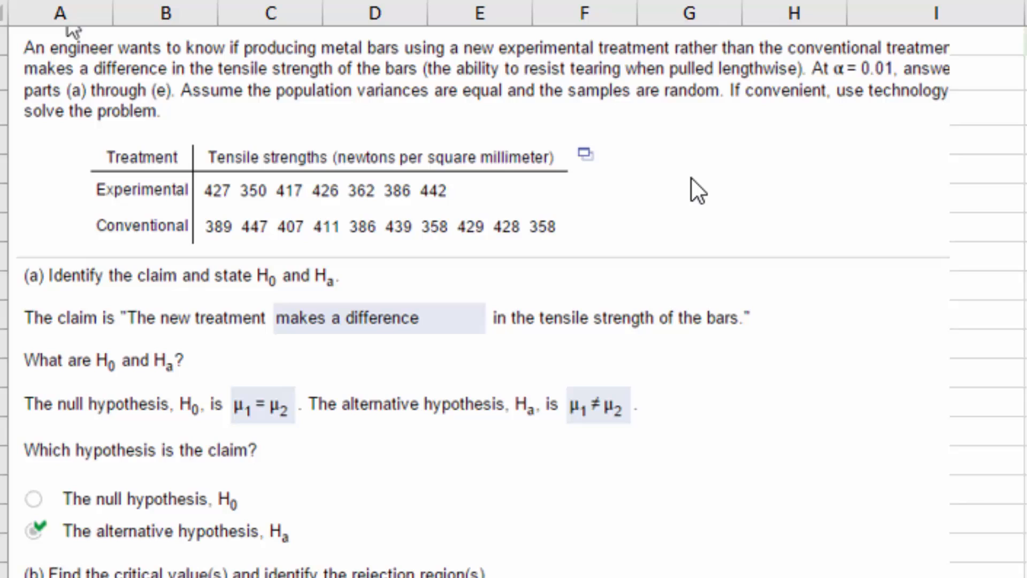
mouse_move(138, 97)
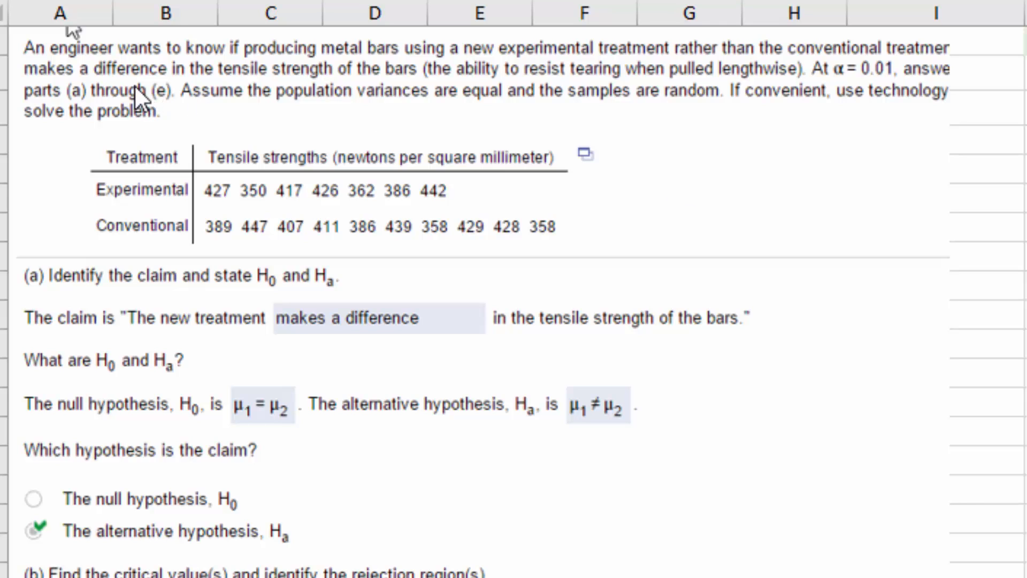
mouse_move(166, 96)
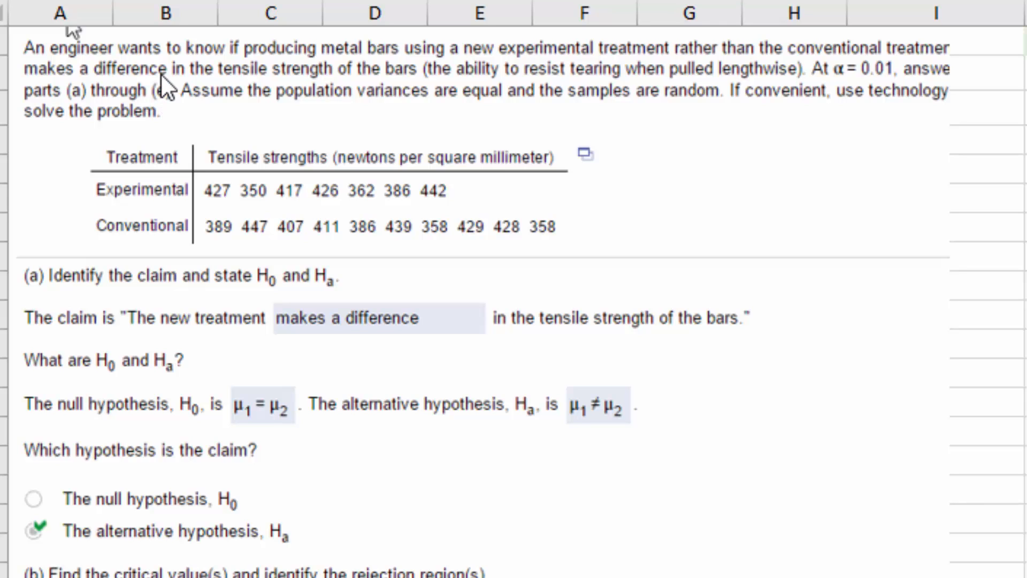
mouse_move(254, 95)
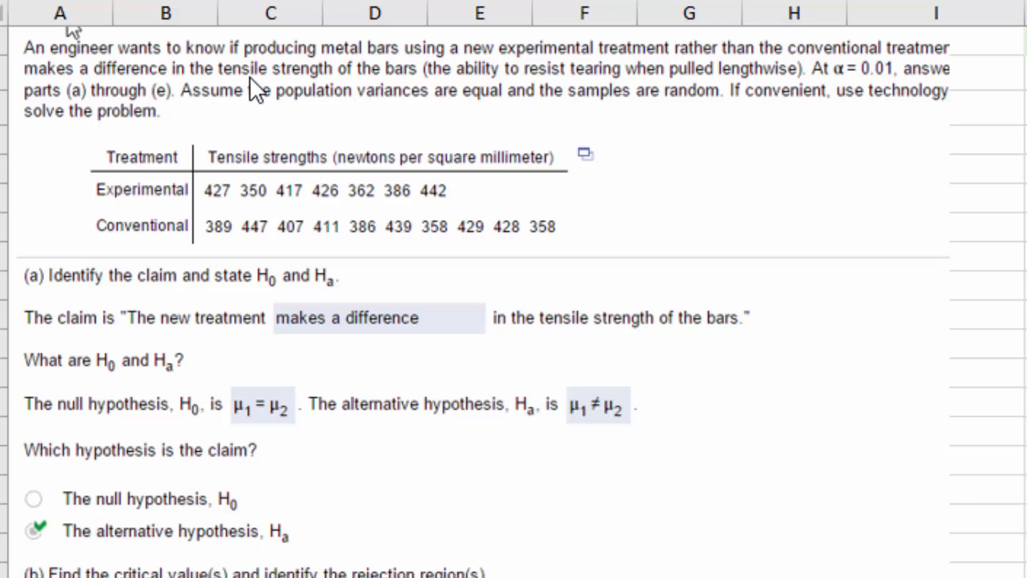
mouse_move(449, 231)
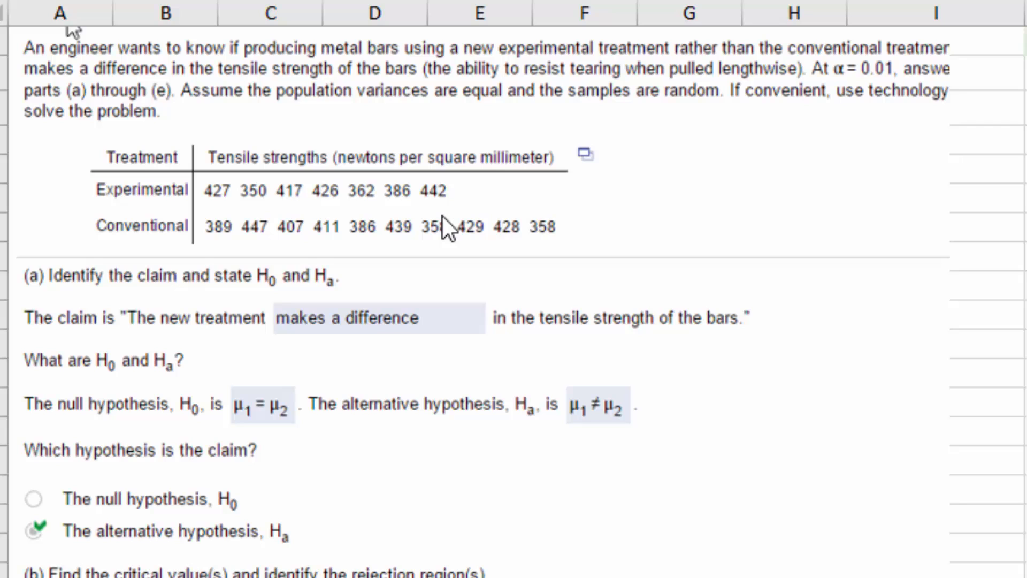
mouse_move(425, 206)
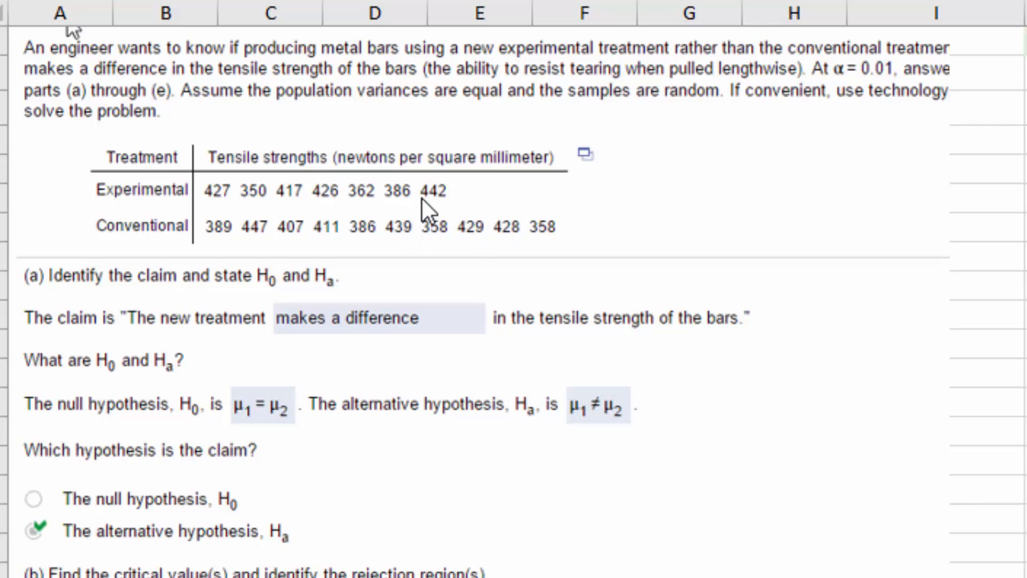
mouse_move(435, 217)
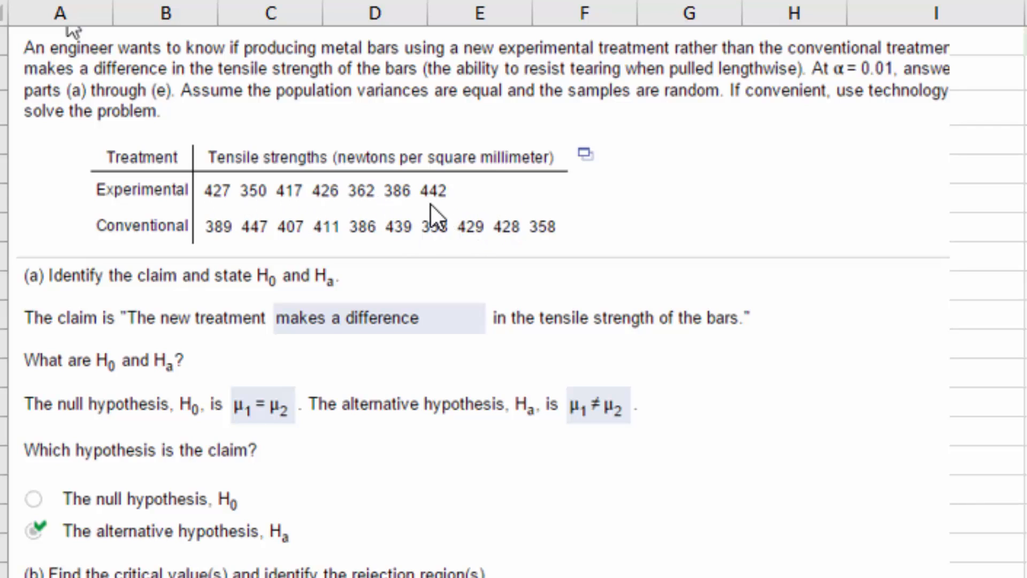
mouse_move(435, 209)
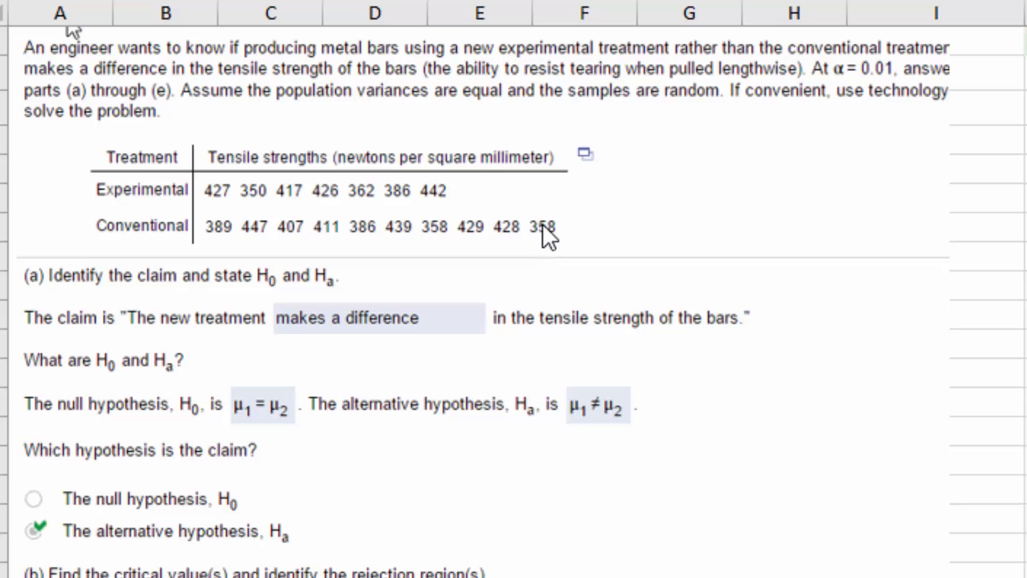
mouse_move(481, 192)
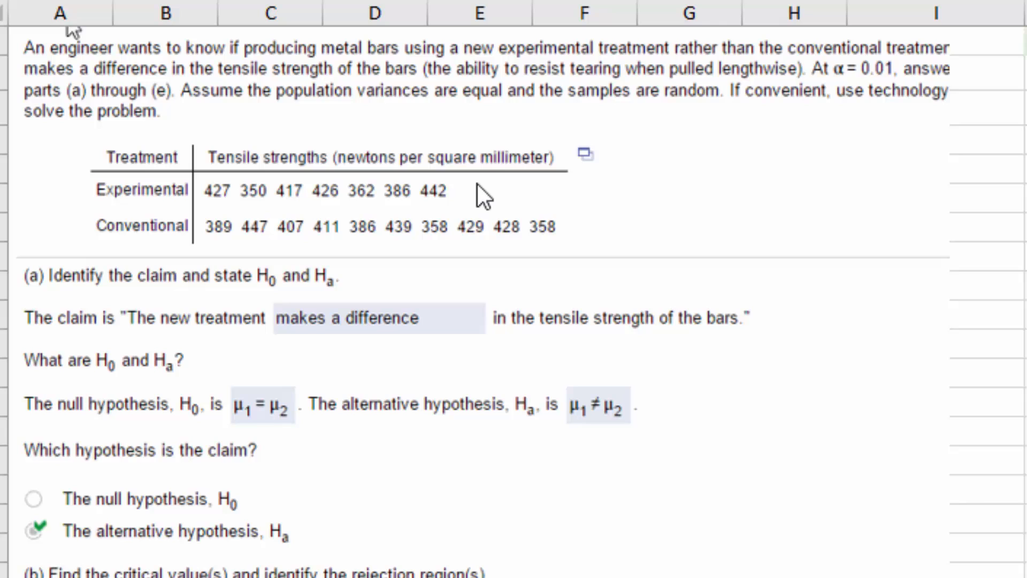
mouse_move(464, 202)
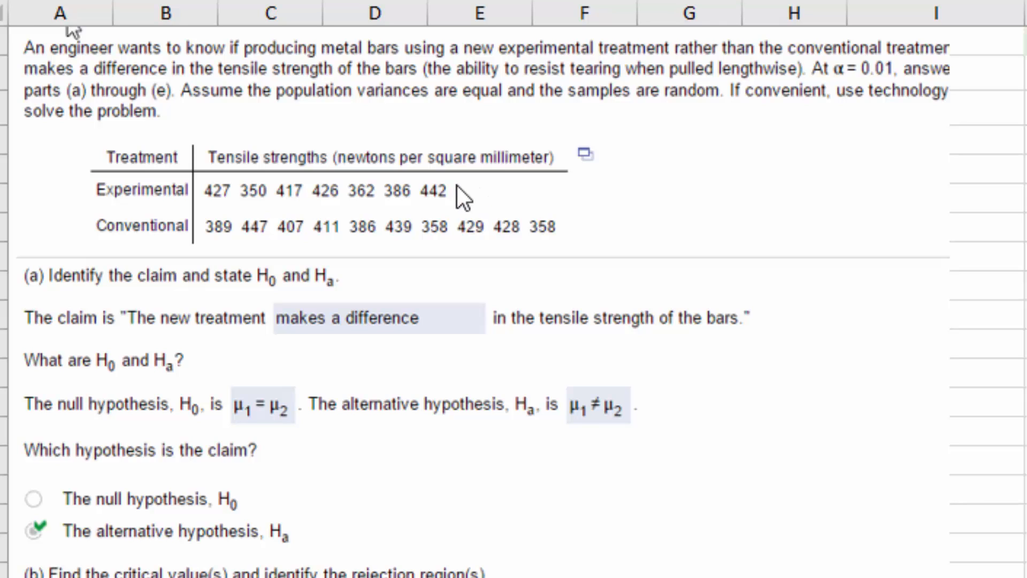
mouse_move(447, 202)
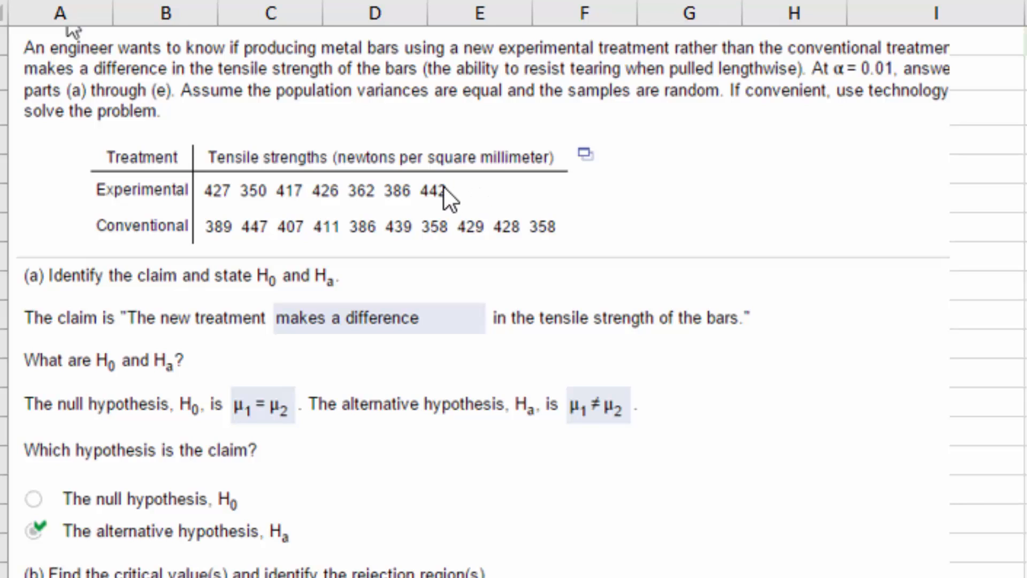
mouse_move(403, 200)
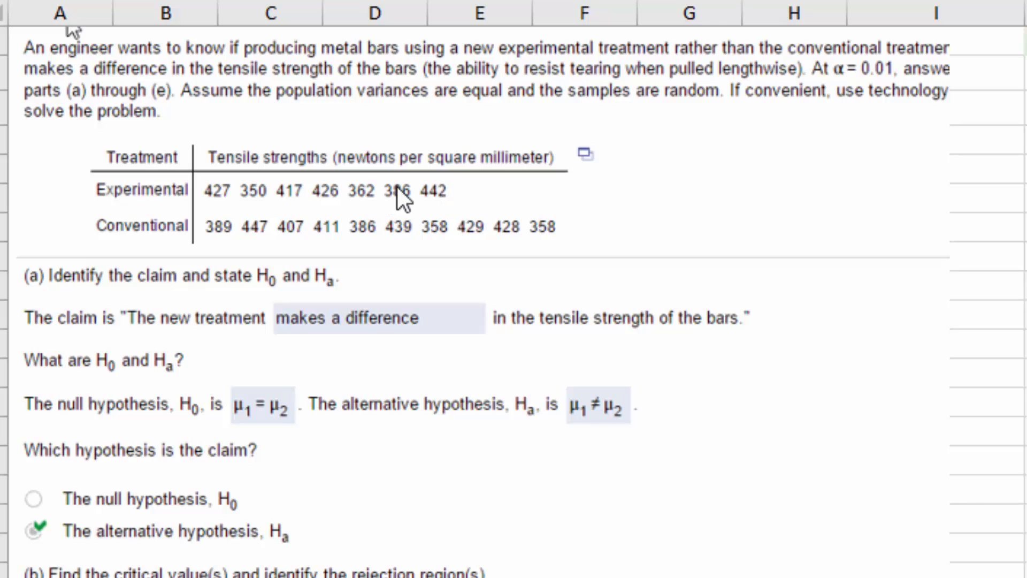
mouse_move(403, 238)
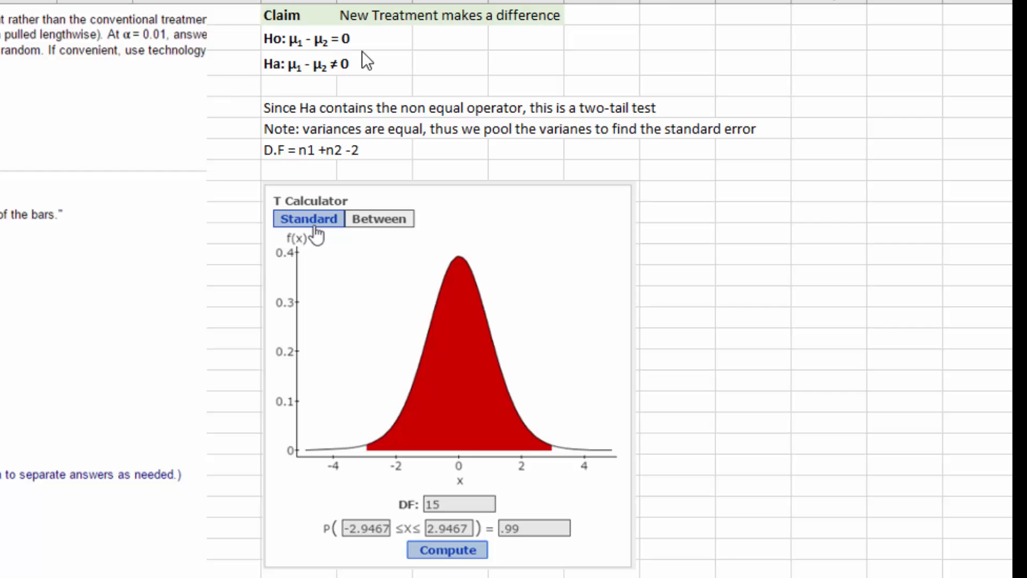
mouse_move(536, 48)
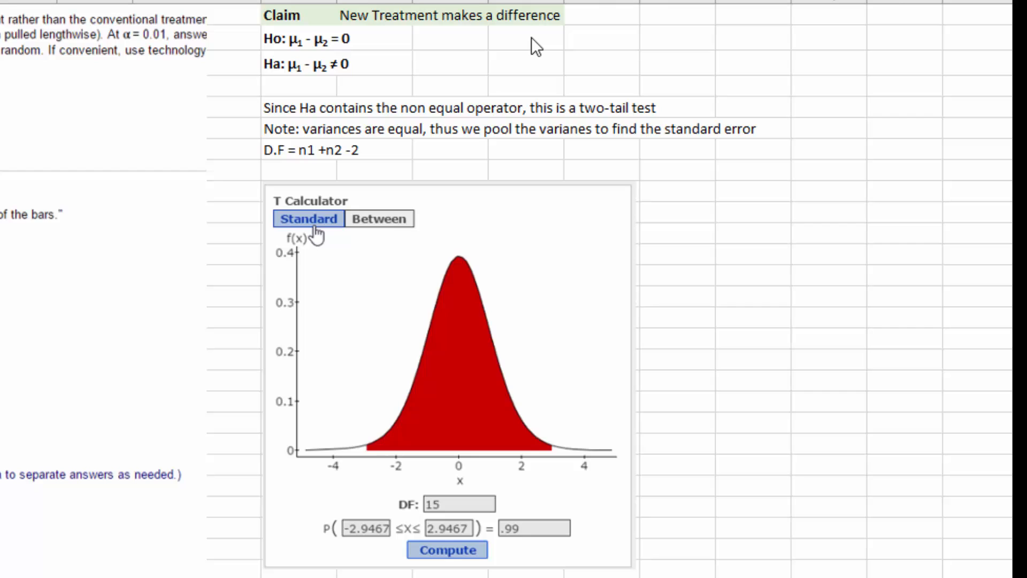
mouse_move(343, 86)
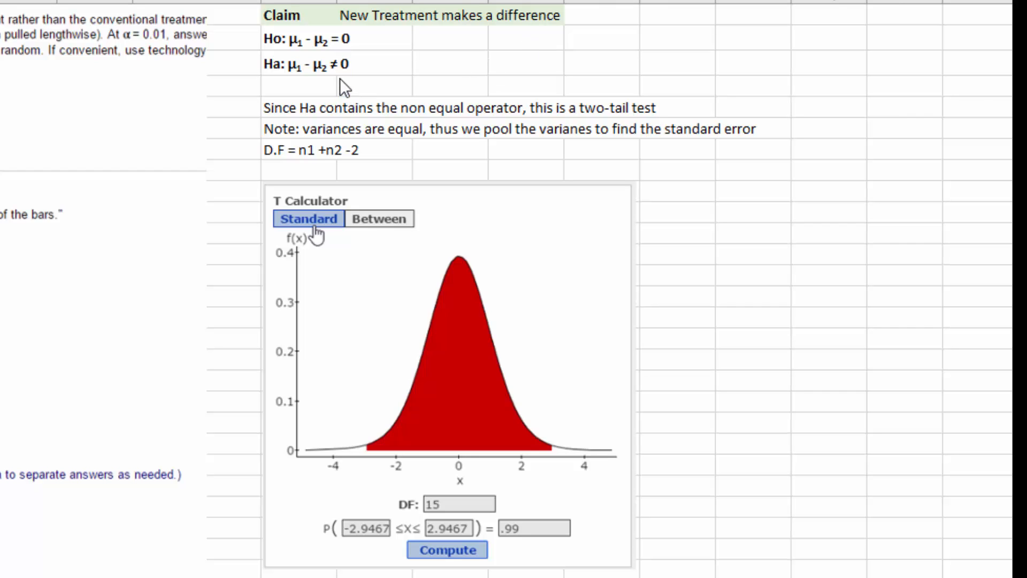
mouse_move(358, 95)
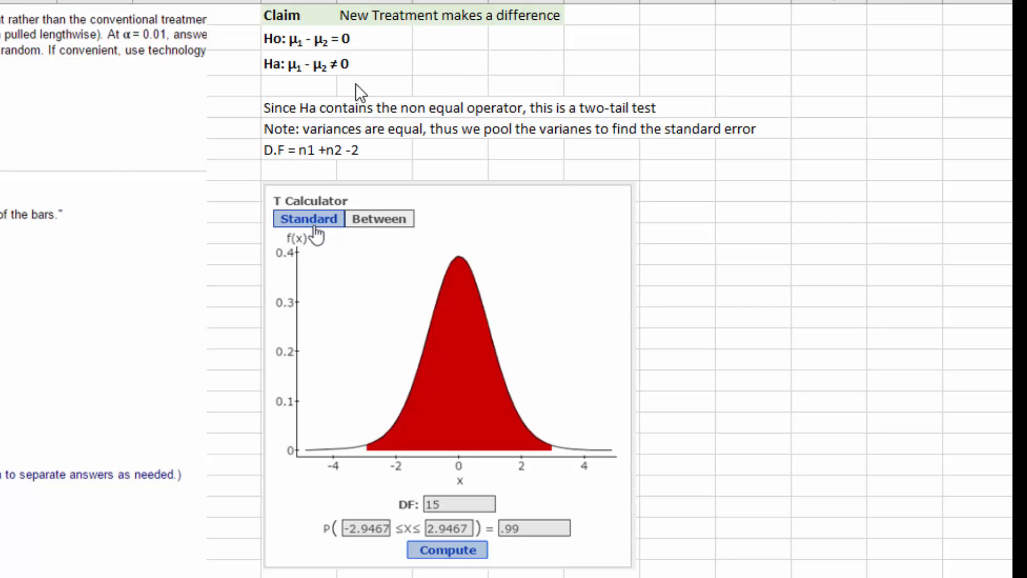
mouse_move(343, 92)
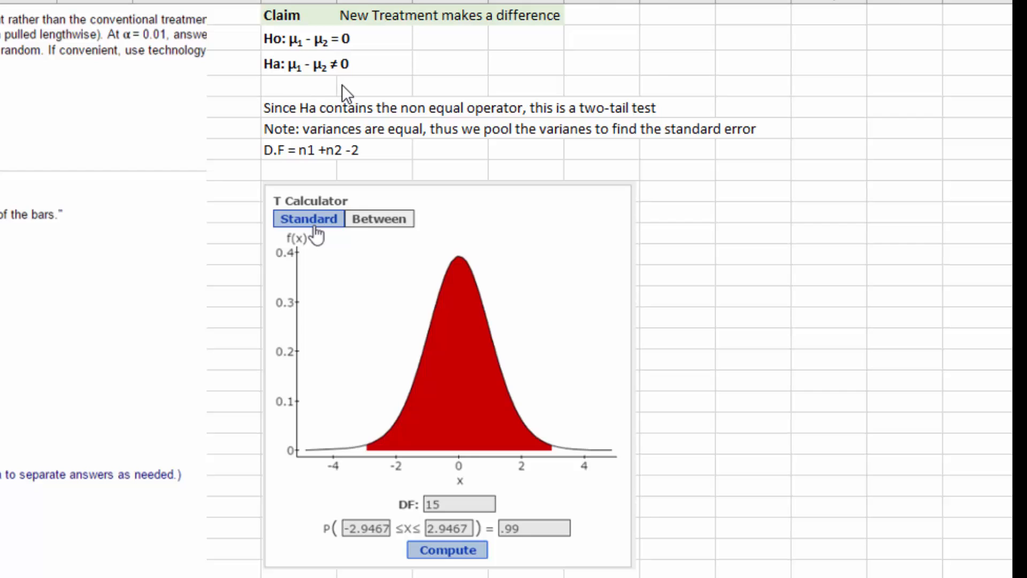
mouse_move(284, 57)
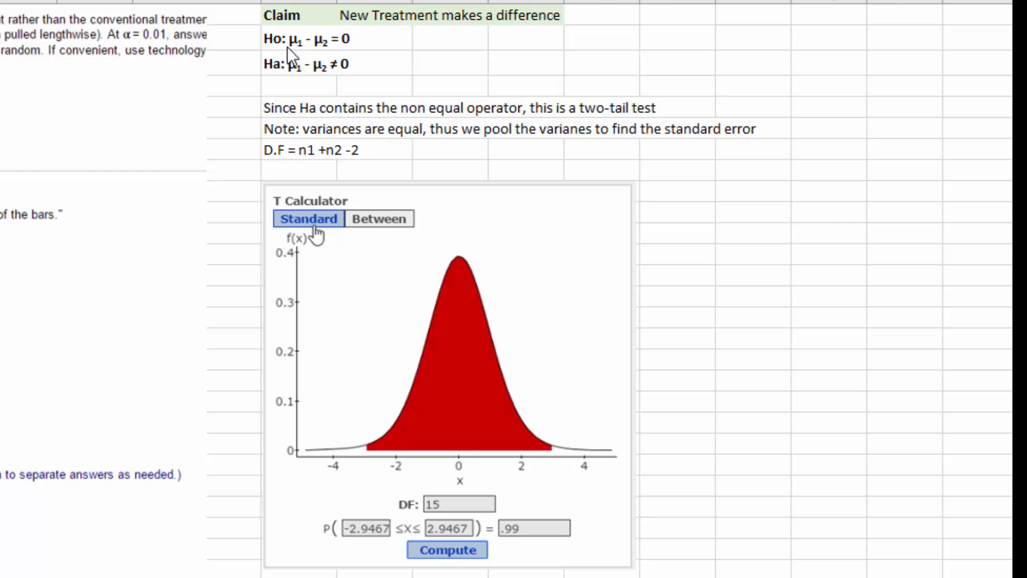
mouse_move(346, 54)
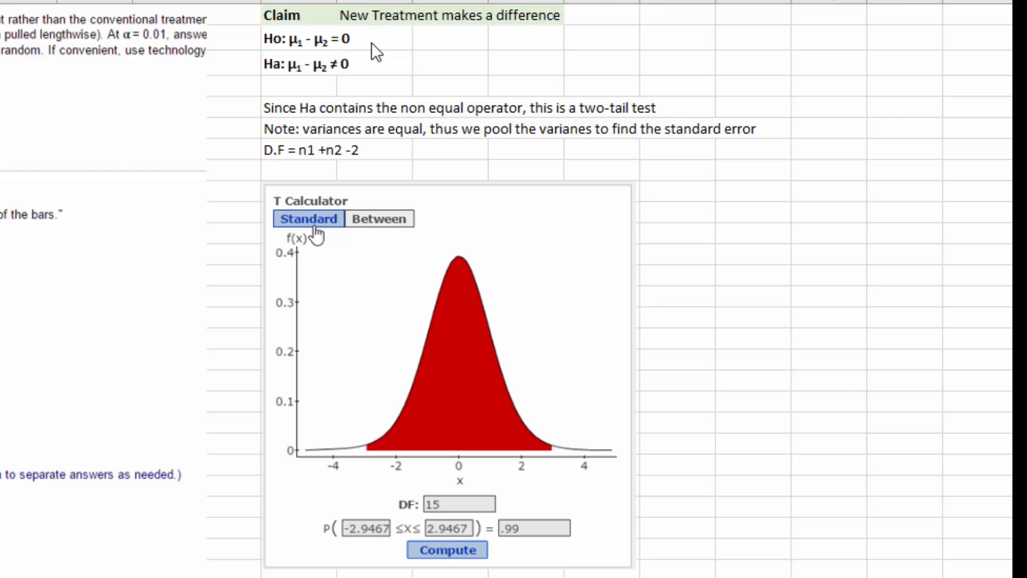
mouse_move(287, 129)
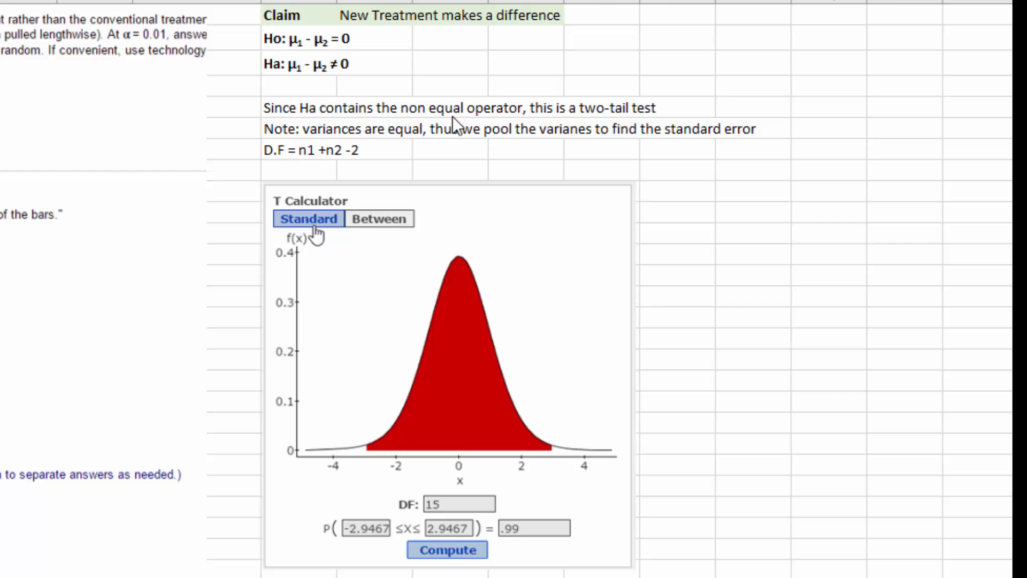
mouse_move(469, 127)
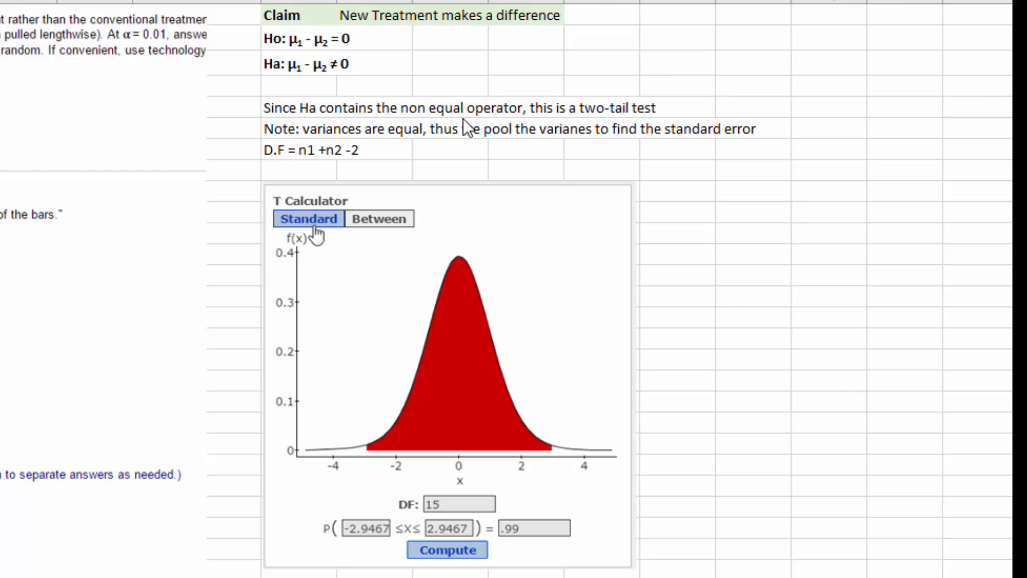
mouse_move(594, 125)
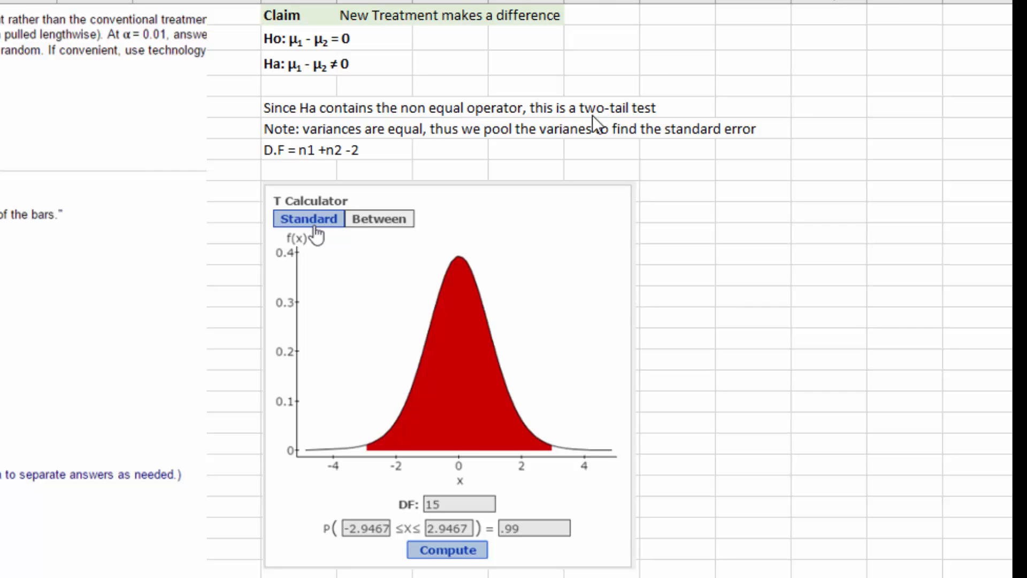
mouse_move(417, 154)
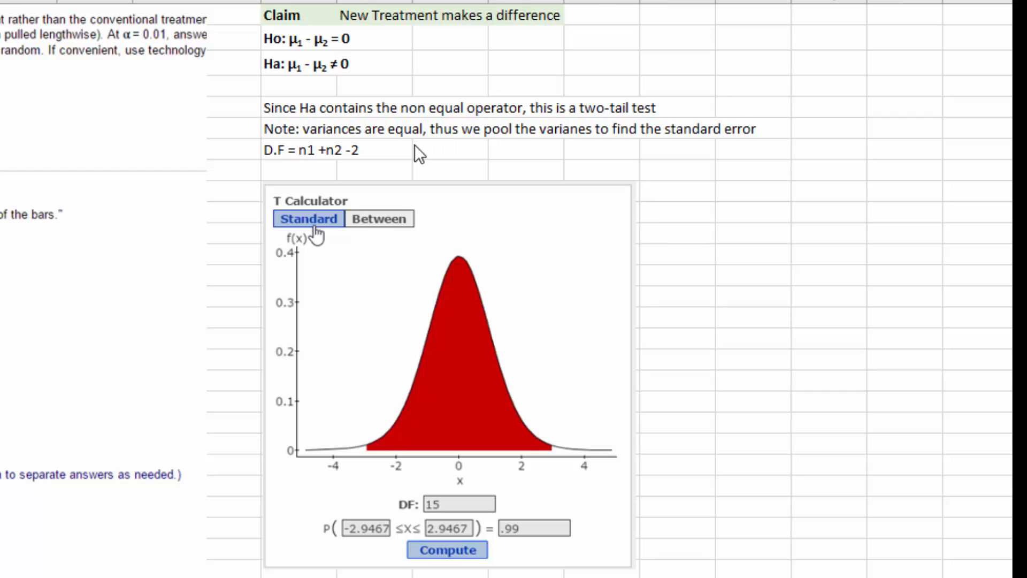
mouse_move(565, 151)
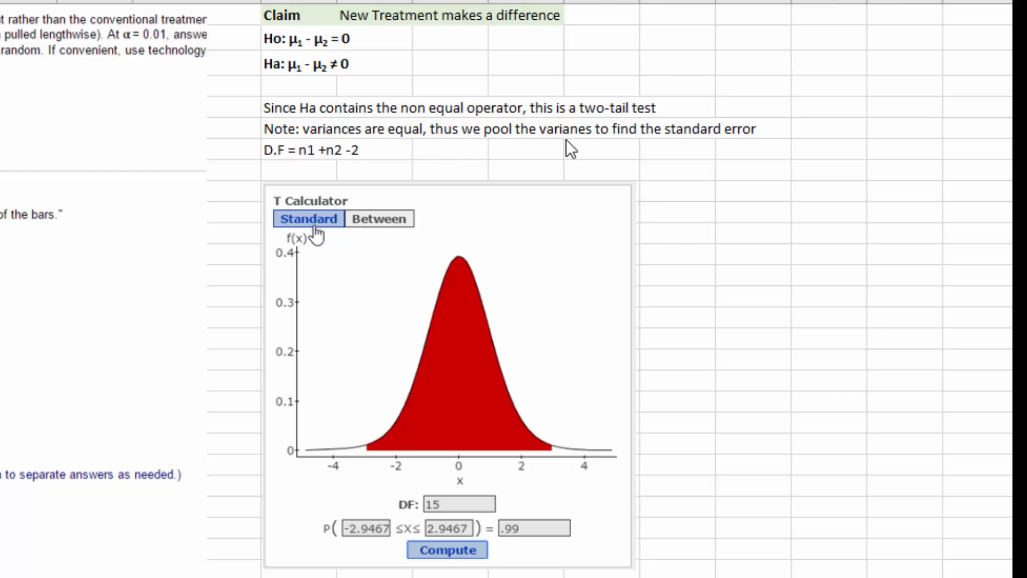
mouse_move(716, 155)
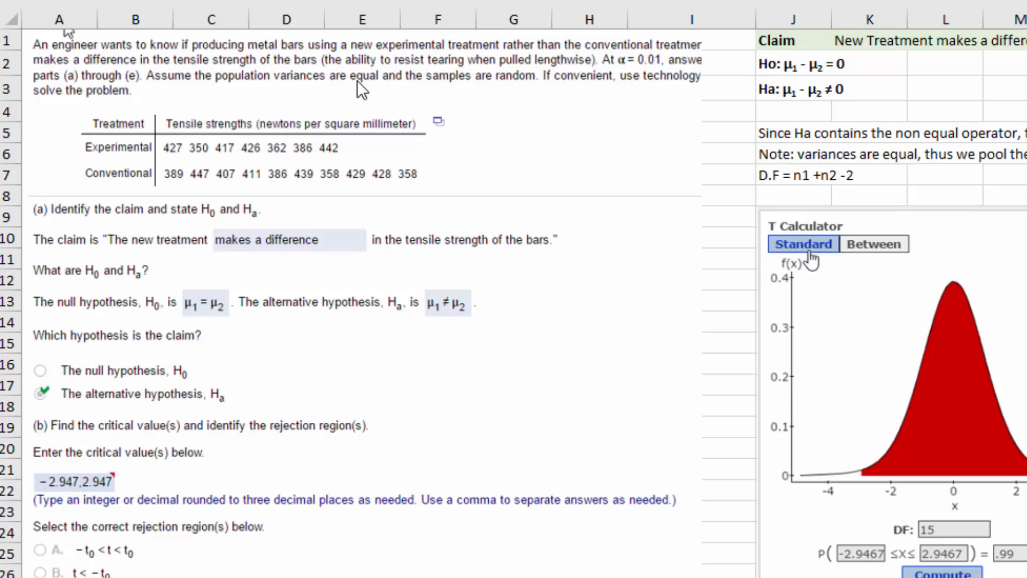
mouse_move(361, 161)
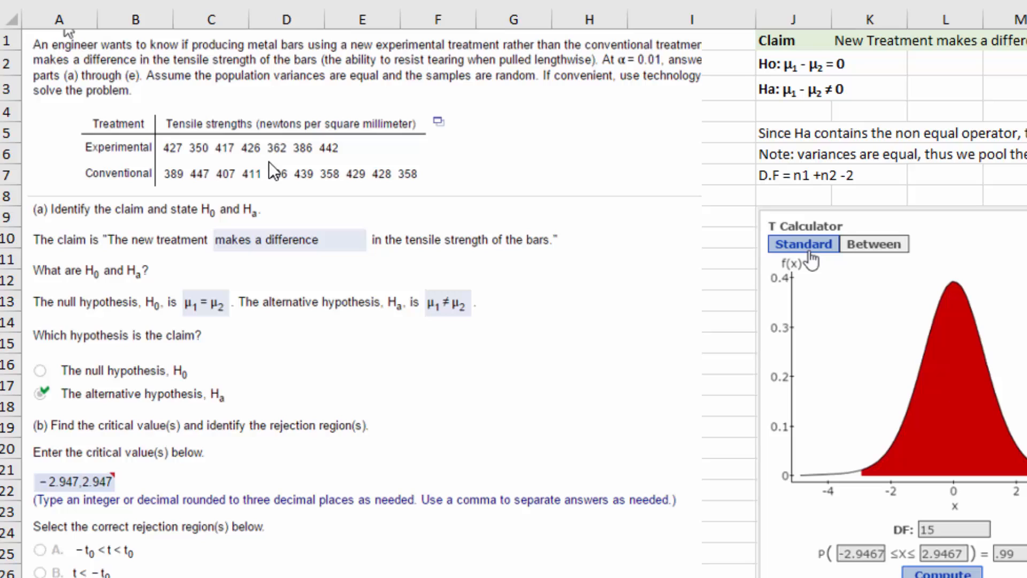
mouse_move(456, 184)
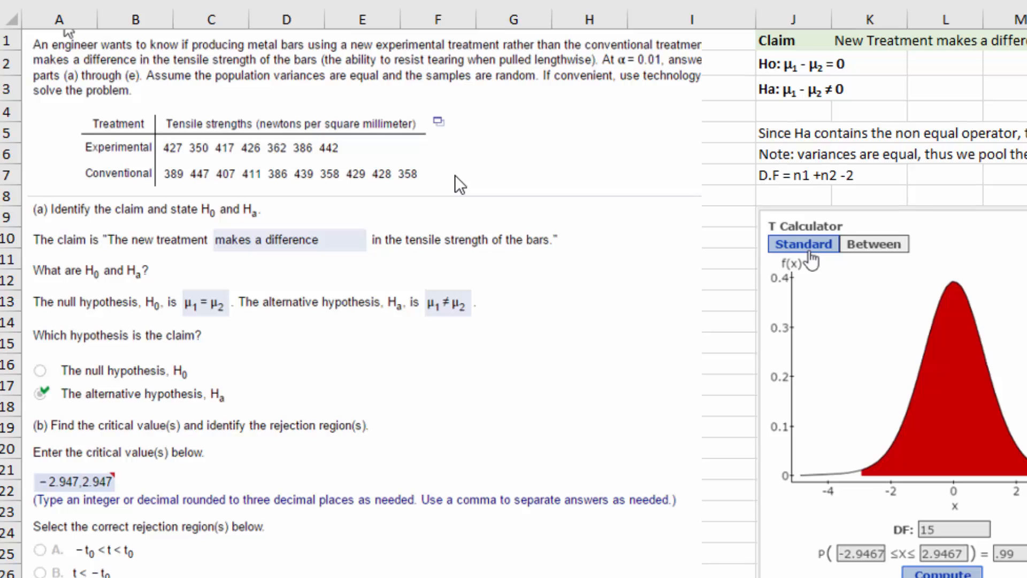
mouse_move(375, 95)
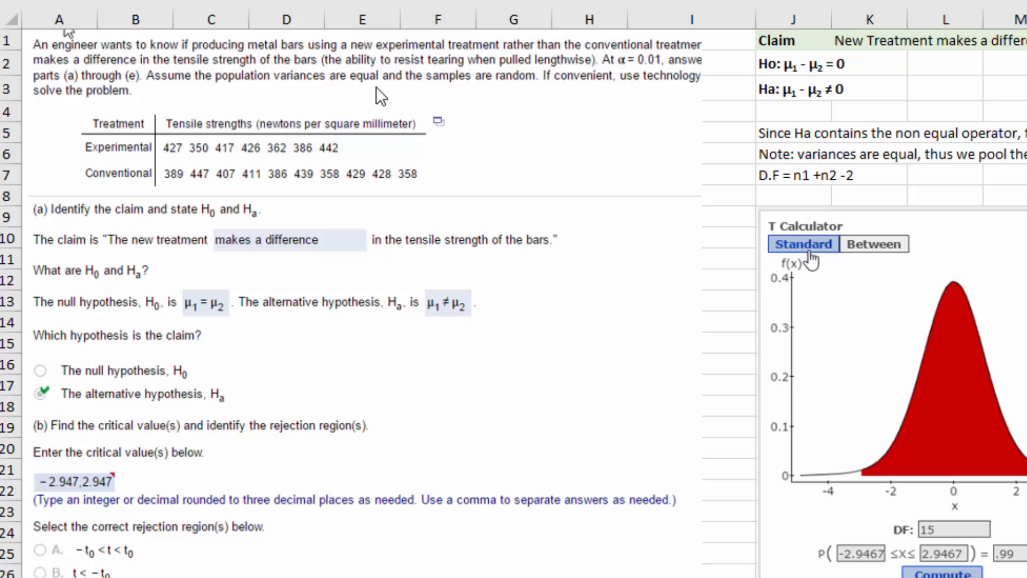
mouse_move(358, 82)
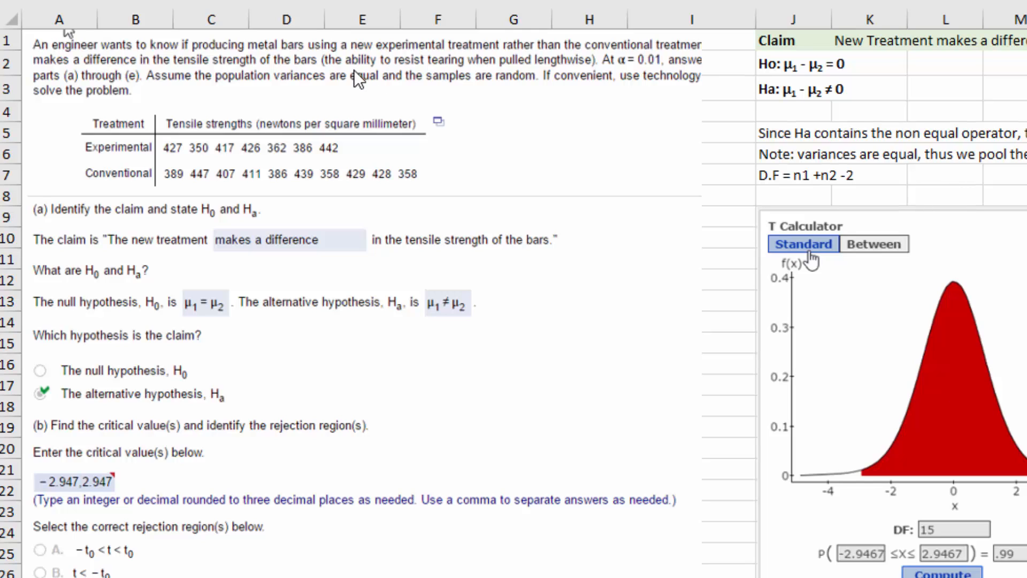
mouse_move(832, 152)
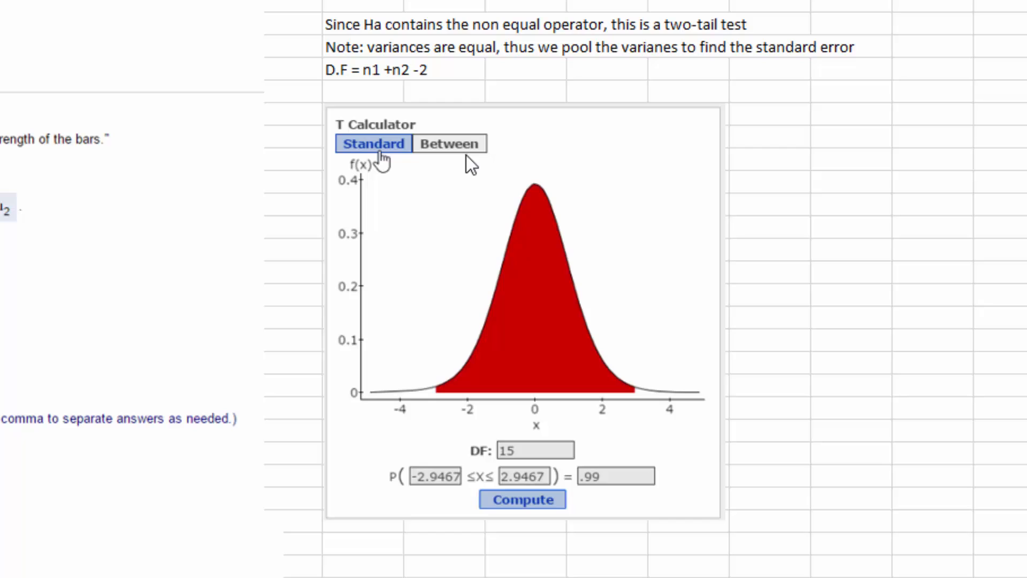
mouse_move(424, 216)
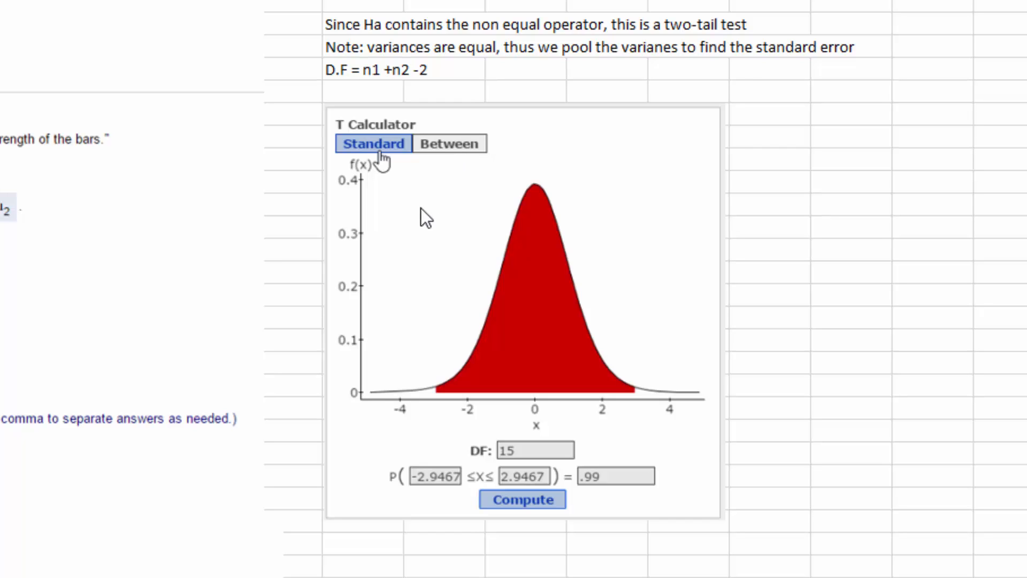
mouse_move(570, 225)
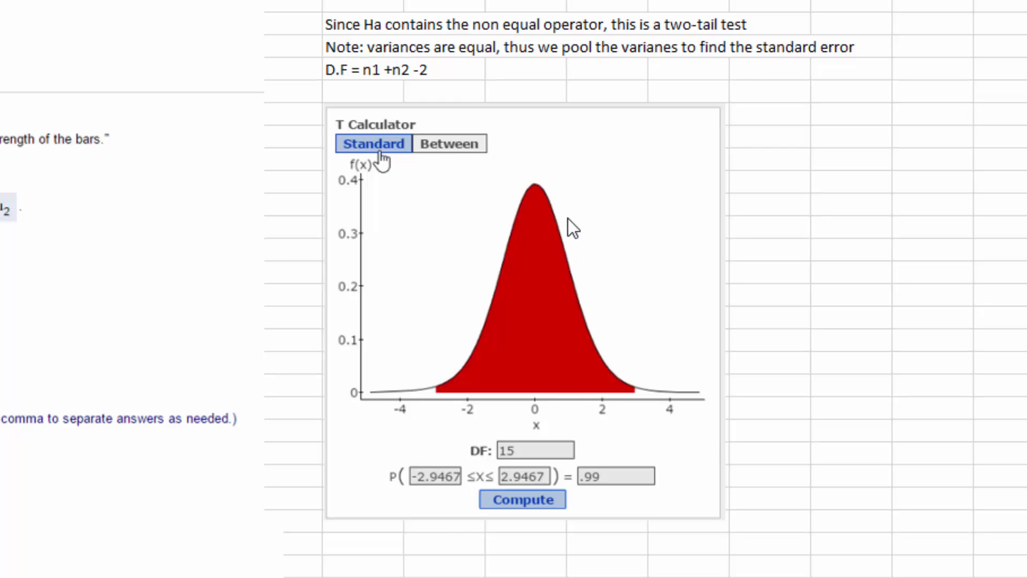
mouse_move(398, 141)
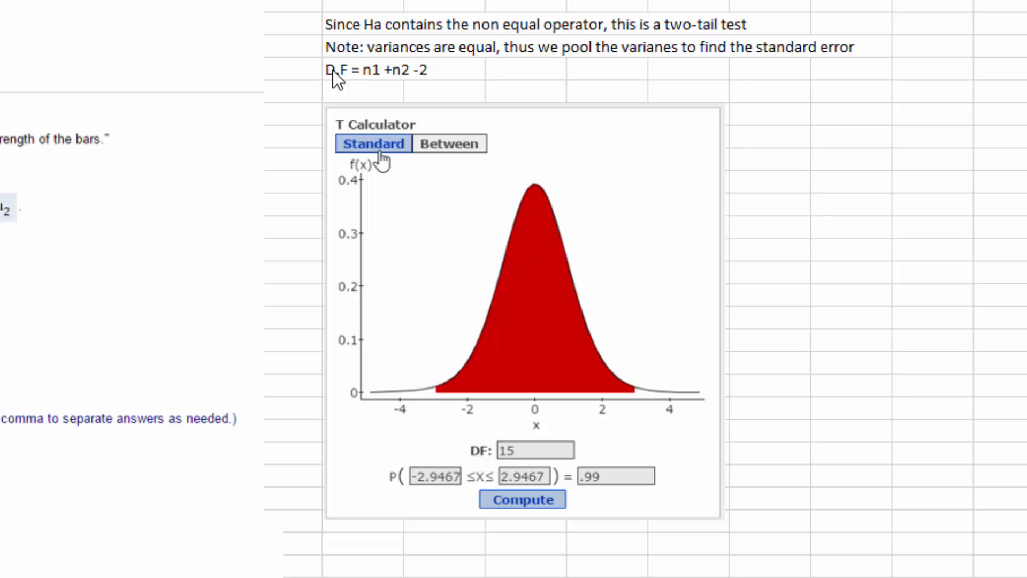
mouse_move(404, 91)
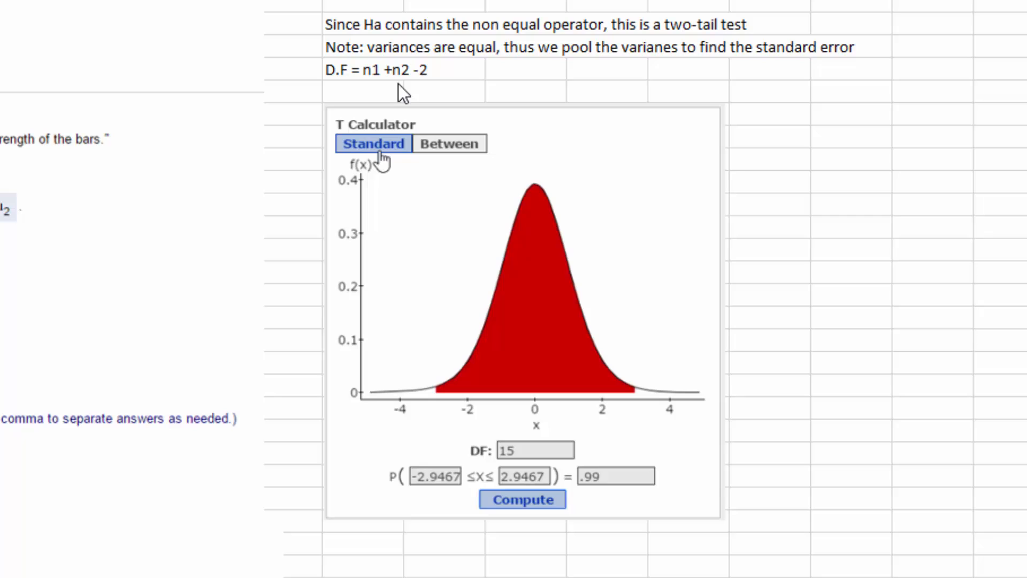
mouse_move(420, 88)
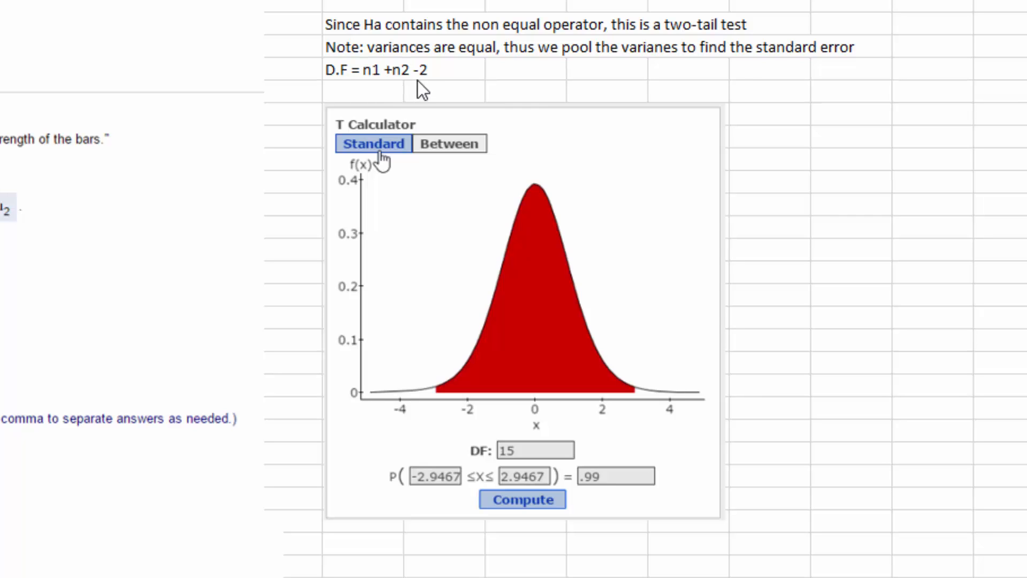
mouse_move(527, 454)
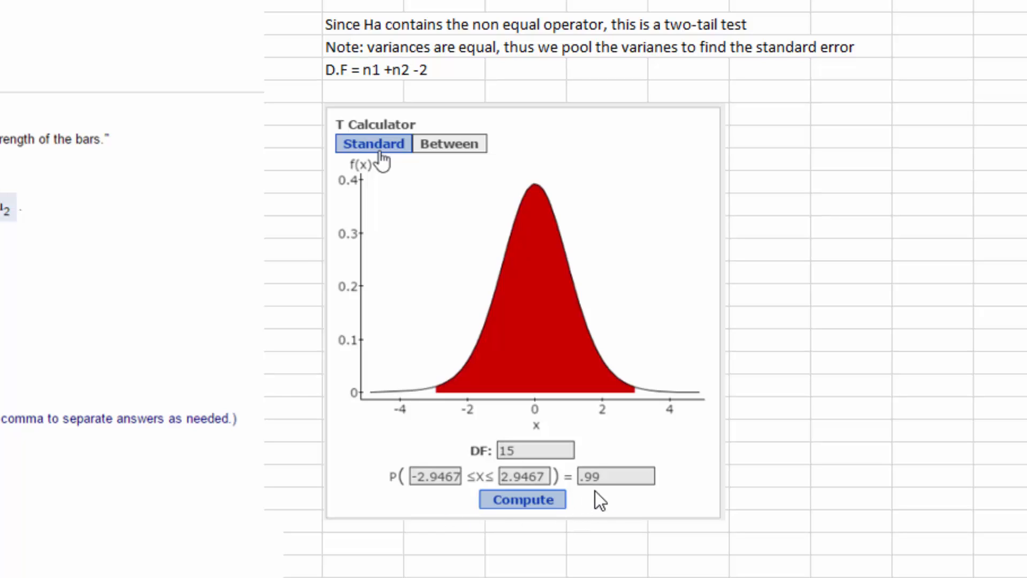
mouse_move(650, 449)
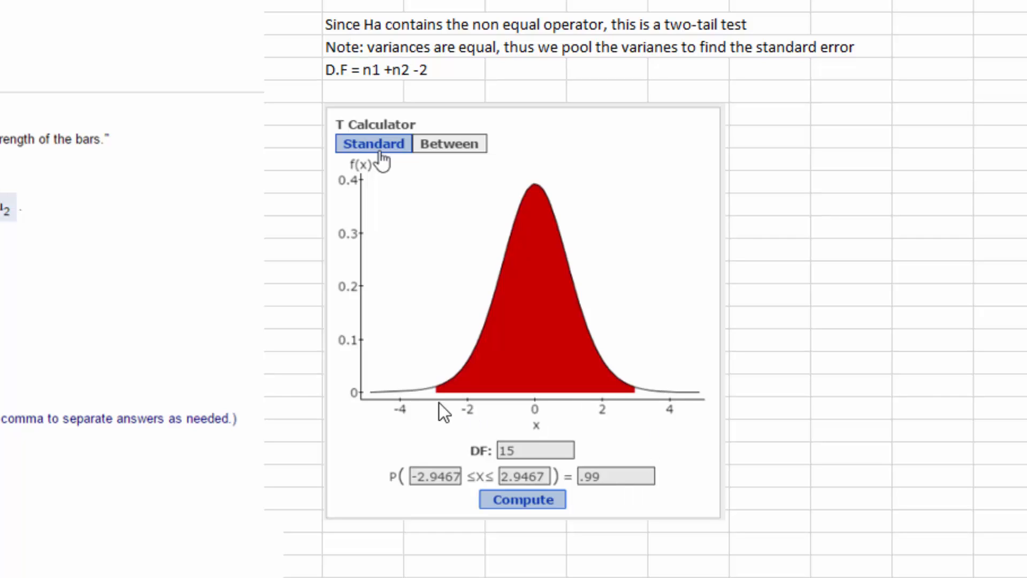
mouse_move(413, 407)
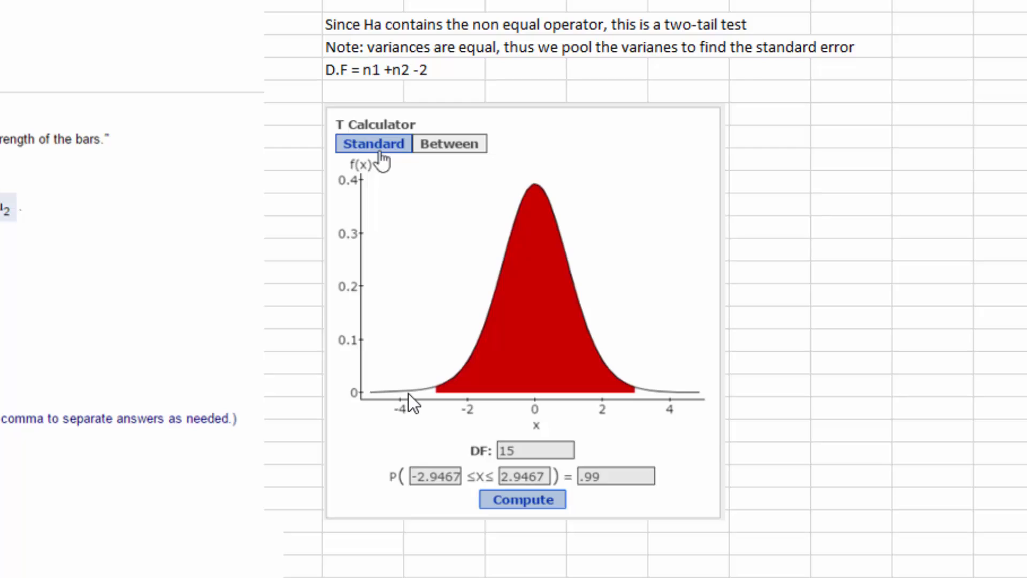
mouse_move(399, 405)
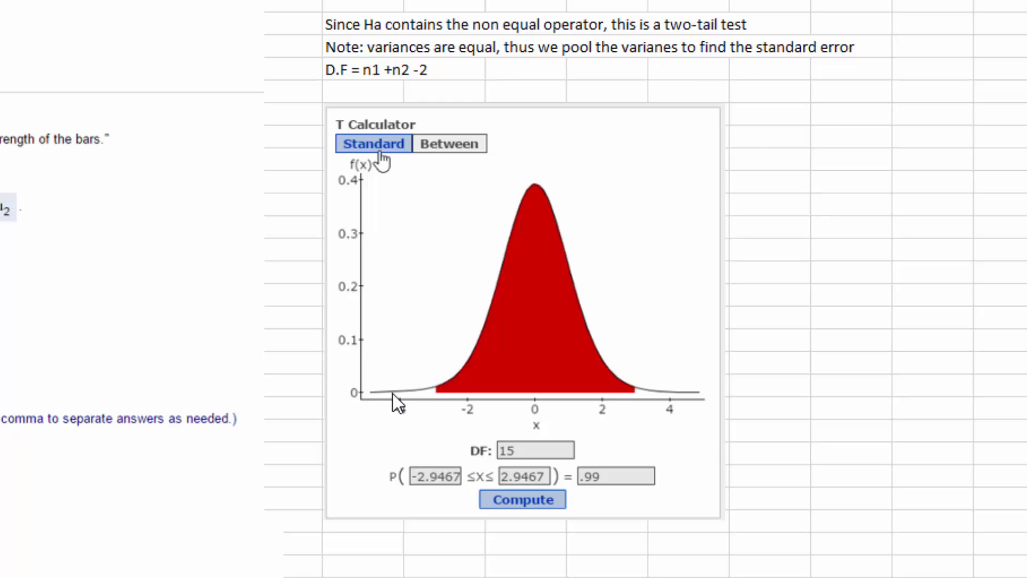
mouse_move(670, 404)
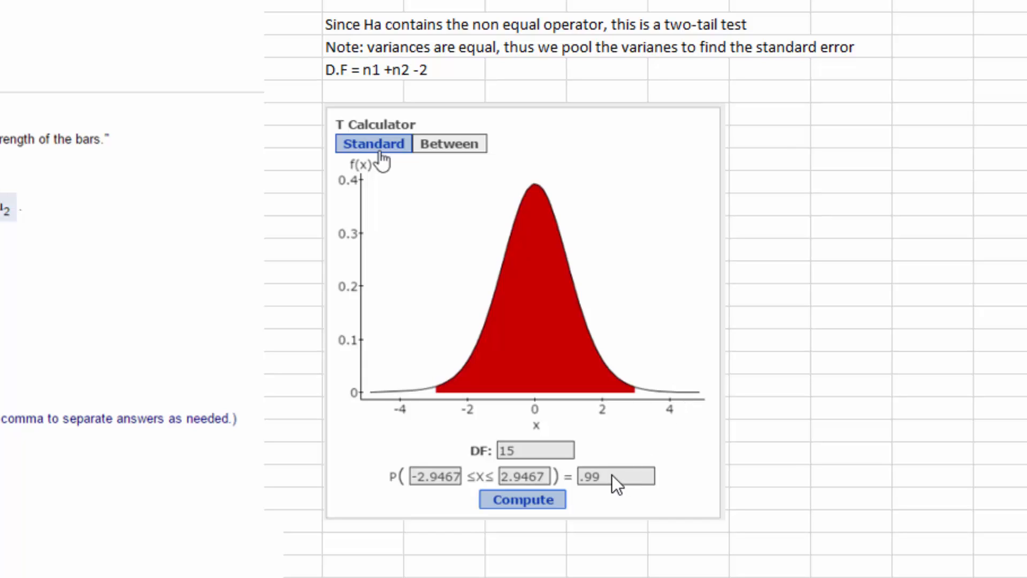
mouse_move(546, 273)
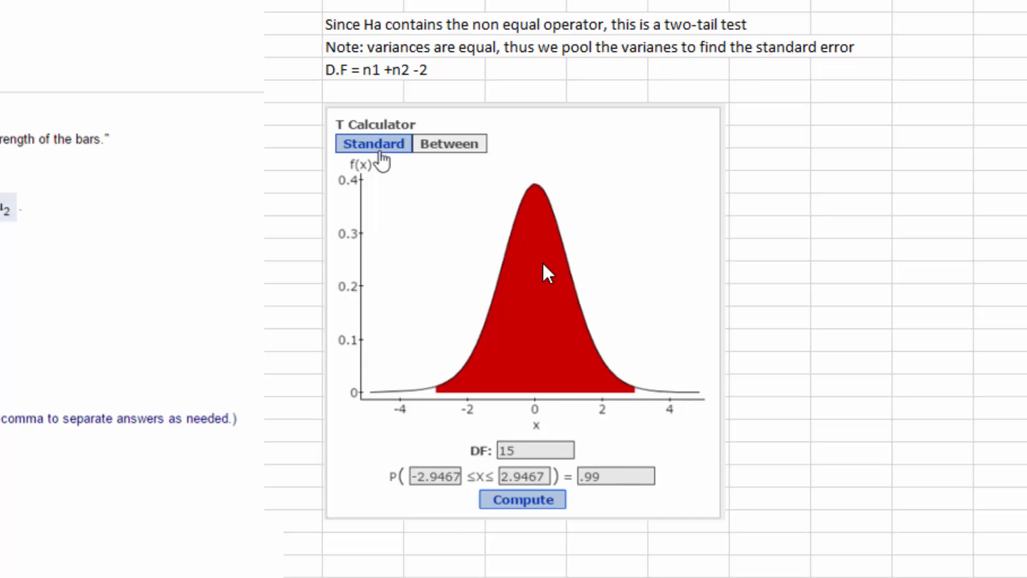
mouse_move(616, 409)
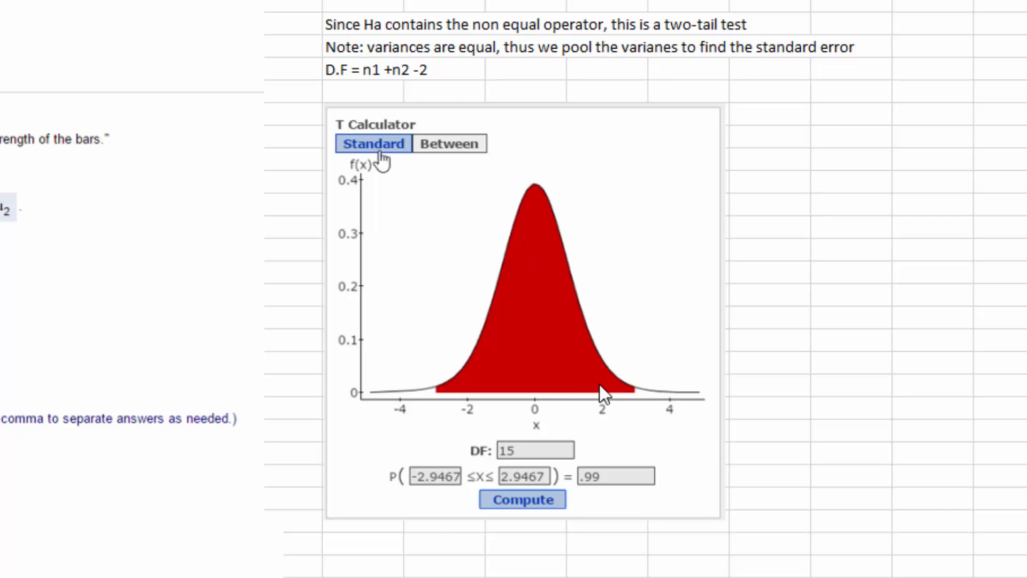
mouse_move(518, 327)
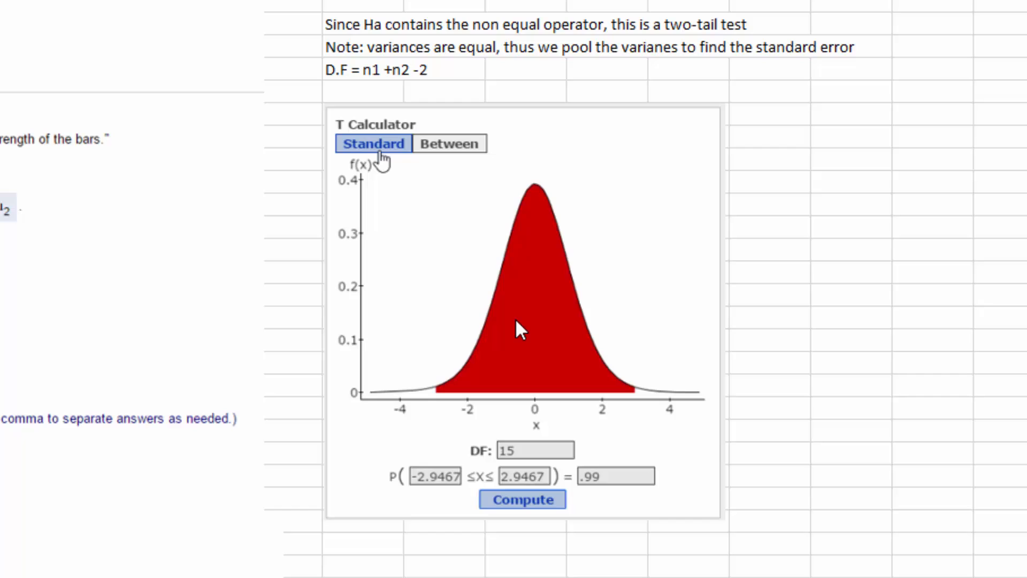
mouse_move(581, 374)
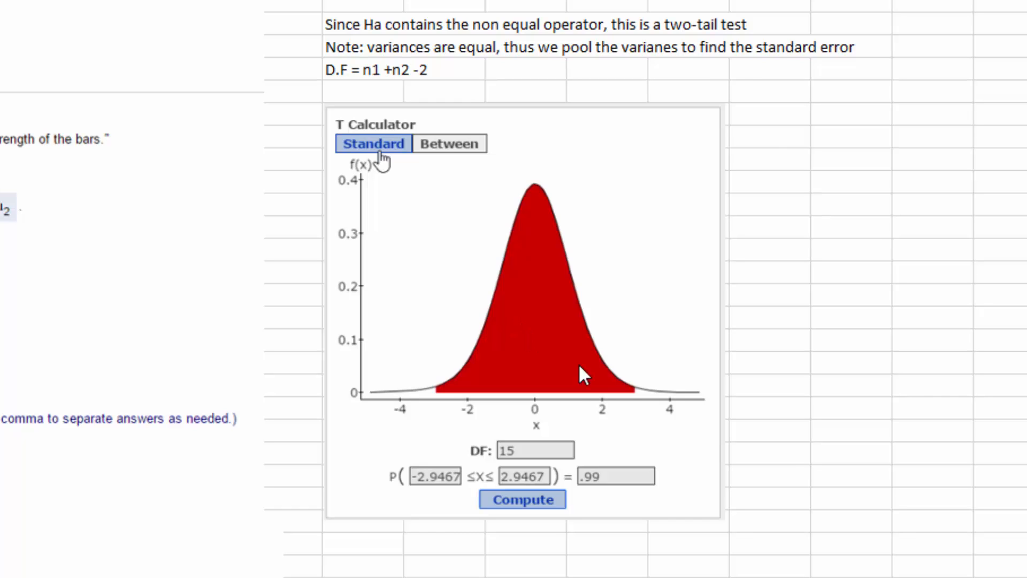
mouse_move(471, 414)
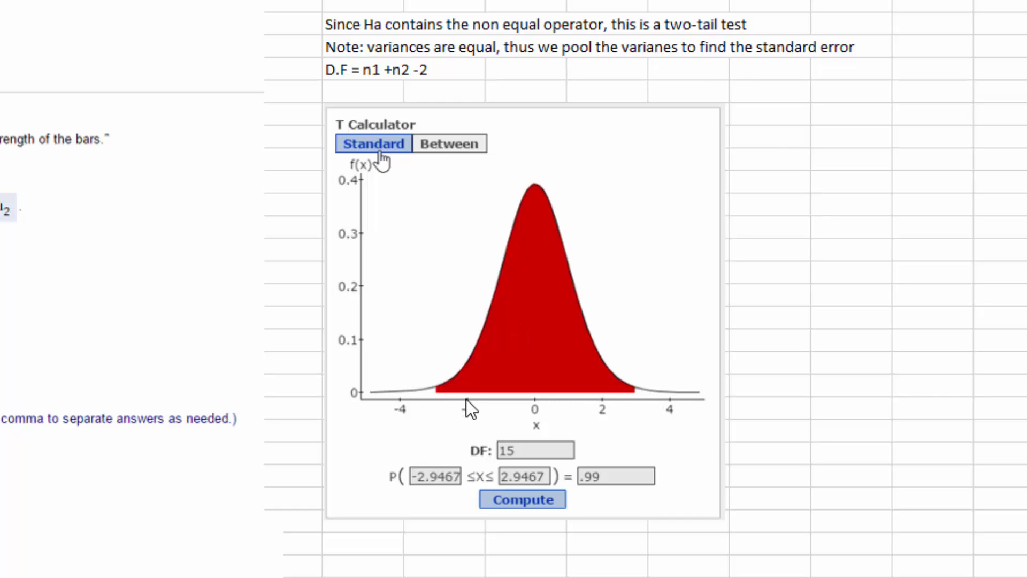
mouse_move(430, 412)
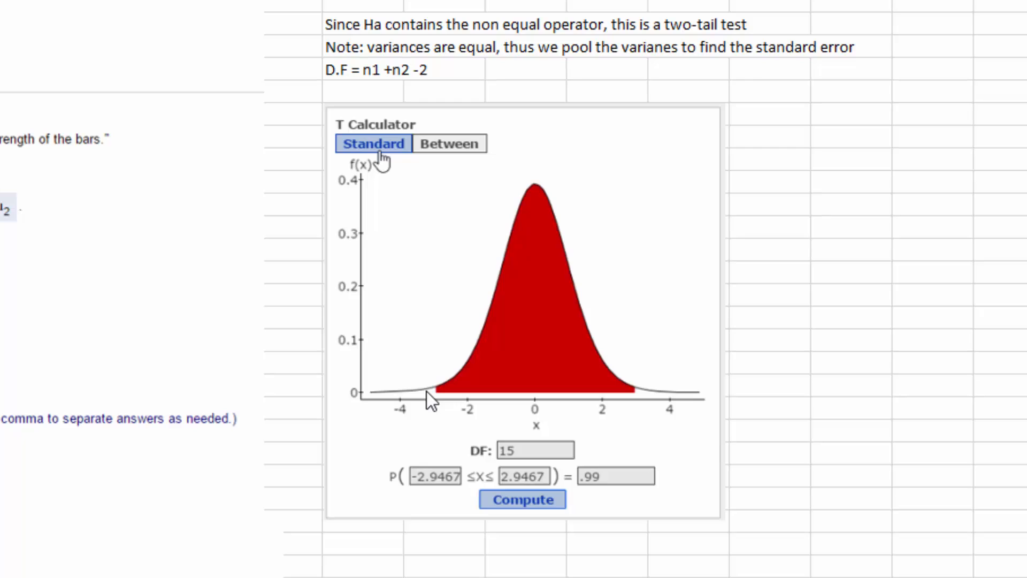
mouse_move(434, 507)
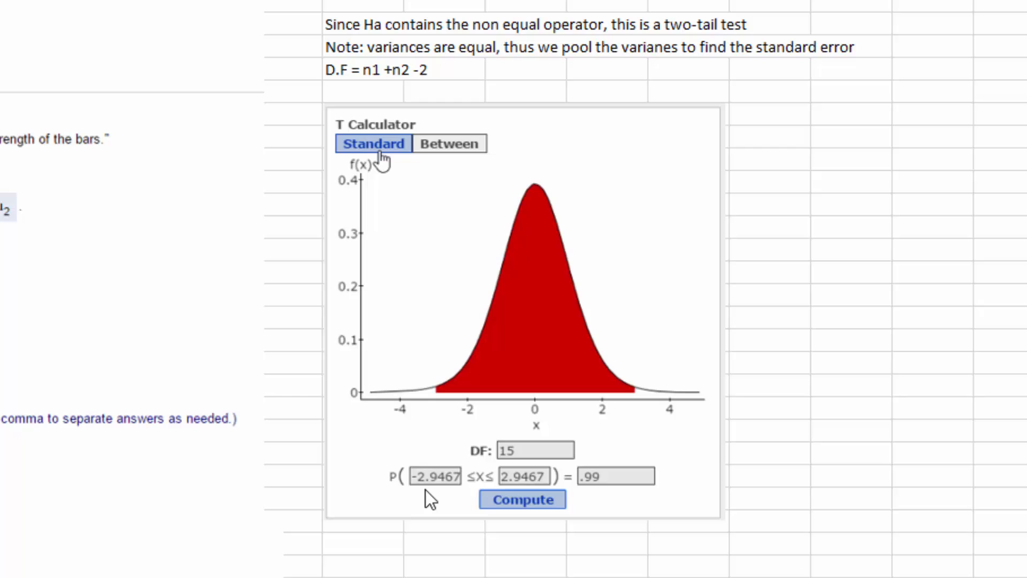
mouse_move(448, 506)
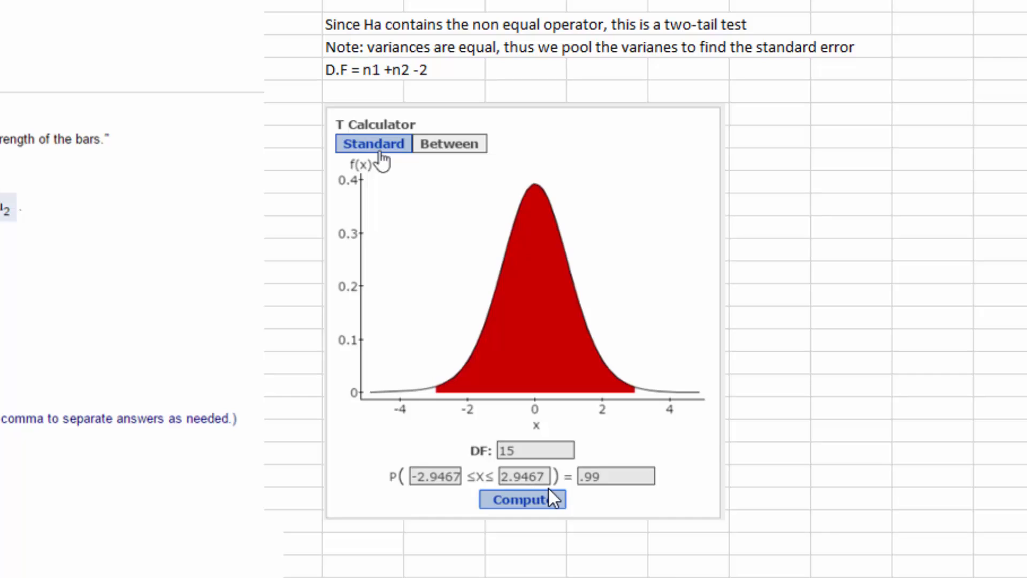
mouse_move(108, 145)
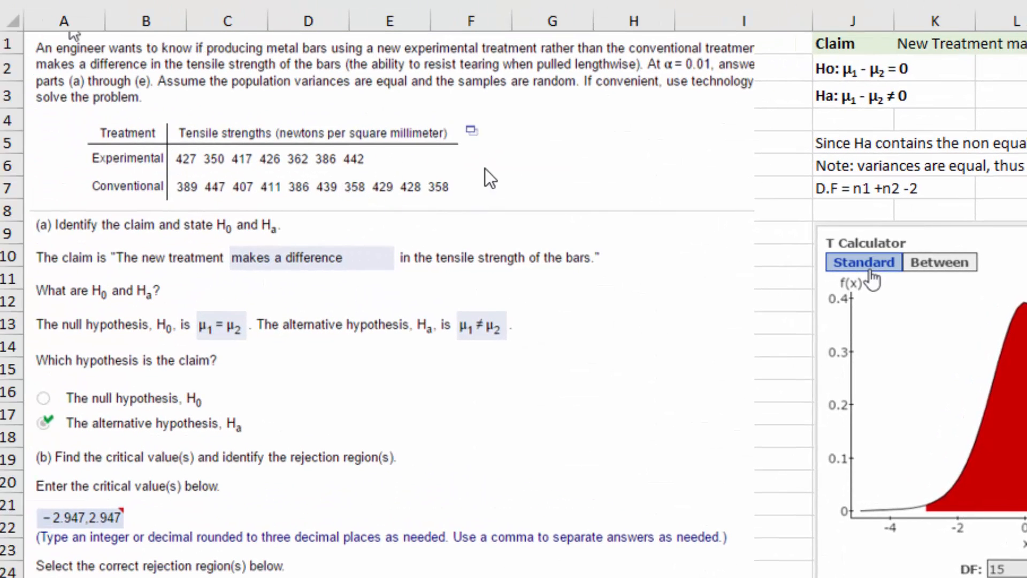
mouse_move(480, 144)
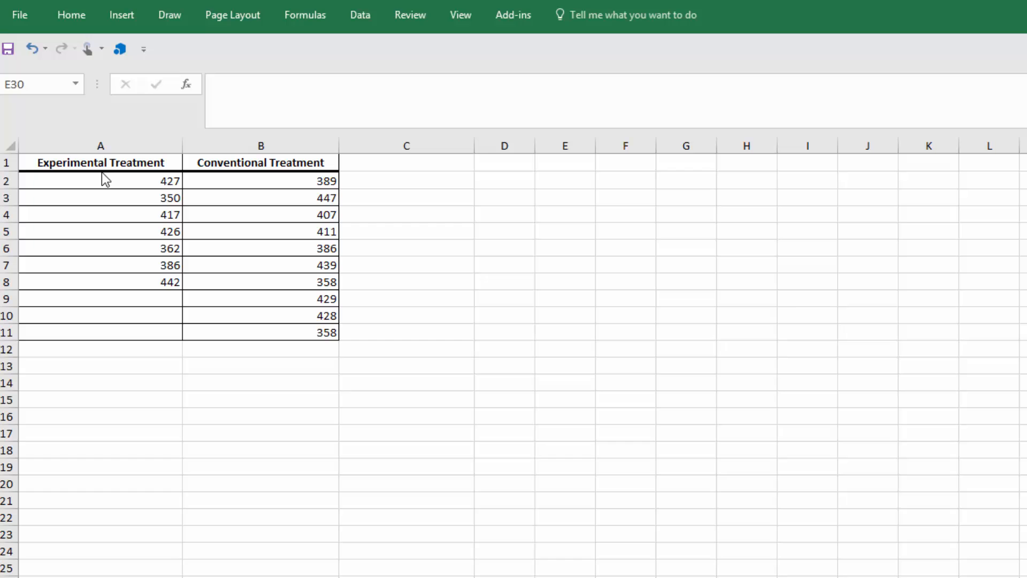
mouse_move(103, 171)
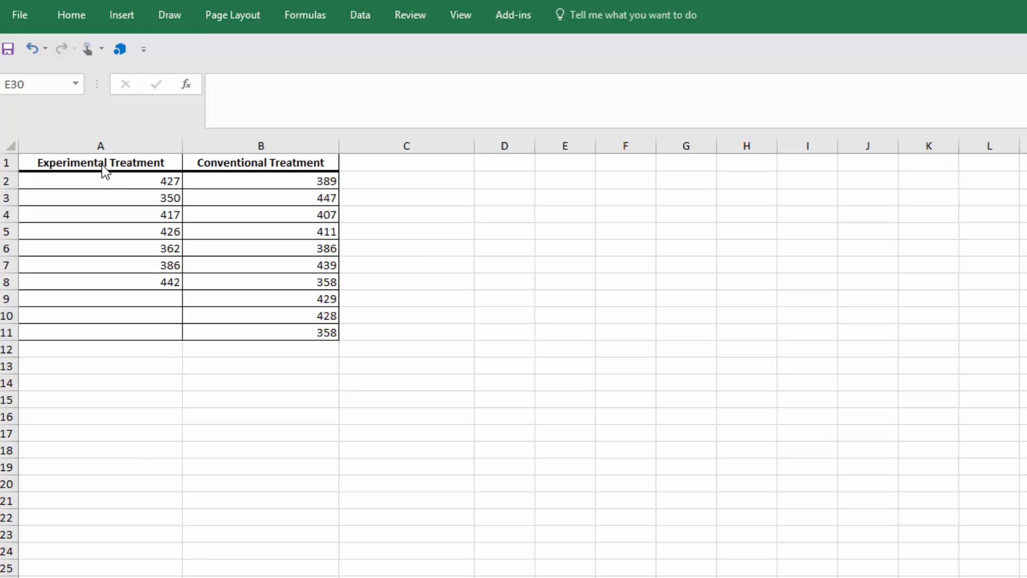
mouse_move(258, 181)
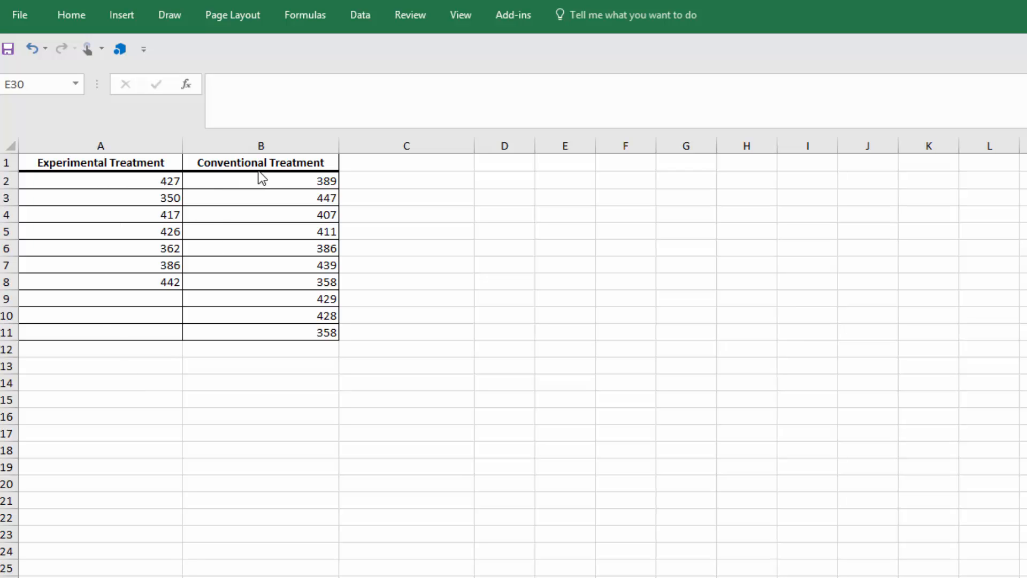
mouse_move(265, 347)
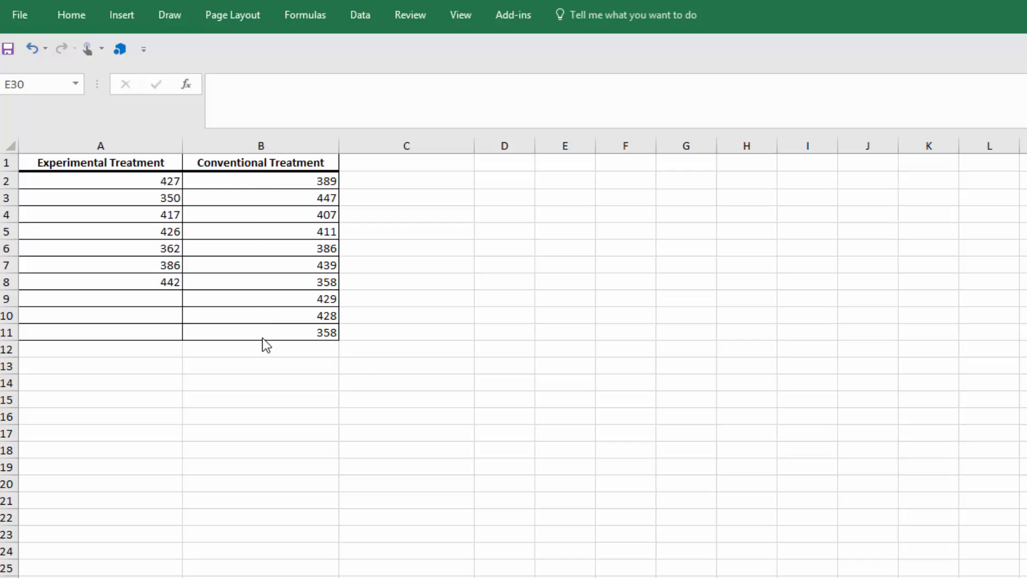
mouse_move(163, 293)
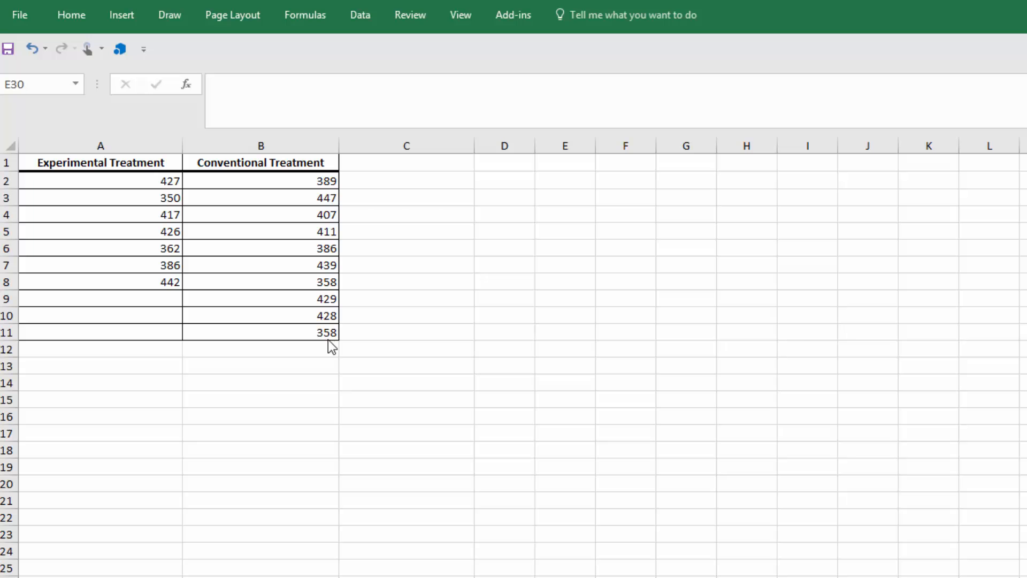
mouse_move(367, 26)
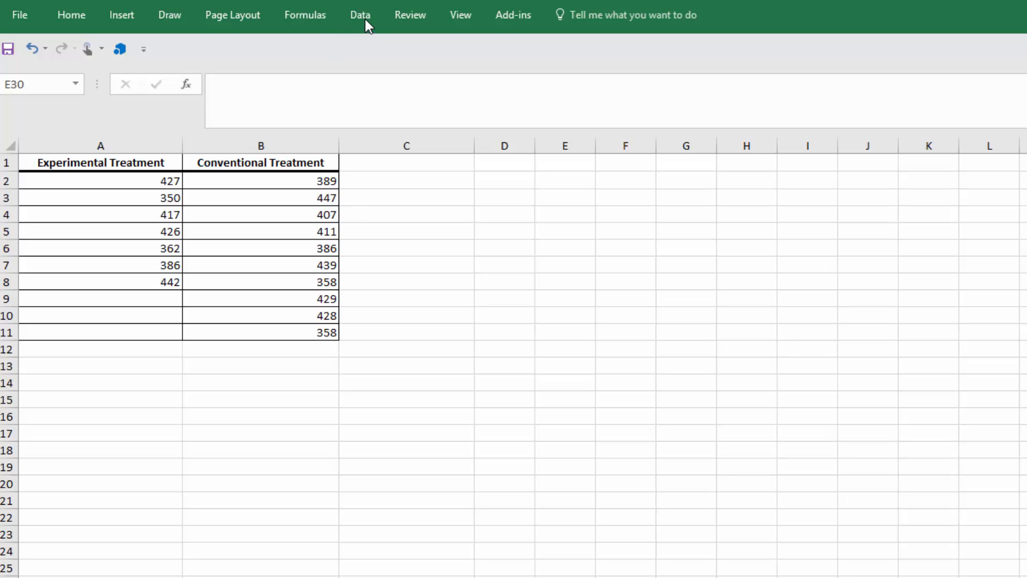
Launch the Data Analysis tool t-Test: Two-Sample Assuming Equal Variances.
left_click(360, 15)
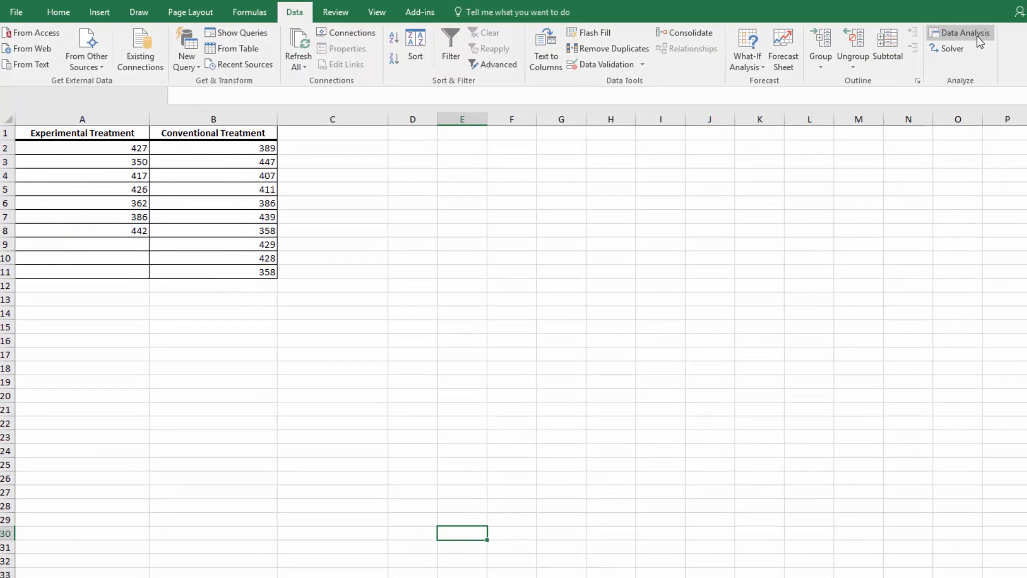
left_click(964, 32)
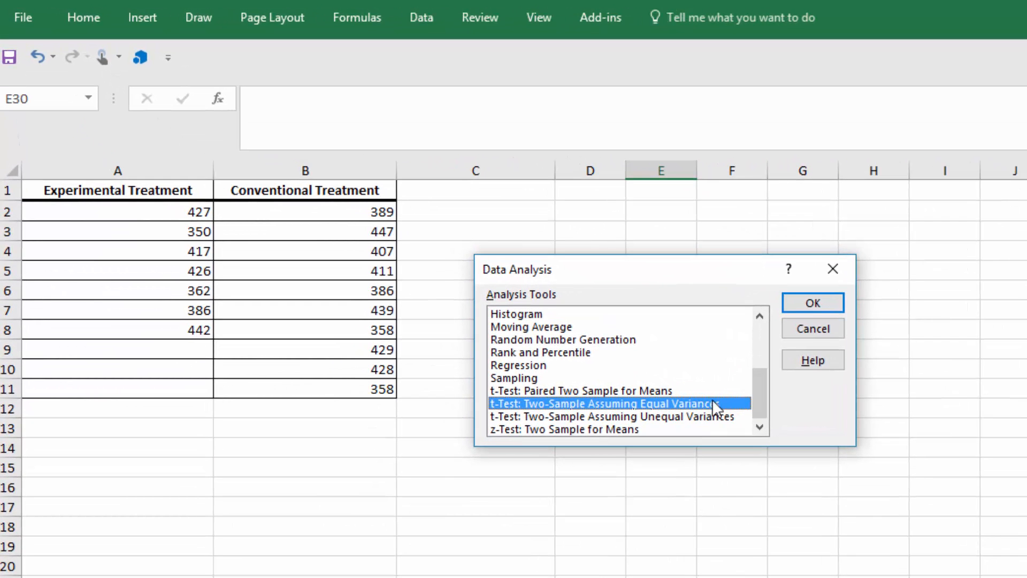
left_click(812, 302)
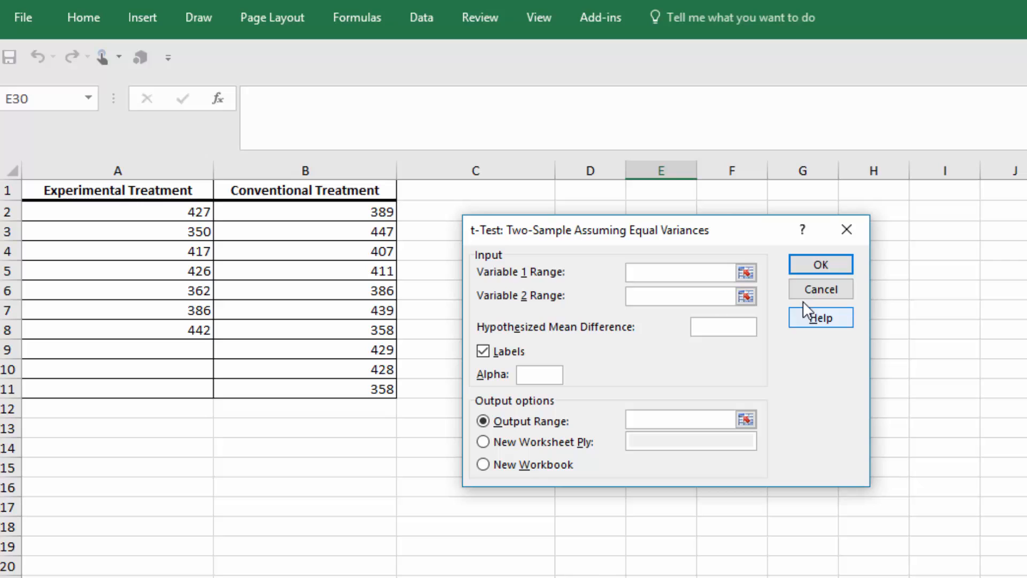
mouse_move(664, 252)
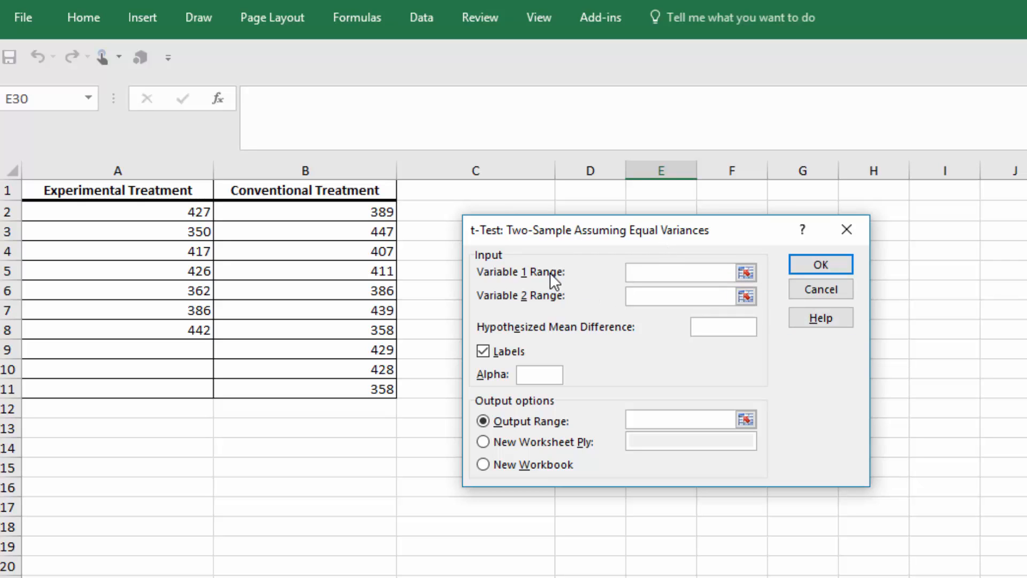
Set Variable 1 Range to A1:A8 and Variable 2 Range to B1:B11.
left_click(681, 272)
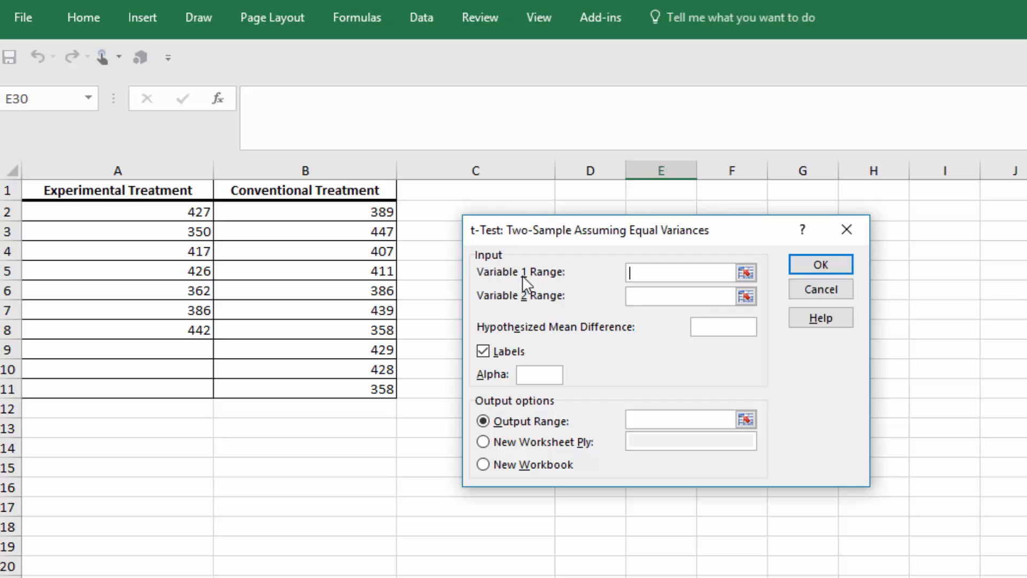
mouse_move(747, 294)
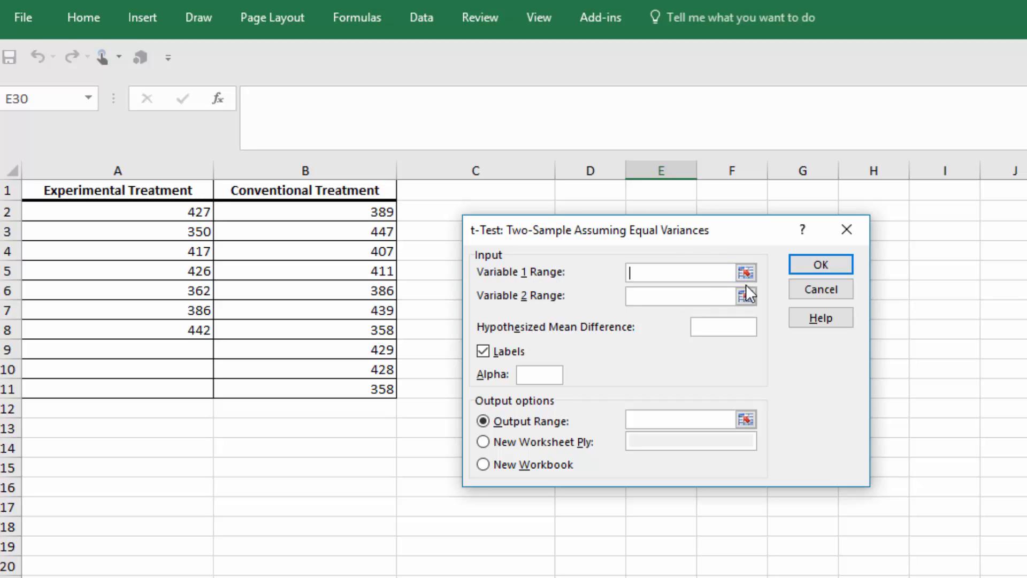
left_click(746, 272)
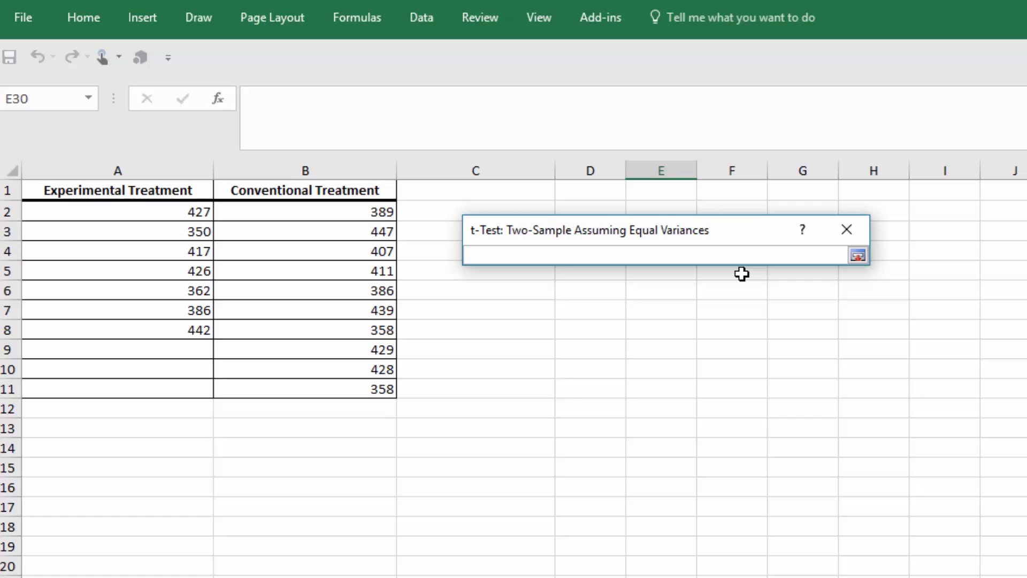
left_click(112, 191)
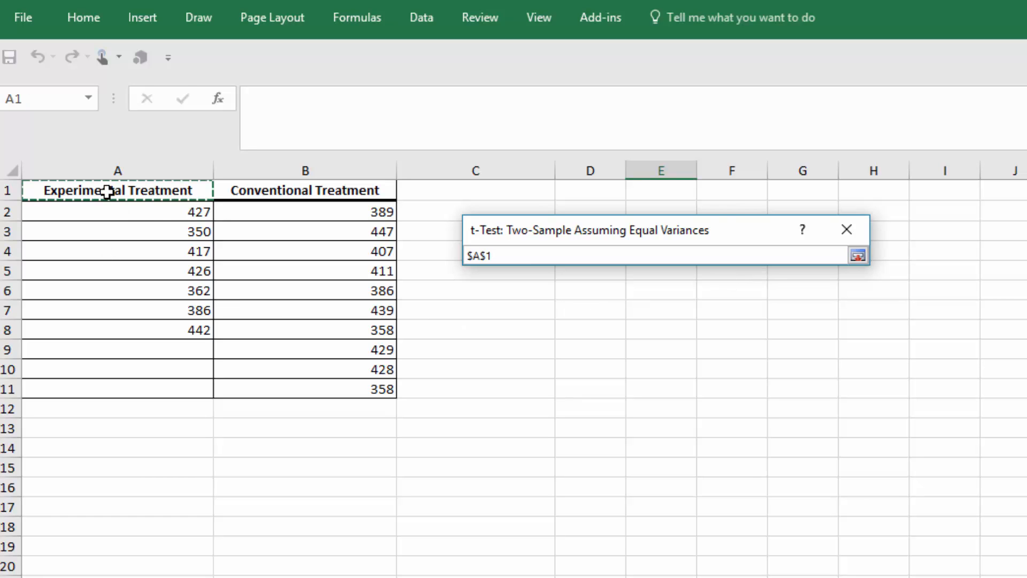
left_click_drag(117, 190, 117, 329)
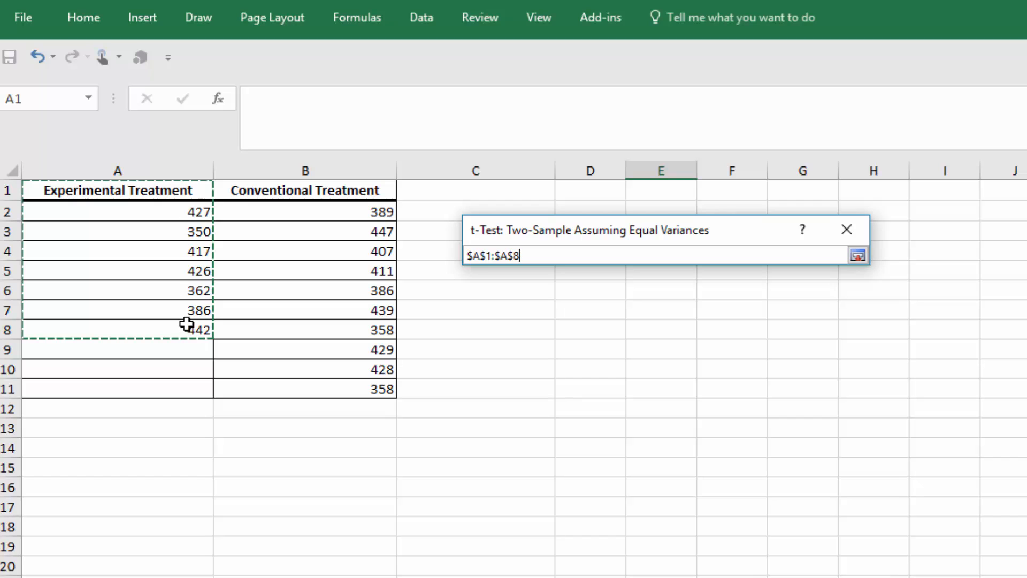
mouse_move(94, 391)
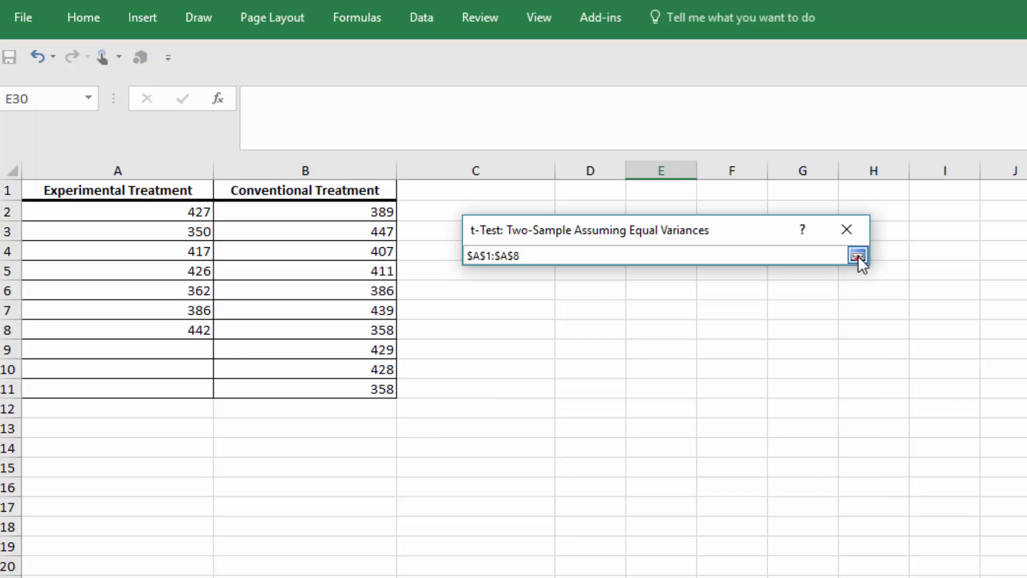
left_click(857, 253)
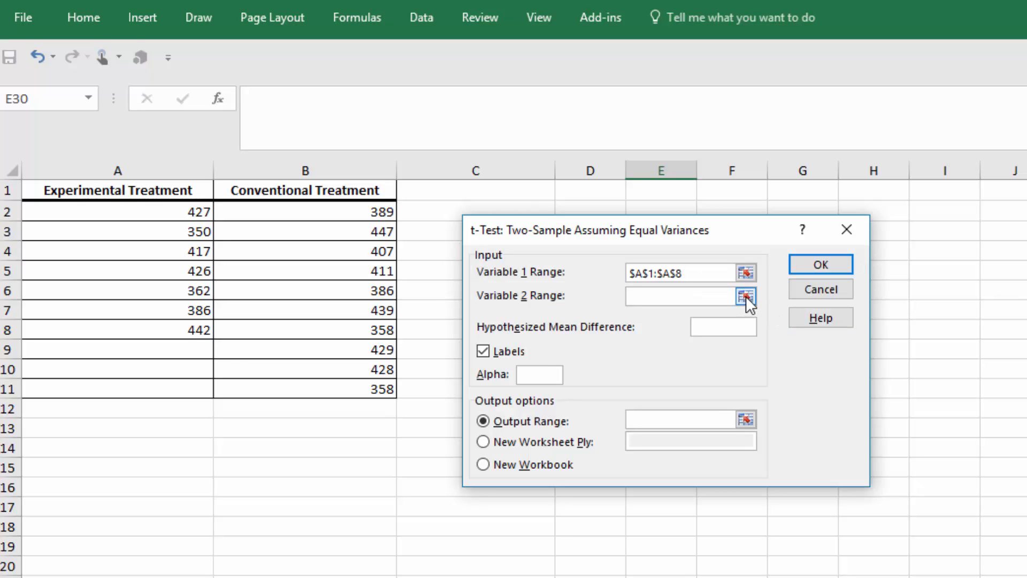
left_click(745, 296)
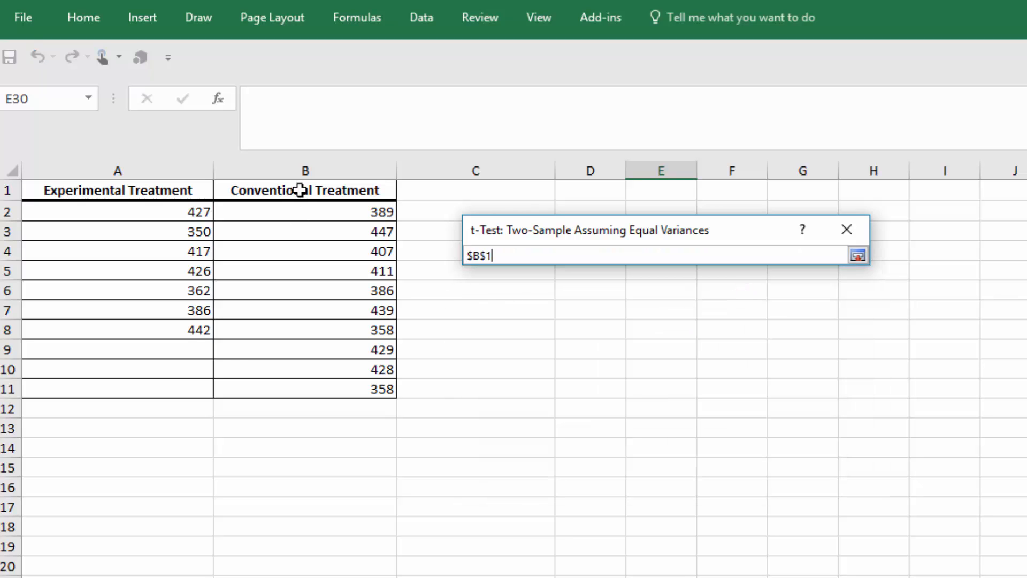
left_click_drag(304, 190, 305, 388)
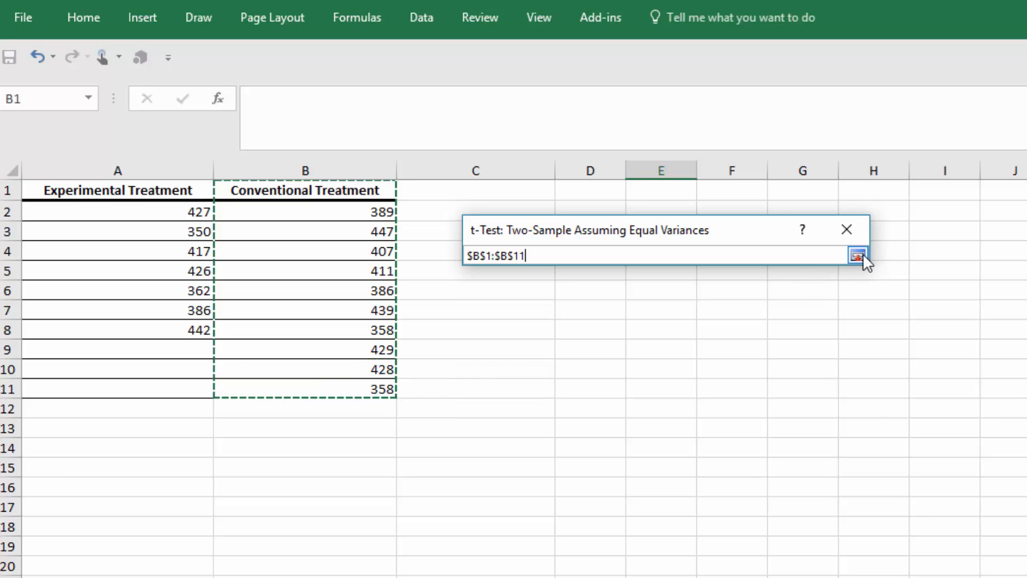
left_click(859, 255)
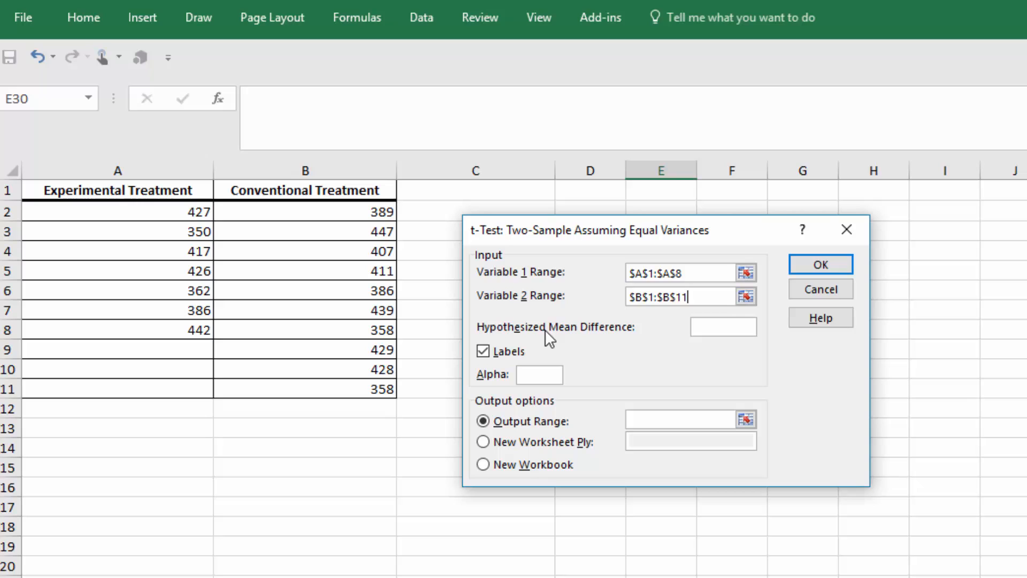
Set hypothesized difference 0, alpha .01, output at A14, and run the test.
left_click(724, 327)
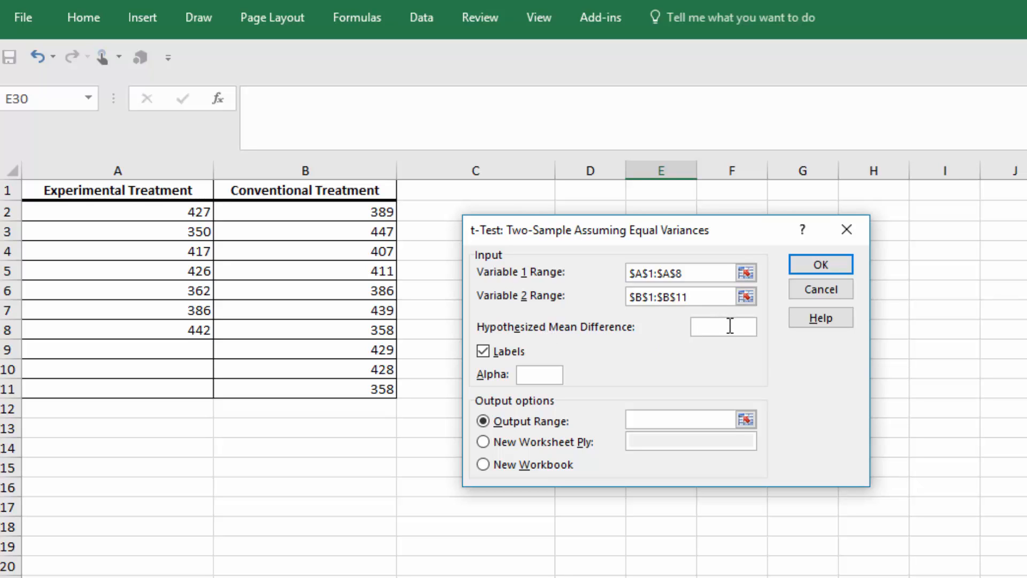
type("0")
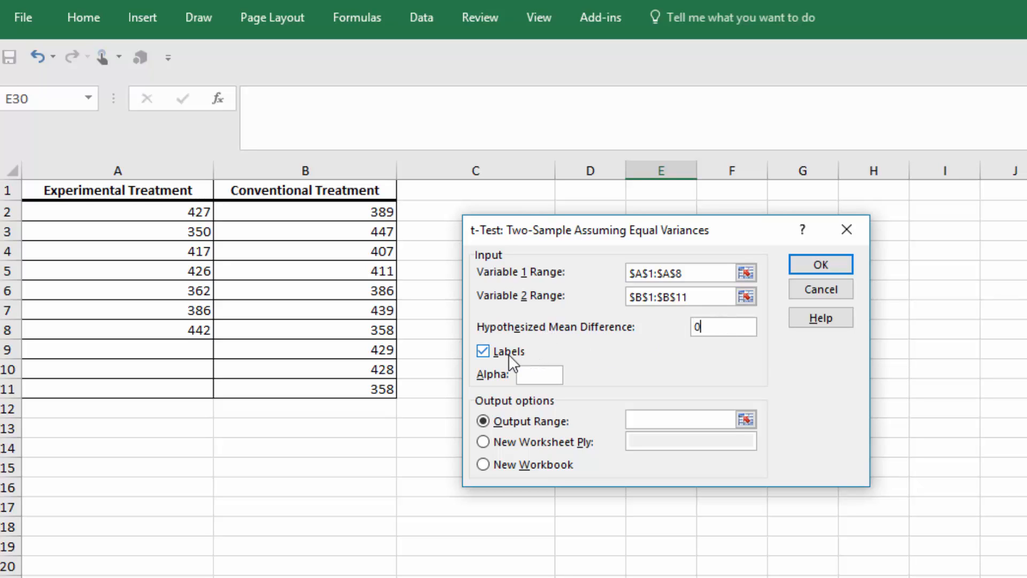
mouse_move(100, 193)
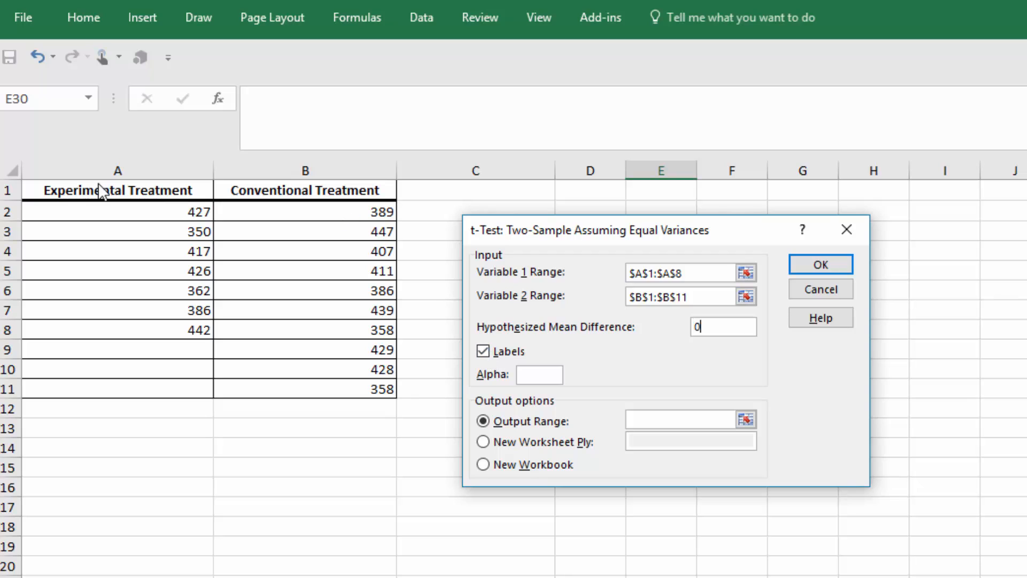
left_click(539, 374)
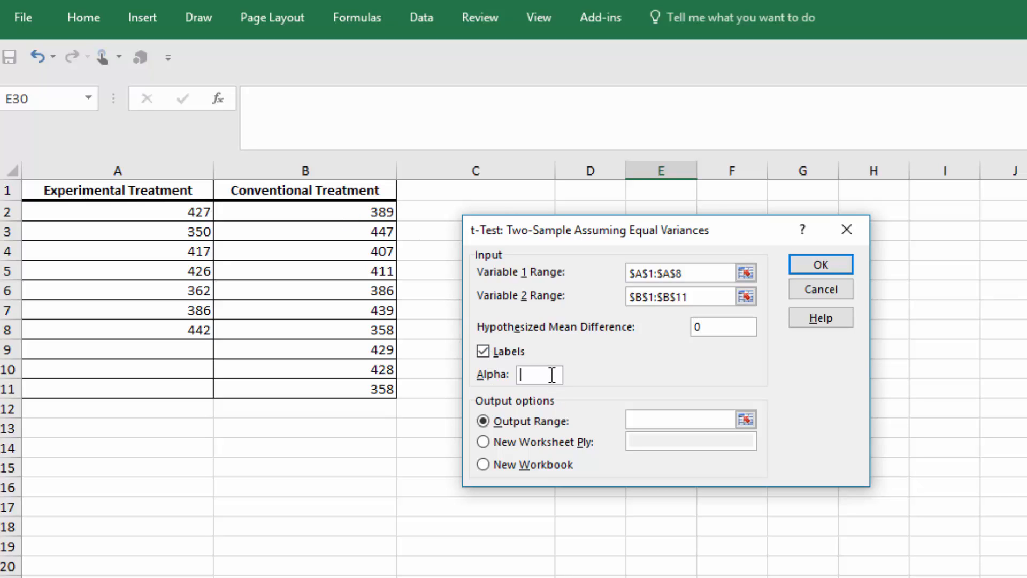
type(".01")
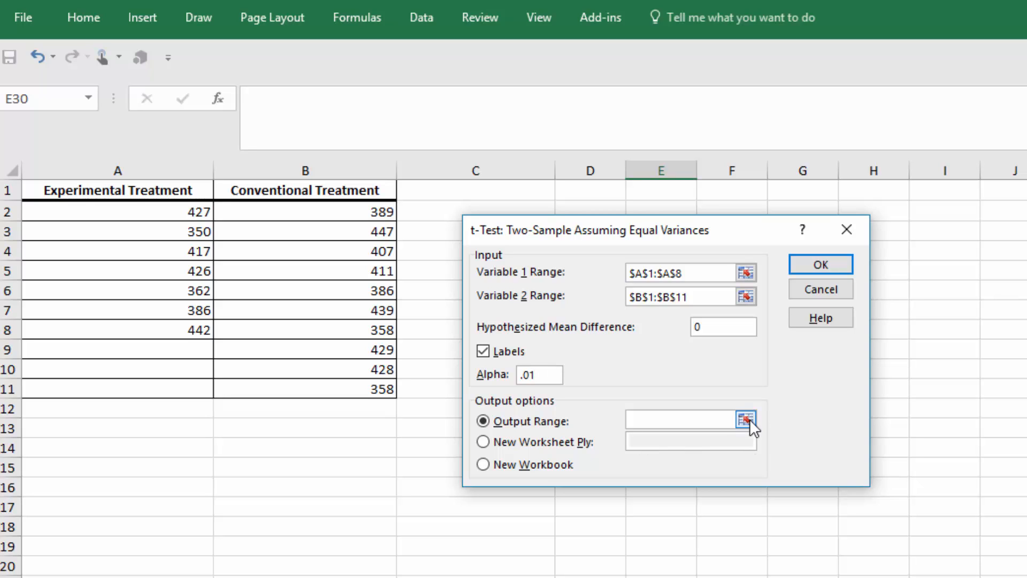
left_click(744, 420)
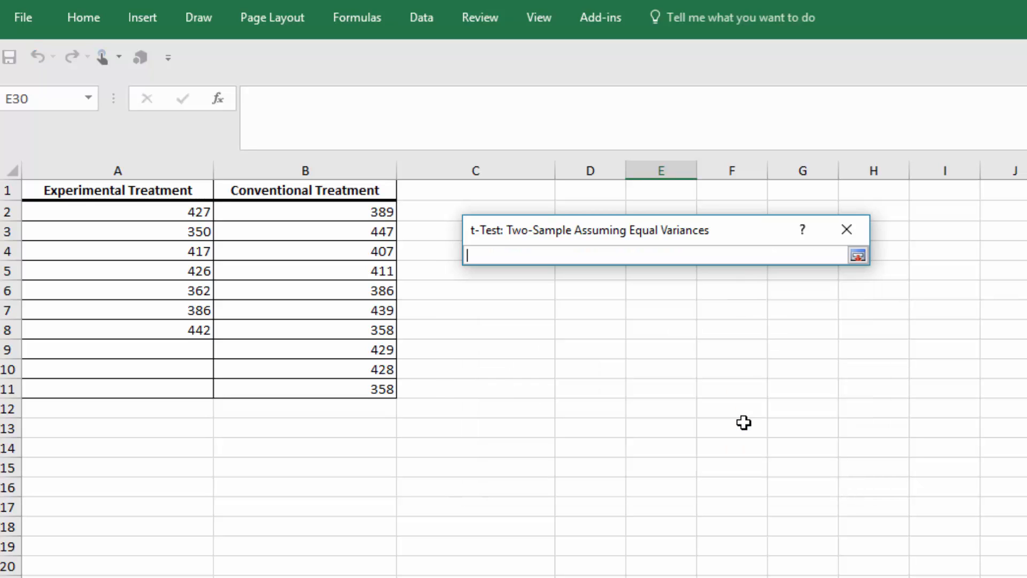
left_click(105, 346)
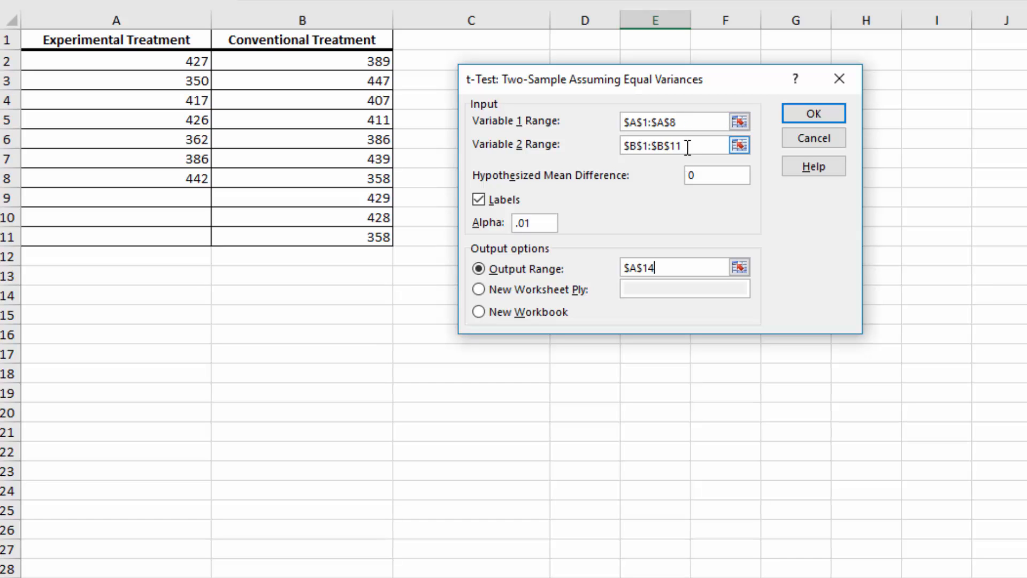
left_click(717, 175)
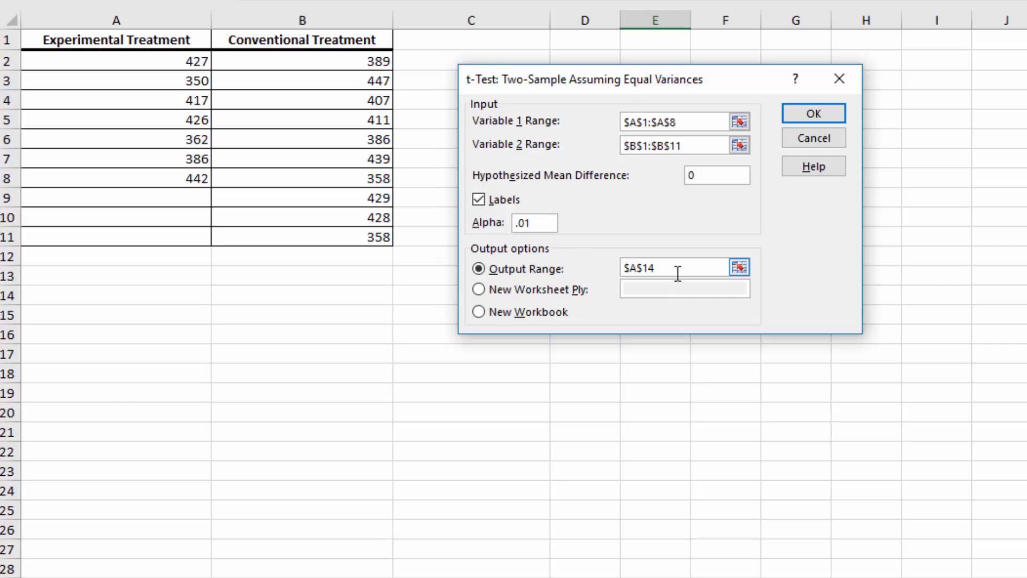
left_click(813, 113)
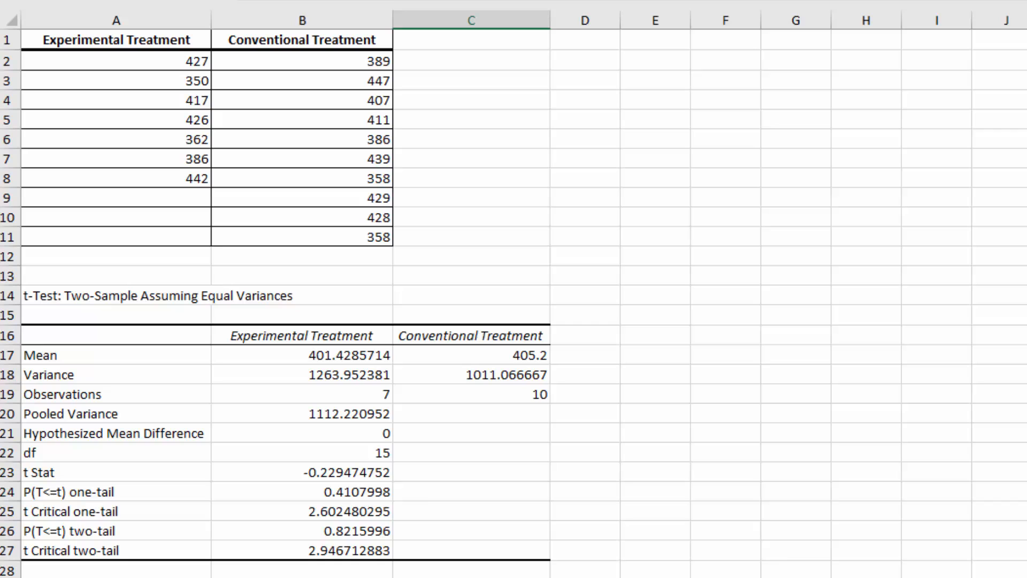
mouse_move(531, 362)
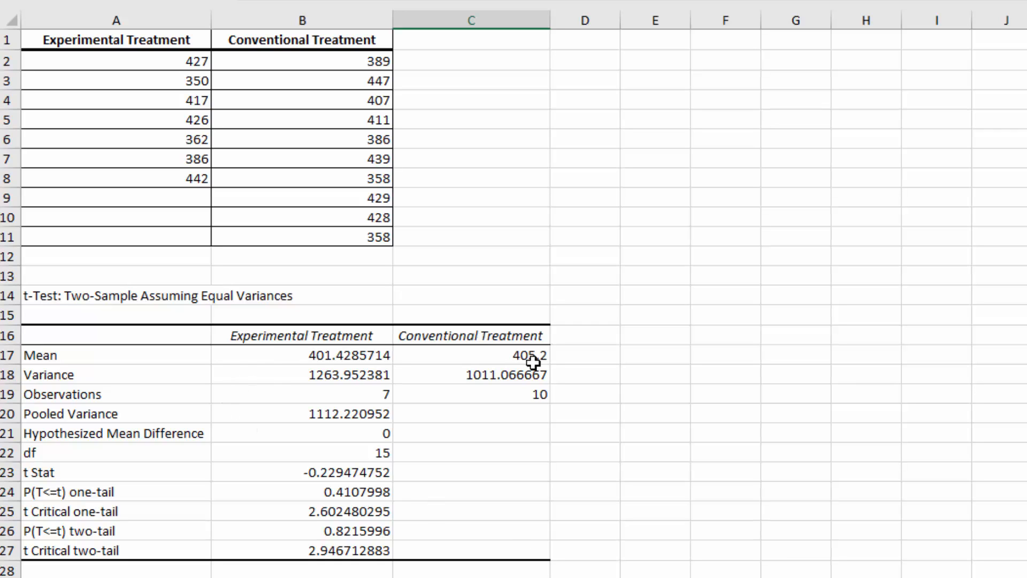
mouse_move(567, 396)
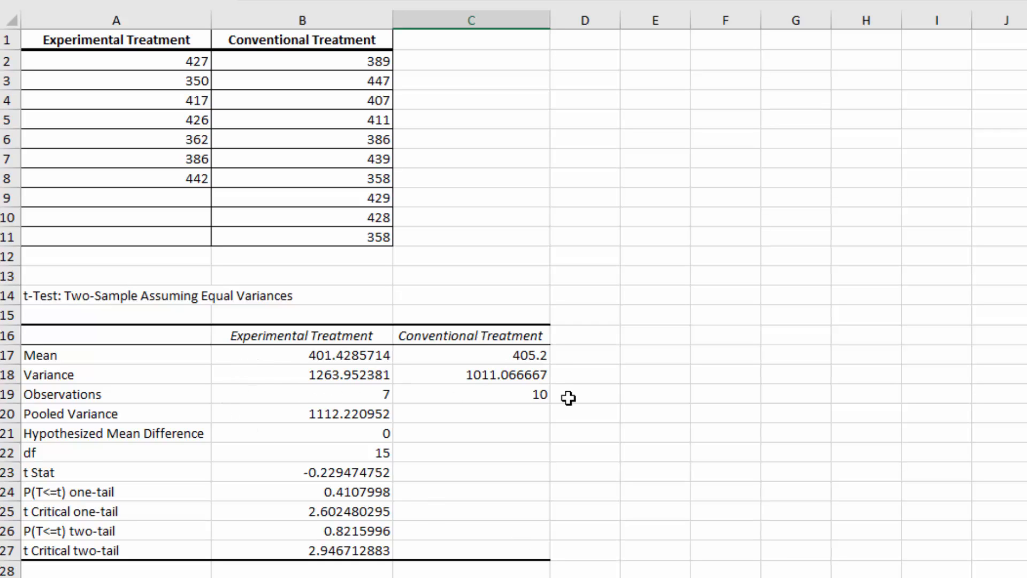
mouse_move(368, 429)
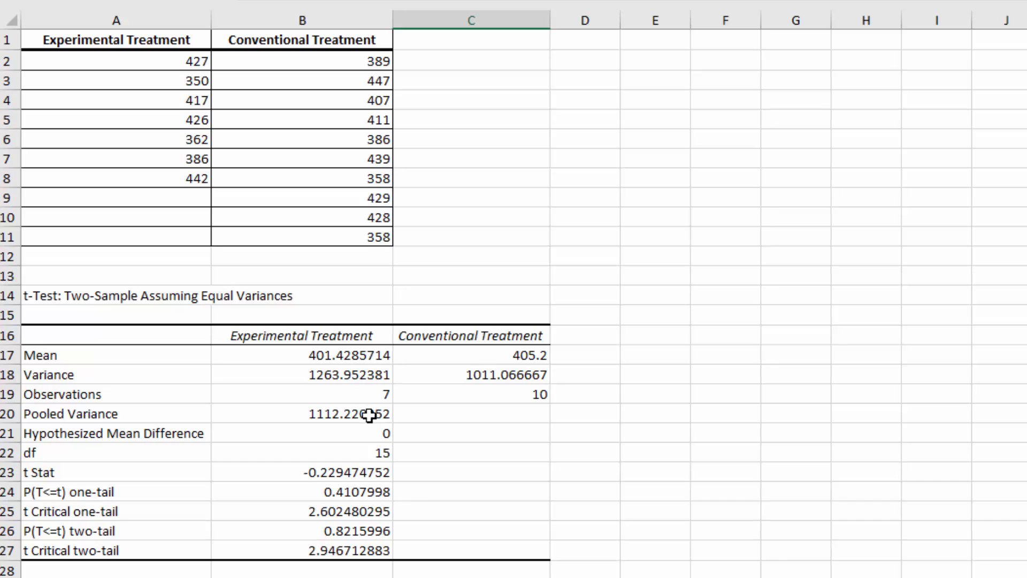
mouse_move(306, 483)
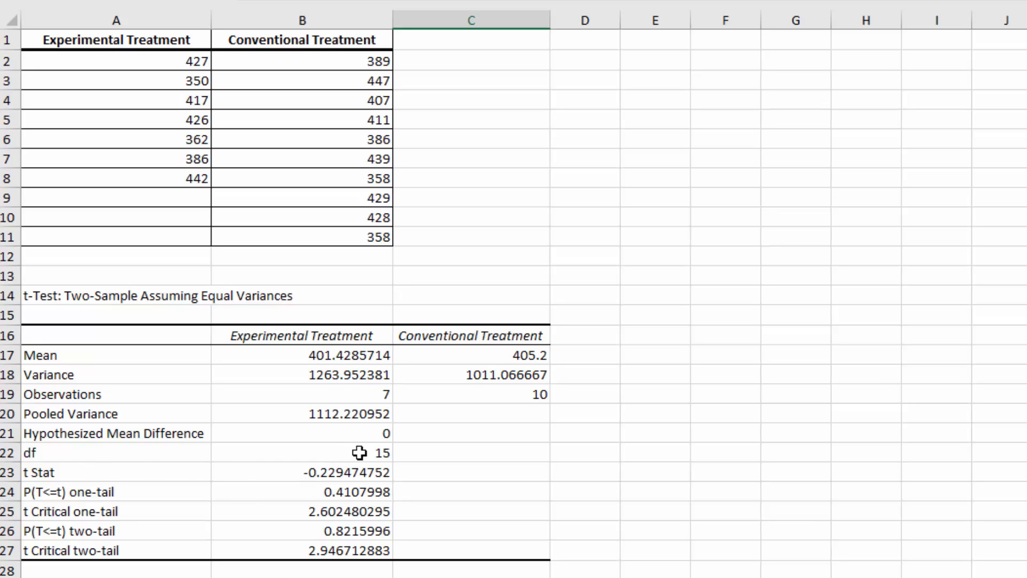
mouse_move(302, 498)
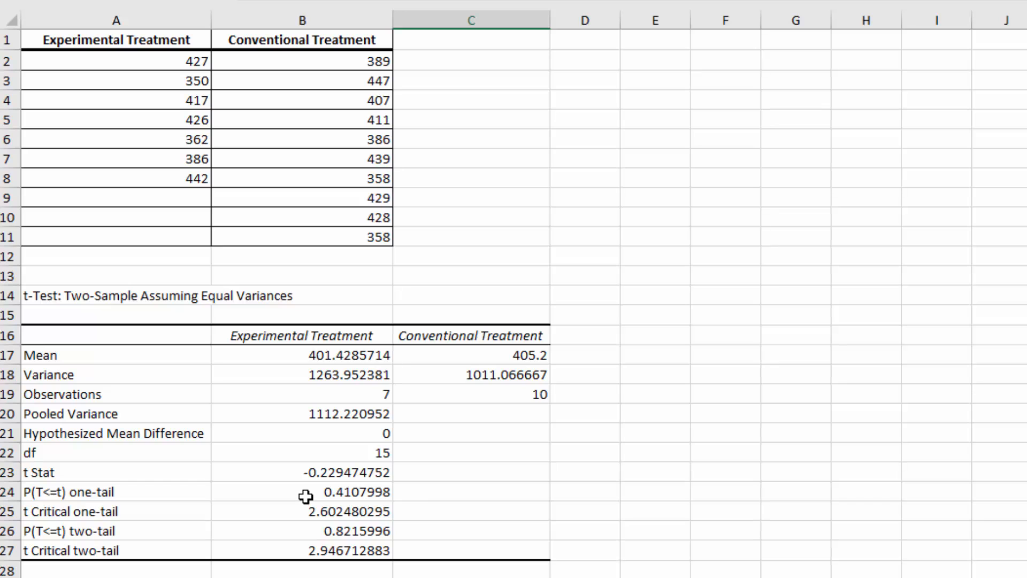
mouse_move(339, 492)
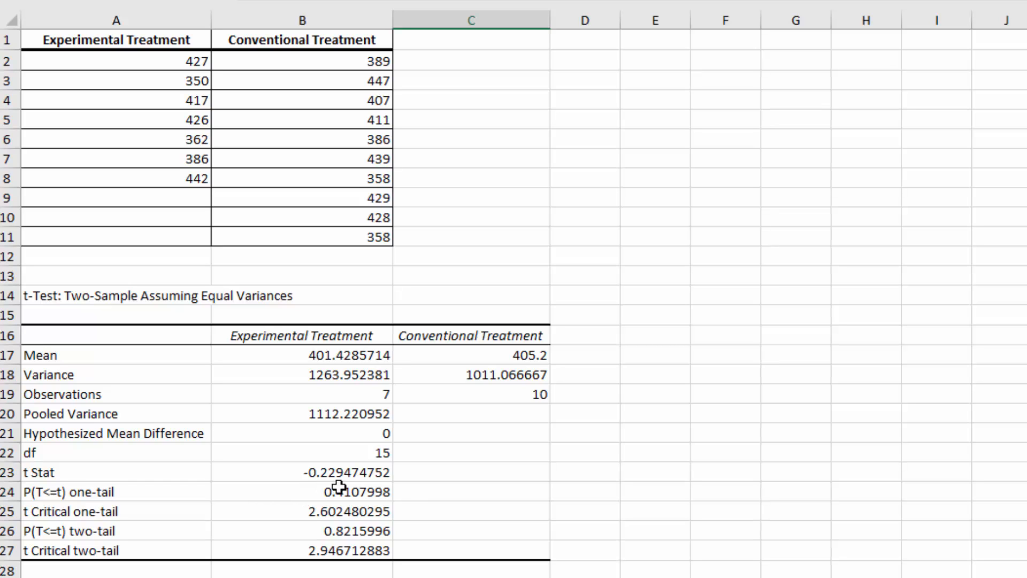
mouse_move(121, 518)
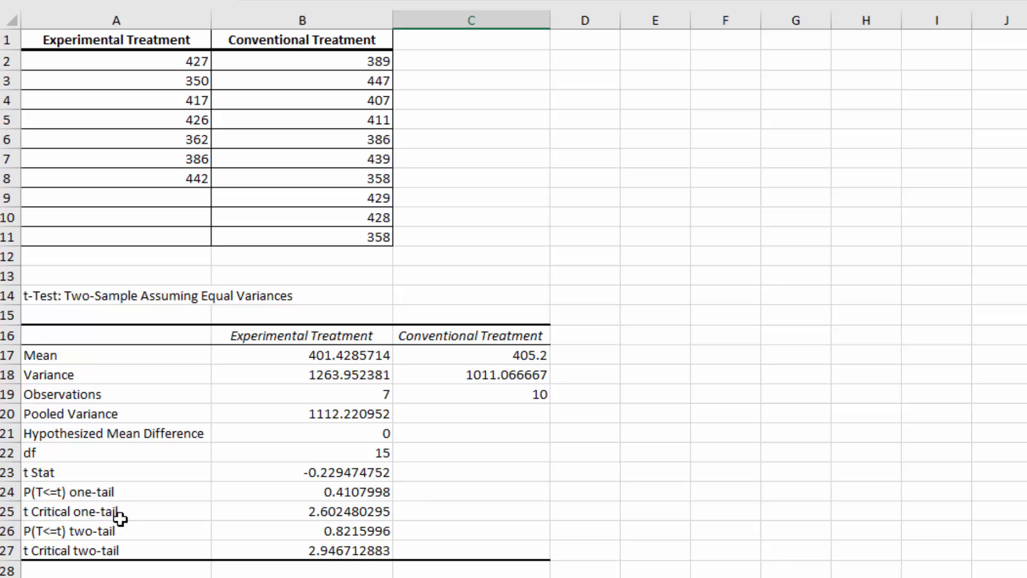
mouse_move(348, 551)
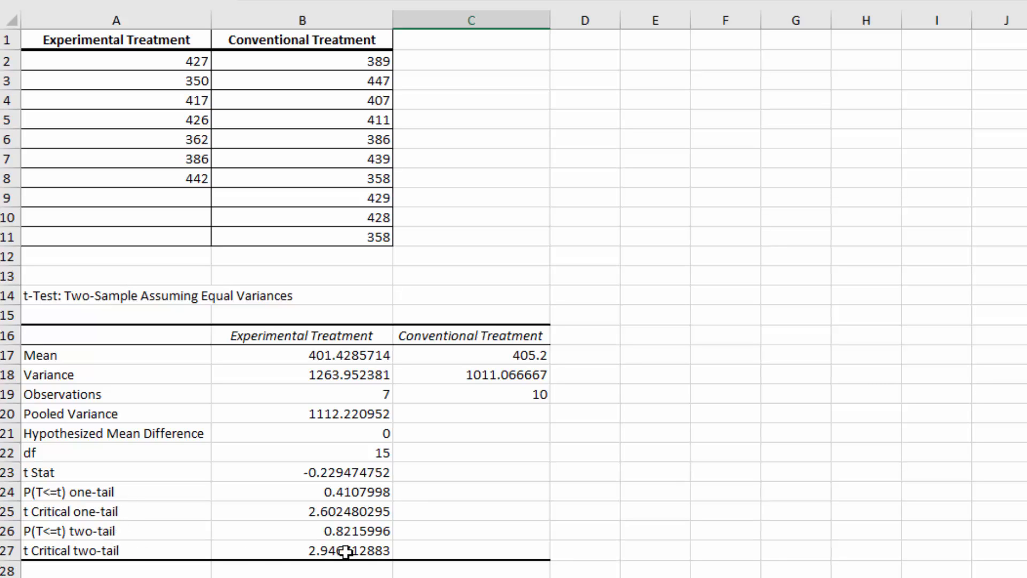
mouse_move(319, 503)
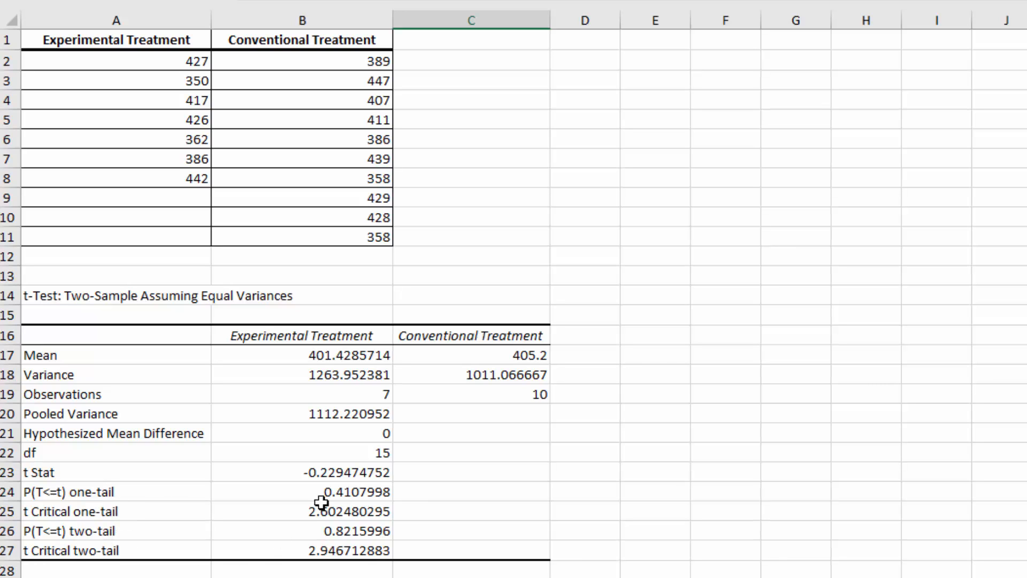
mouse_move(110, 548)
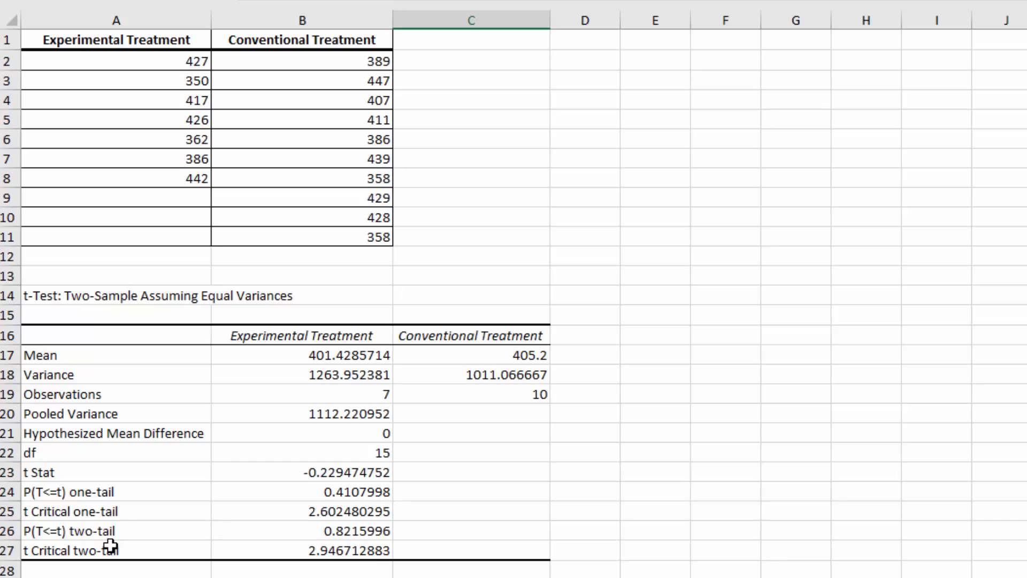
mouse_move(239, 560)
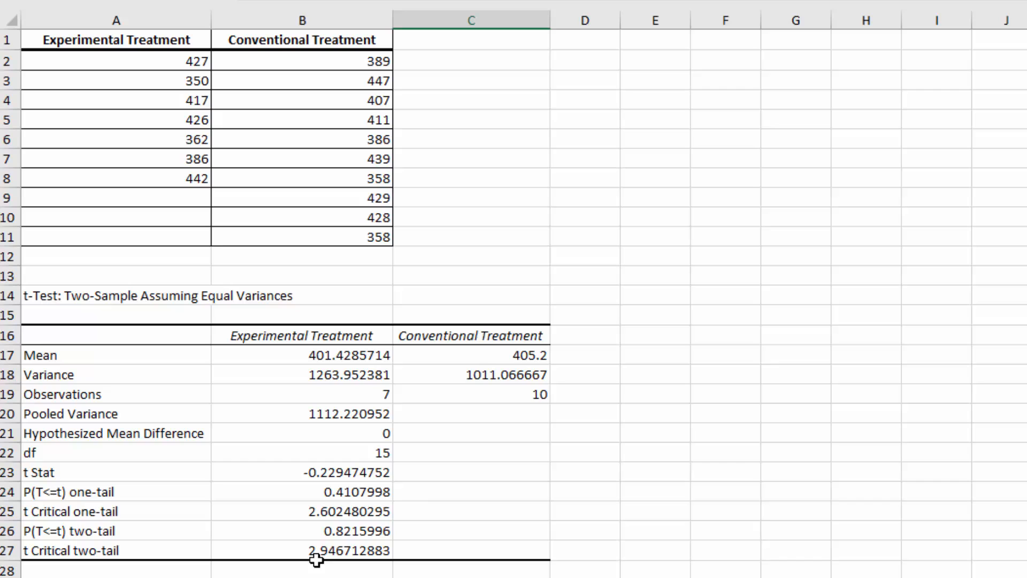
mouse_move(363, 561)
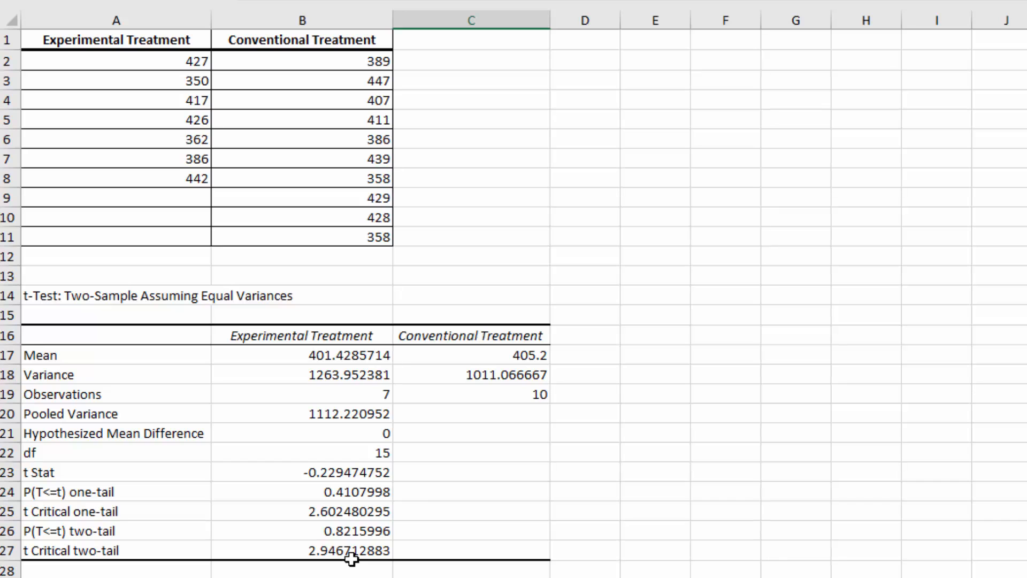
mouse_move(334, 480)
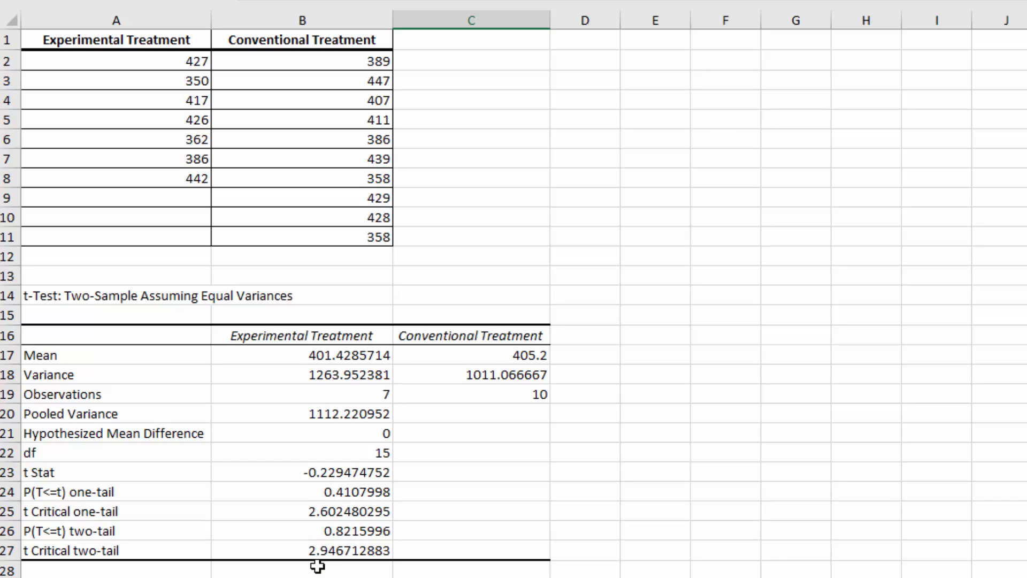
mouse_move(317, 501)
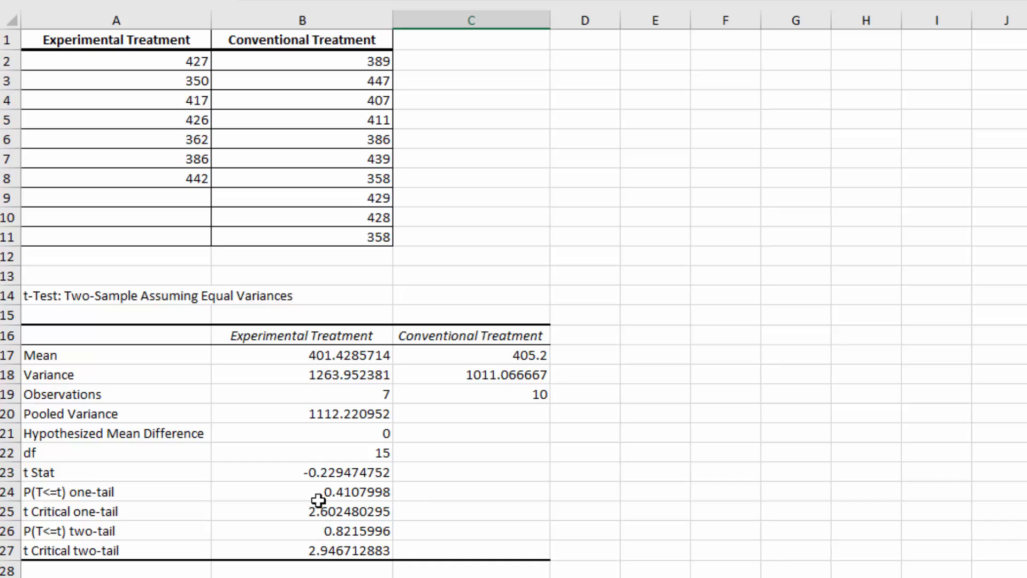
mouse_move(328, 566)
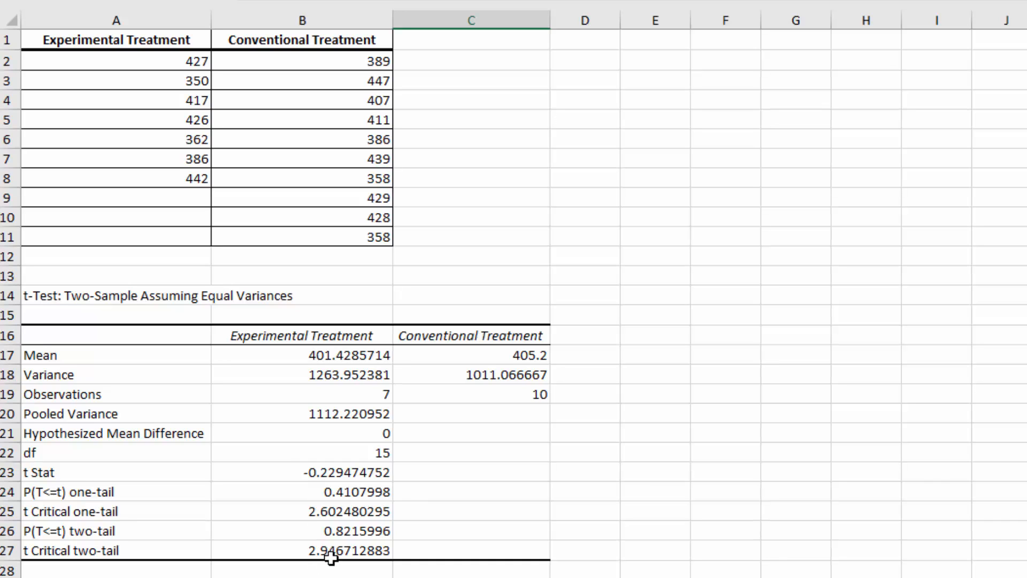
mouse_move(864, 550)
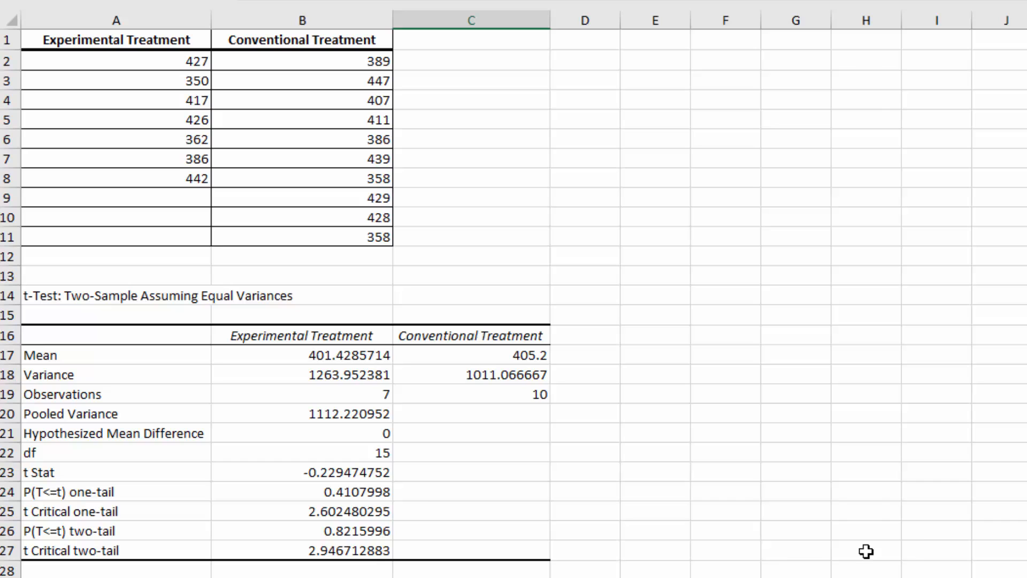
mouse_move(365, 550)
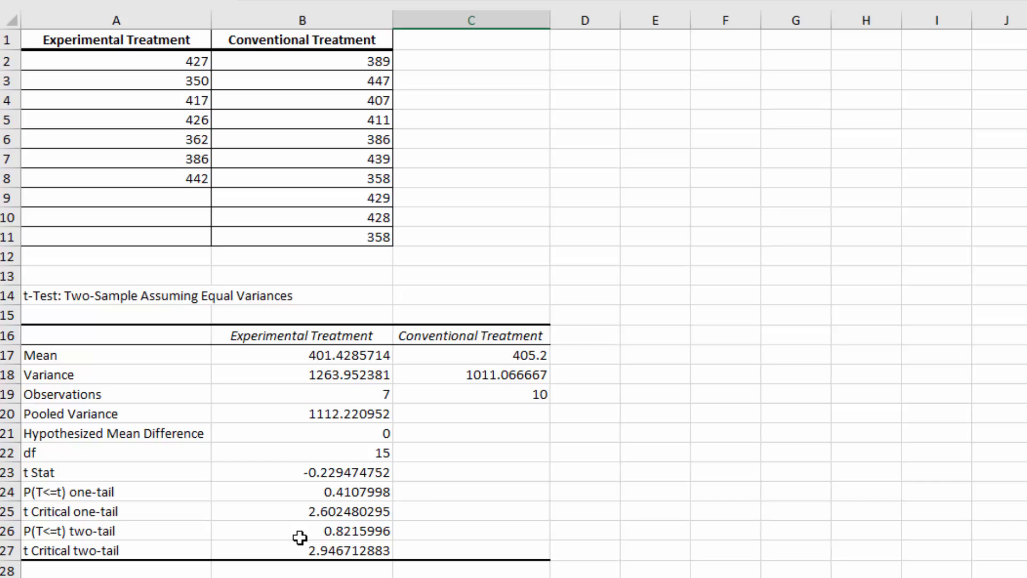
mouse_move(373, 537)
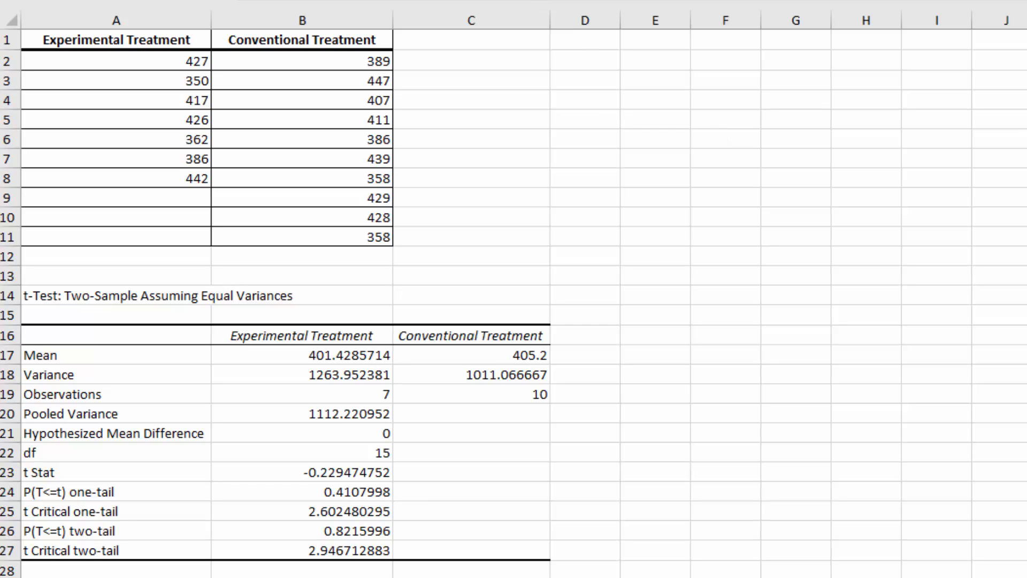
Launch PHStat's Pooled-Variance t Test under Two-Sample Tests (Unsummarized Data).
left_click(598, 36)
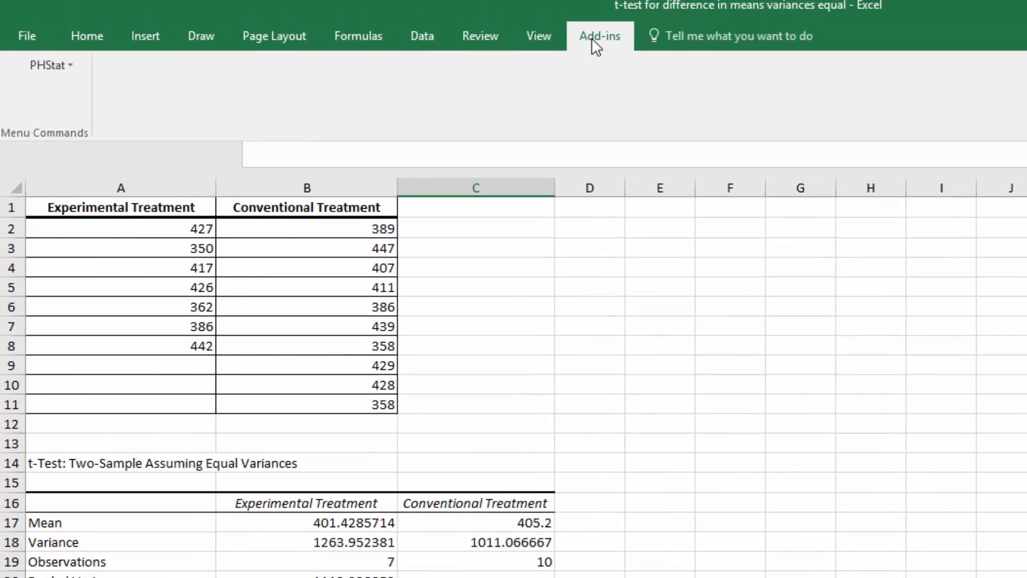
left_click(45, 65)
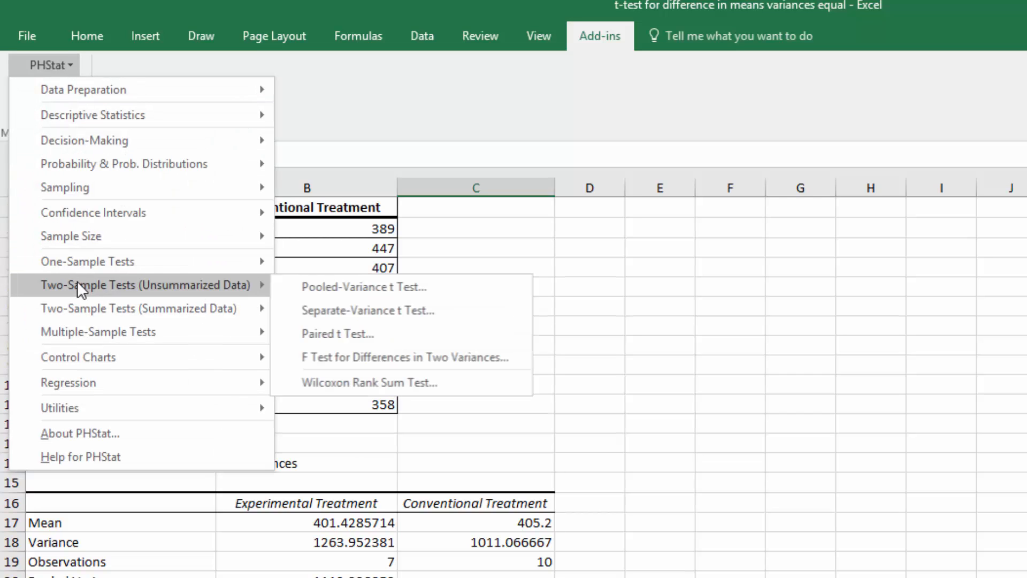
mouse_move(84, 293)
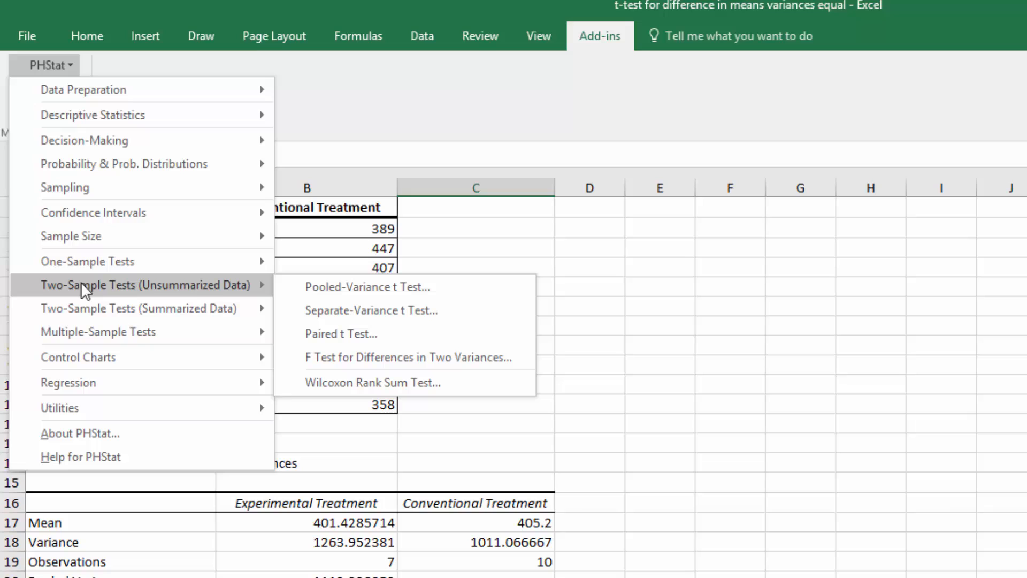
mouse_move(216, 289)
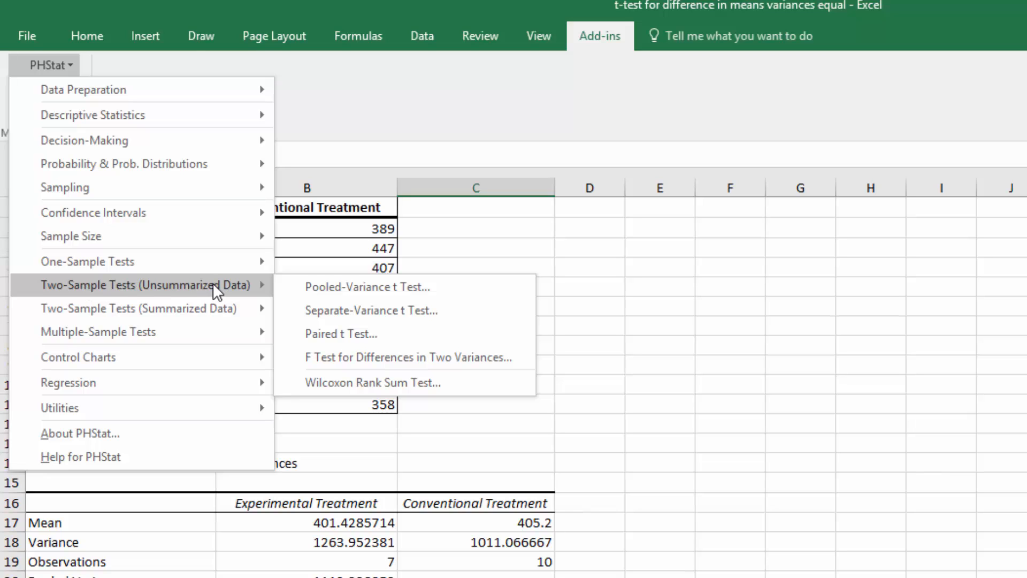
mouse_move(384, 294)
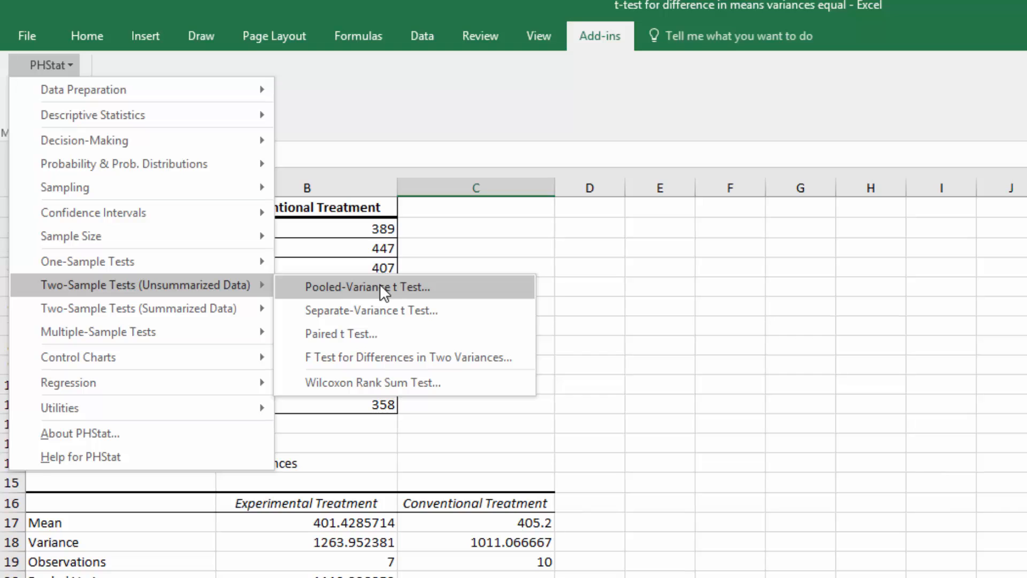
left_click(380, 288)
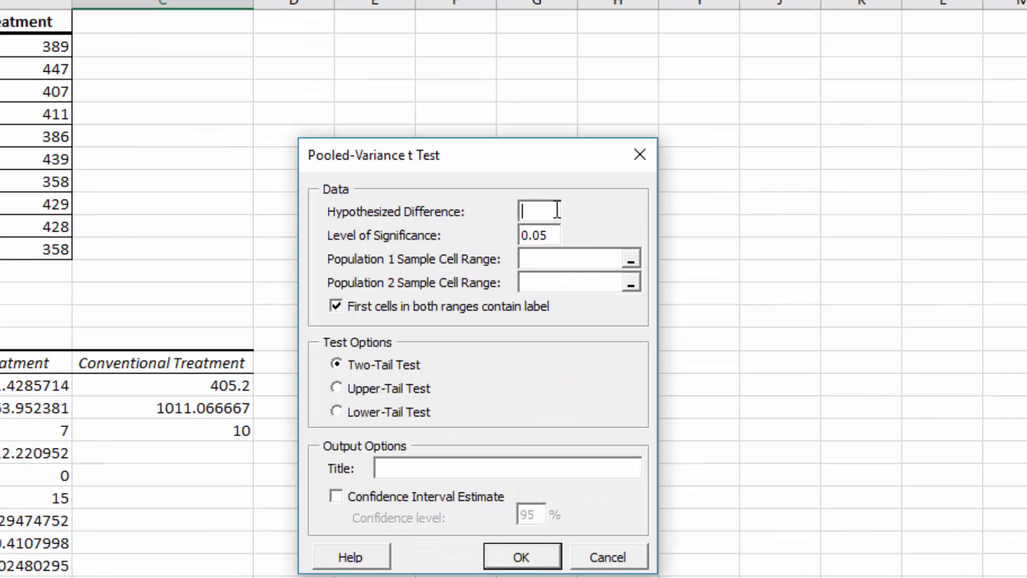
Enter hypothesized difference 0, significance .01, and sample ranges A1:A8 and B1:B11.
type("0")
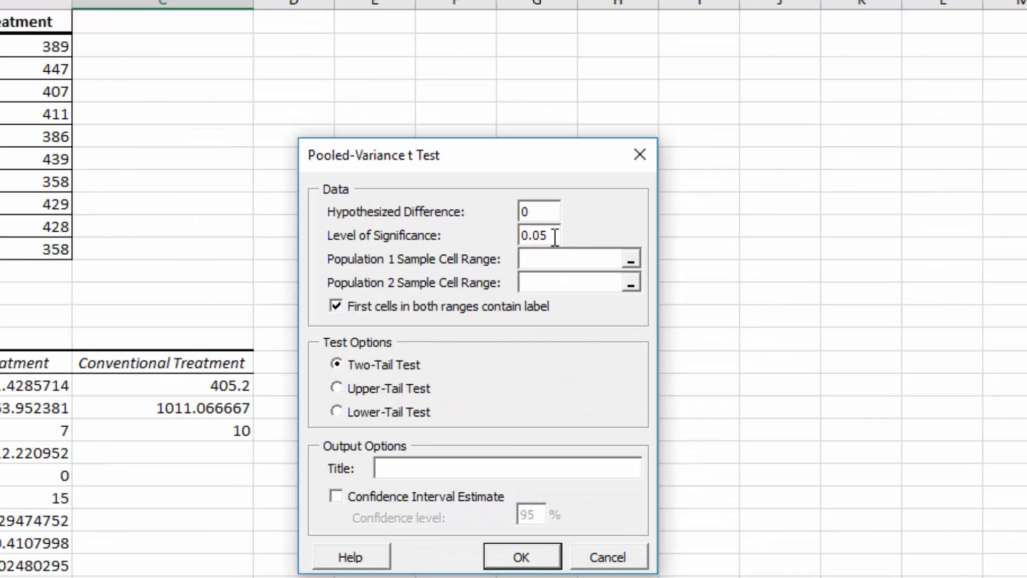
type(".01")
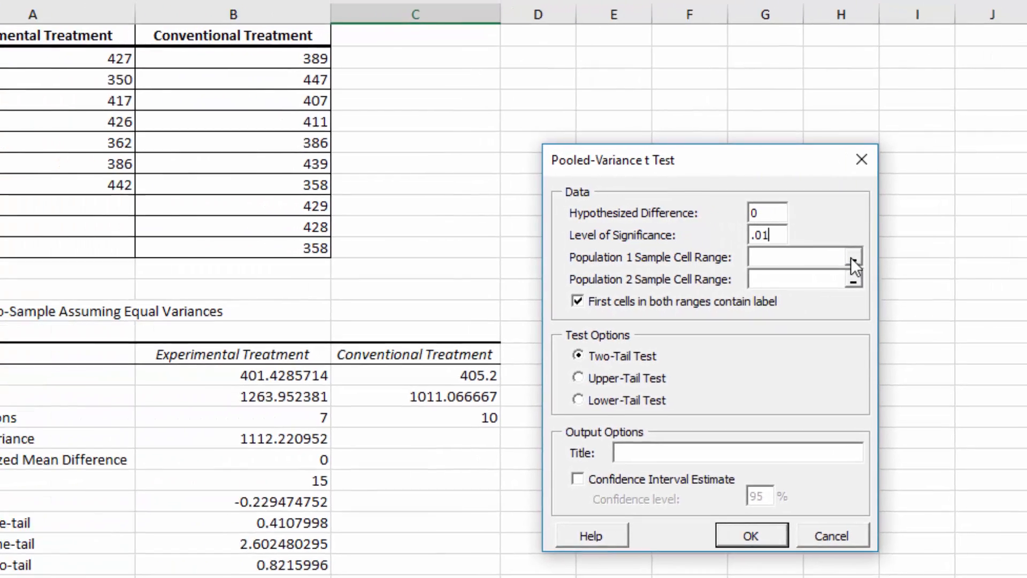
left_click(853, 259)
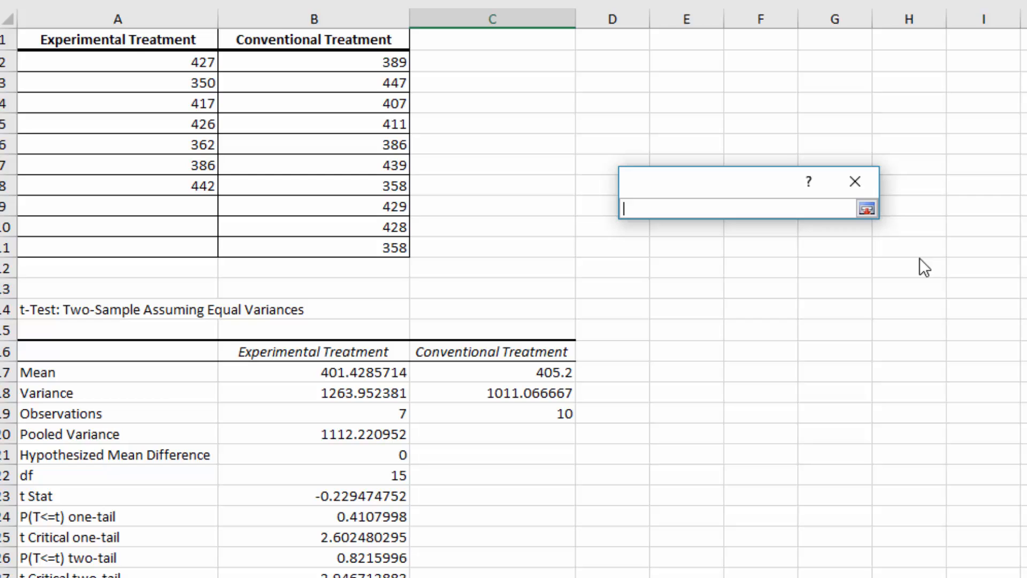
left_click_drag(118, 39, 117, 144)
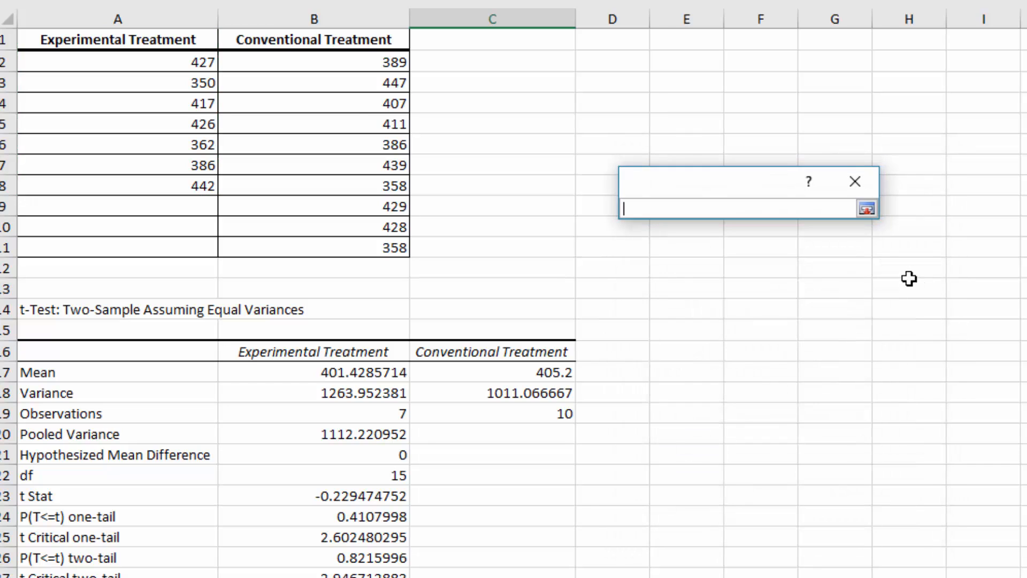
left_click_drag(315, 39, 315, 226)
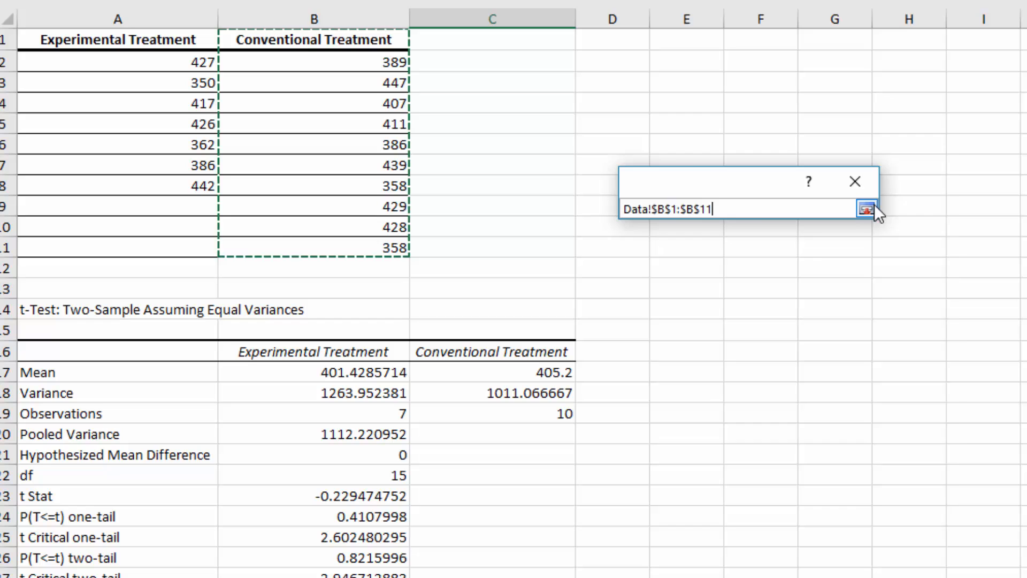
left_click(868, 207)
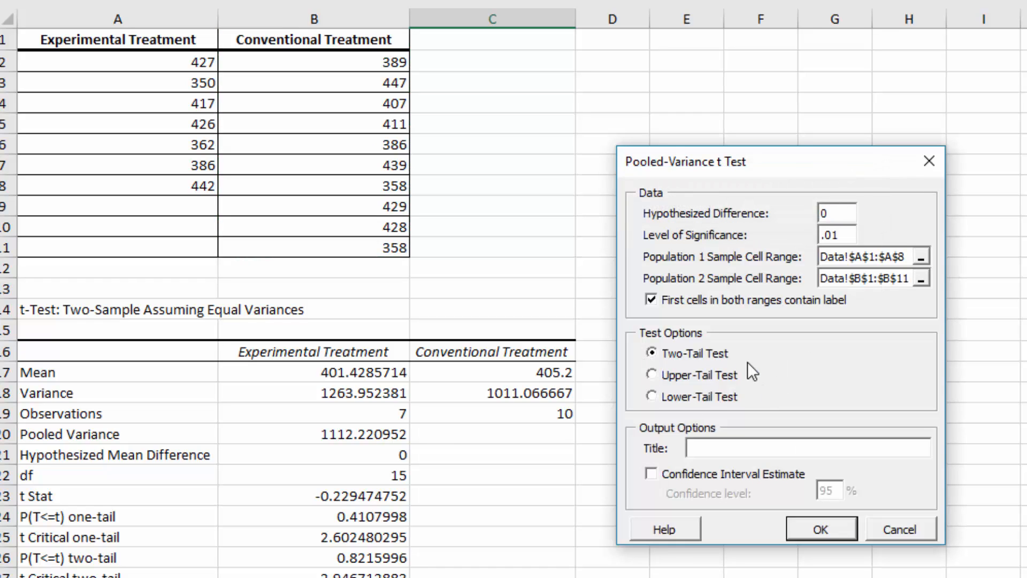
mouse_move(650, 505)
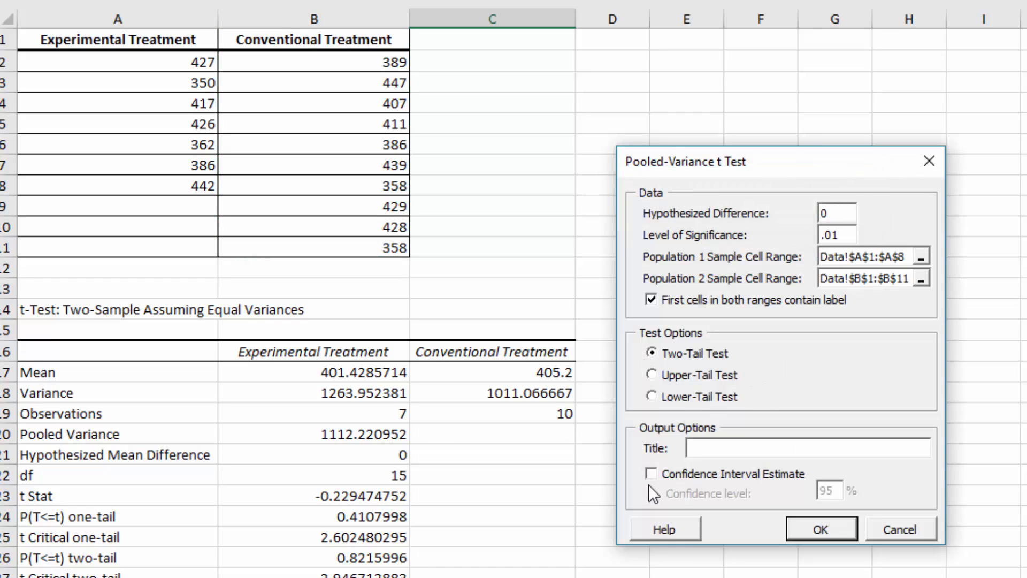
Add a 99% confidence interval estimate and generate the test output.
left_click(650, 474)
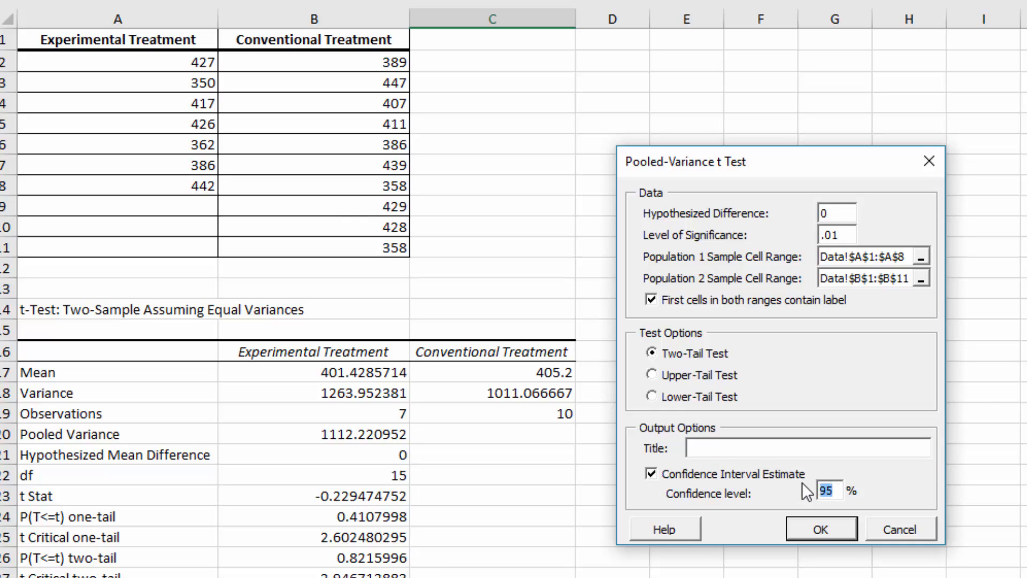
type("99")
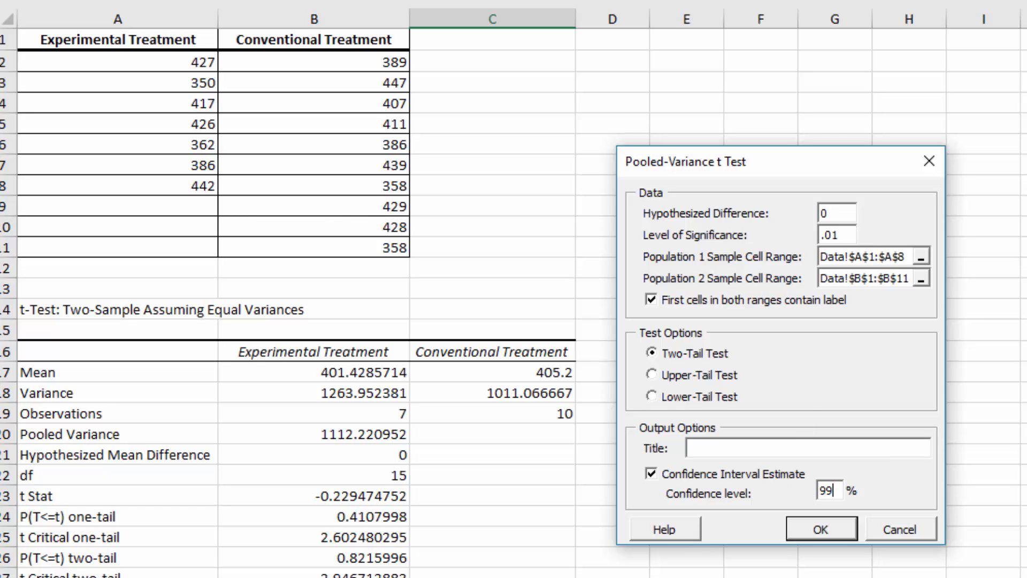
mouse_move(842, 561)
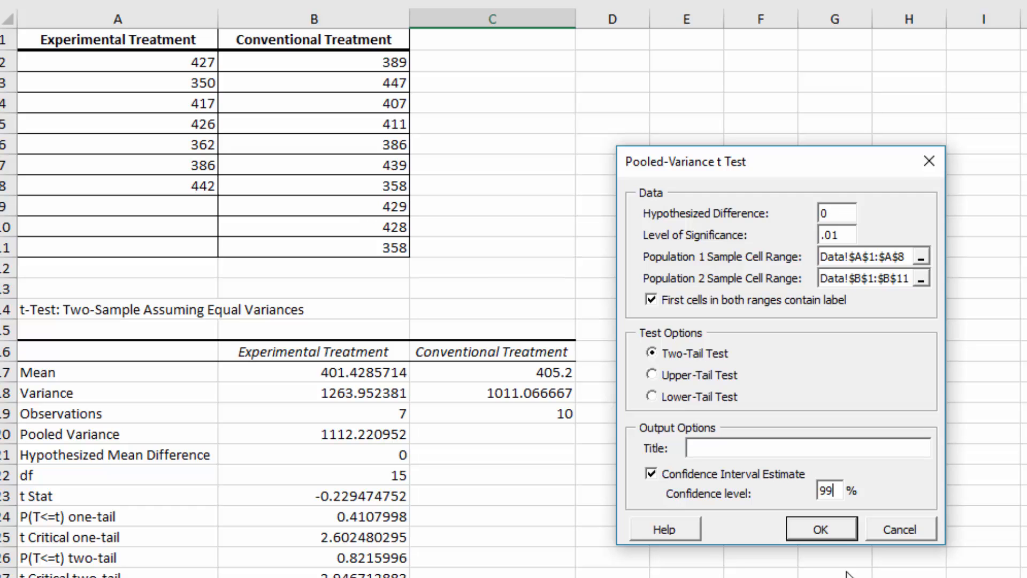
left_click(822, 528)
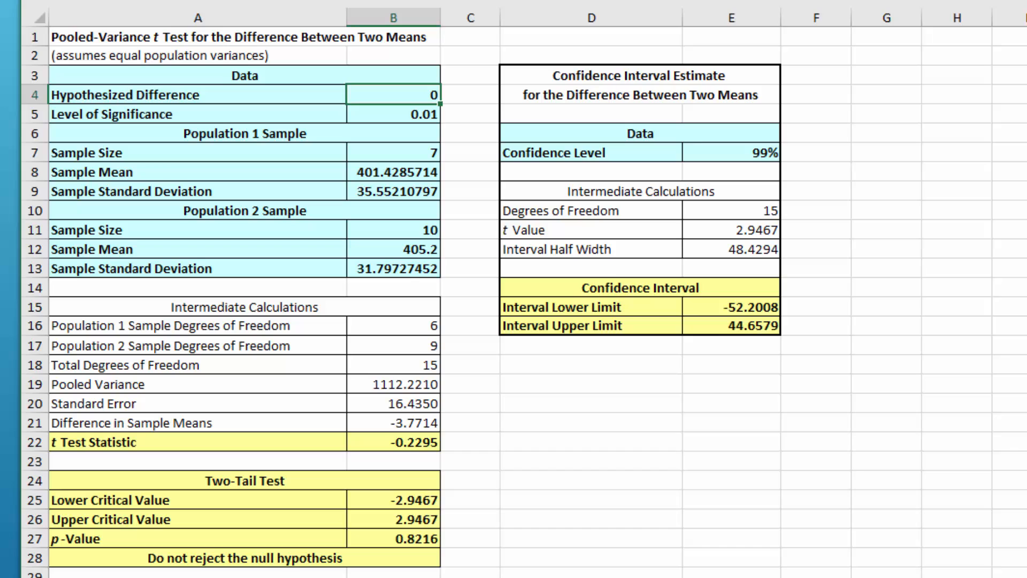
mouse_move(811, 149)
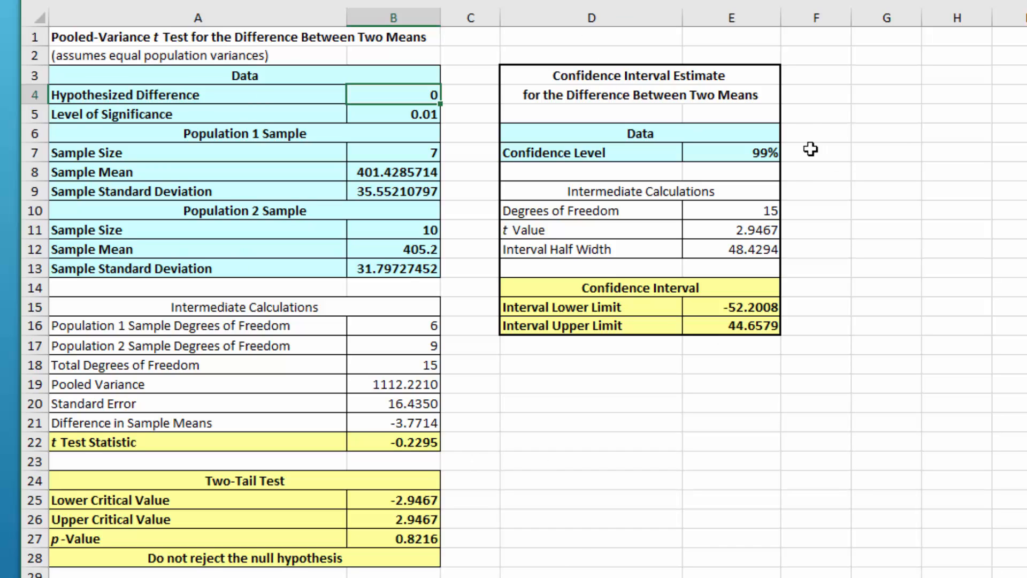
mouse_move(289, 55)
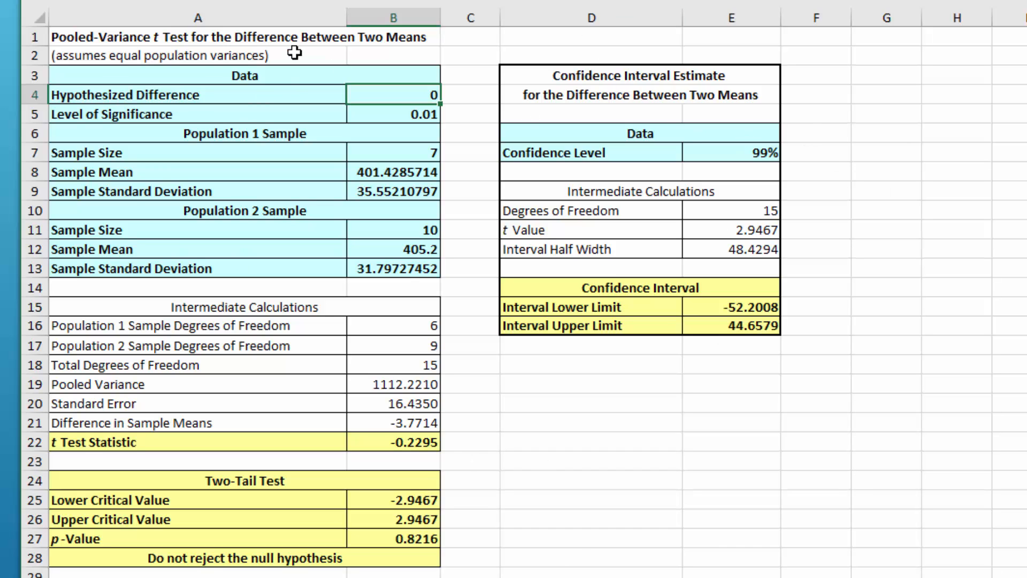
mouse_move(264, 145)
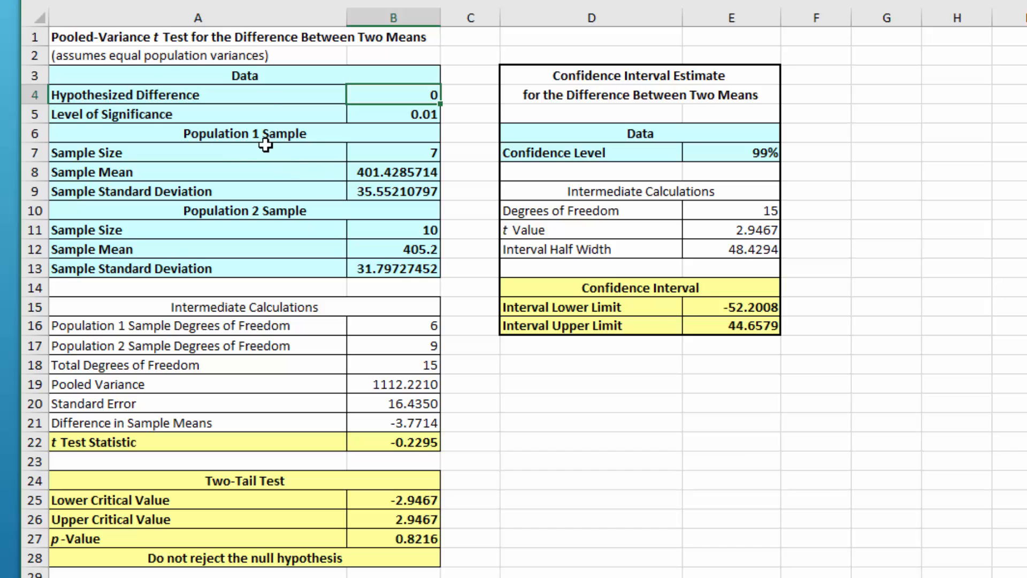
mouse_move(358, 171)
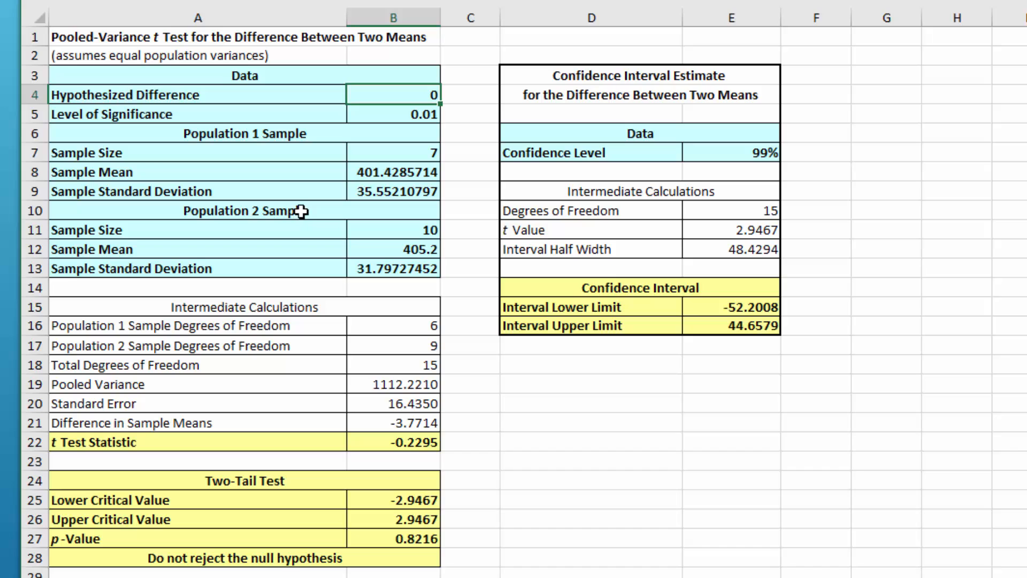
mouse_move(296, 212)
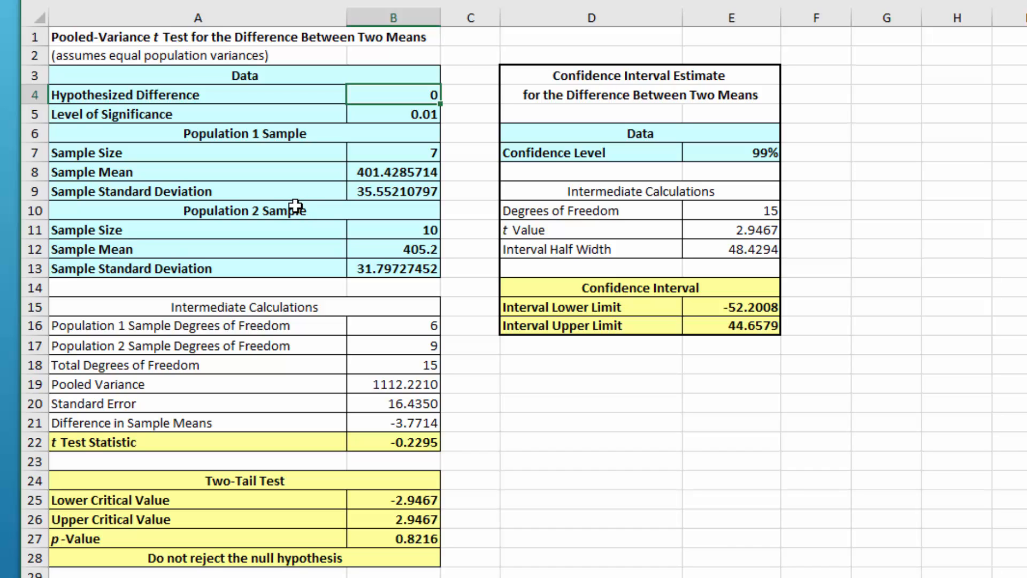
mouse_move(271, 113)
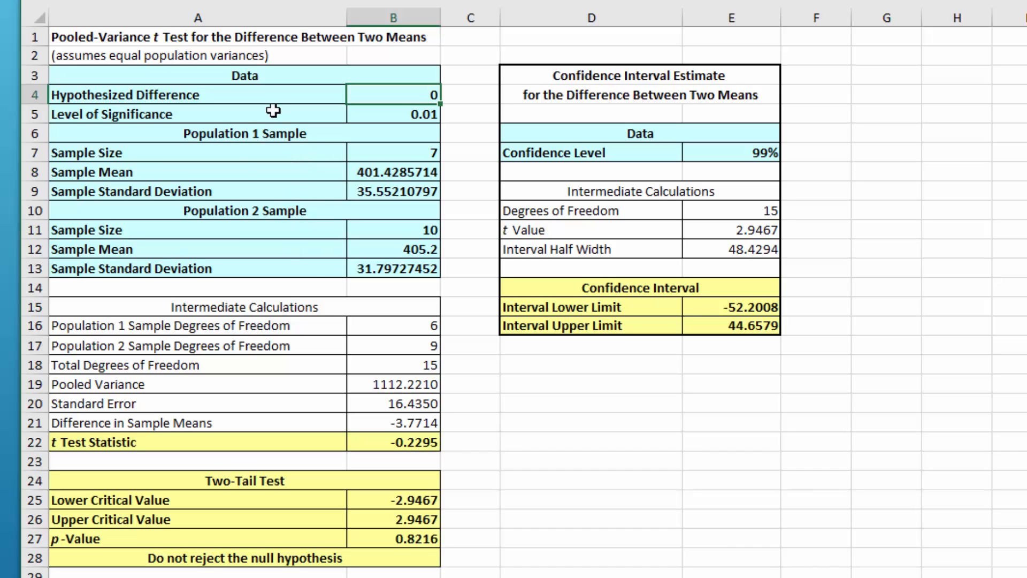
mouse_move(183, 388)
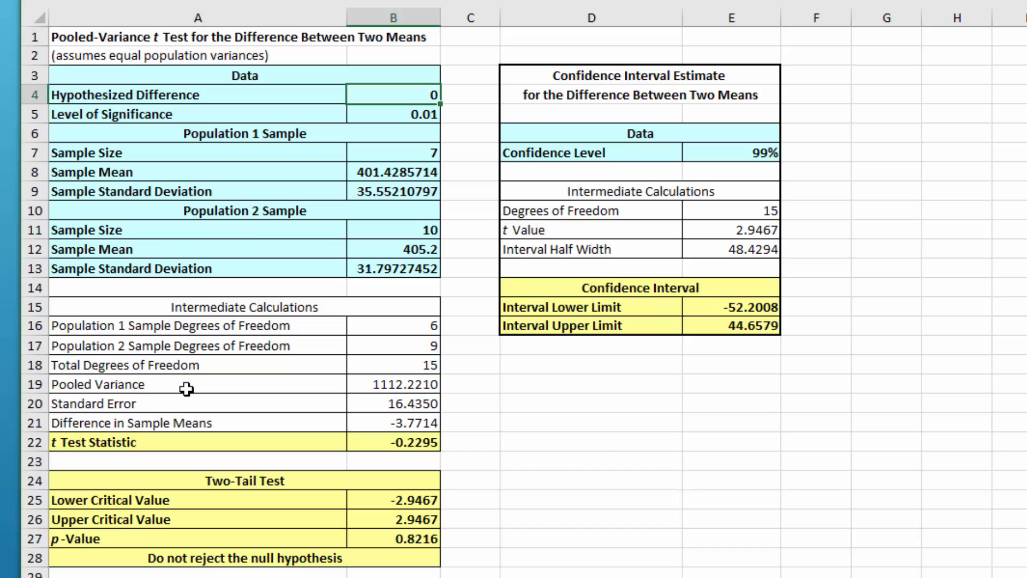
mouse_move(141, 376)
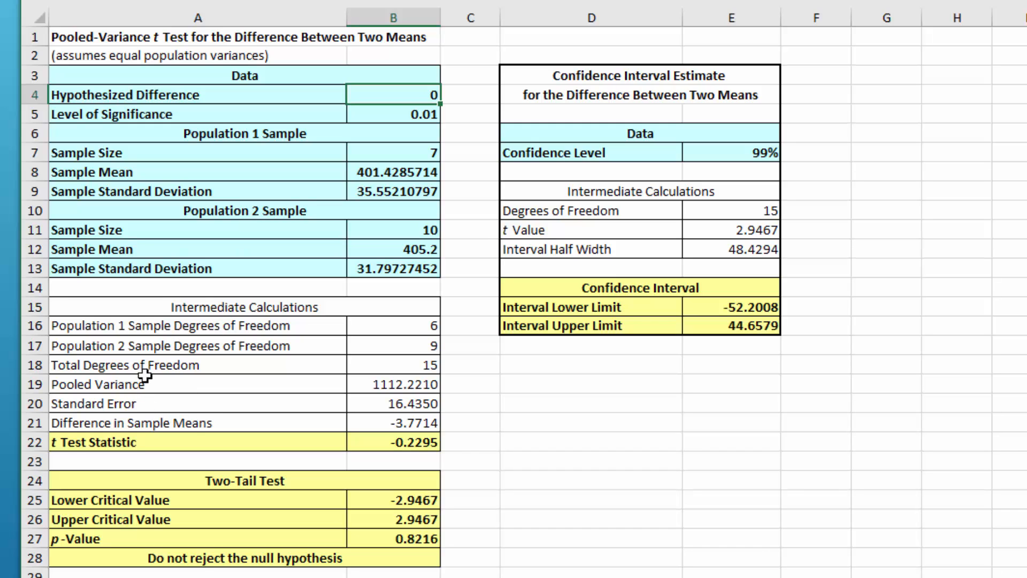
mouse_move(390, 417)
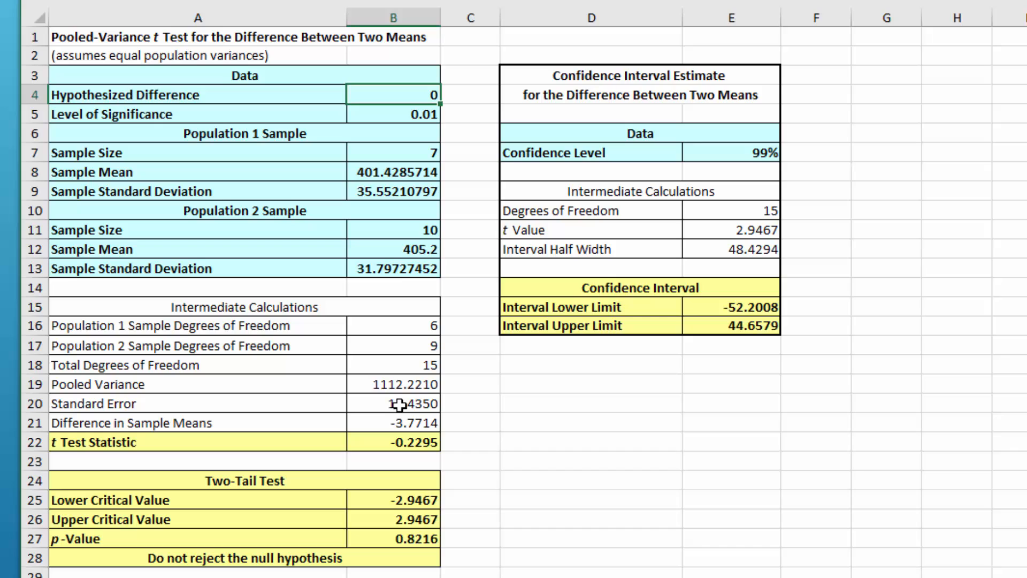
mouse_move(540, 389)
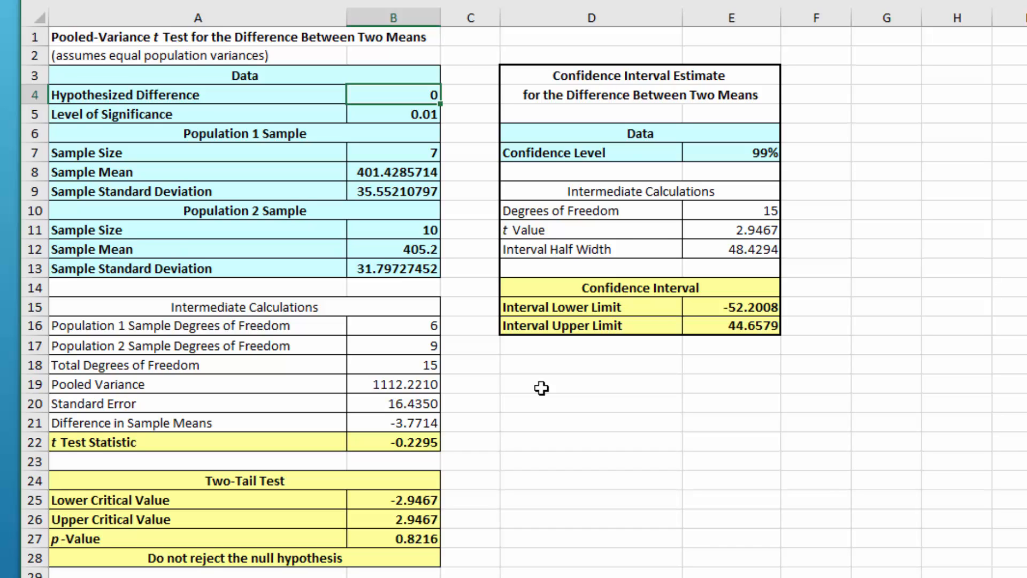
mouse_move(627, 416)
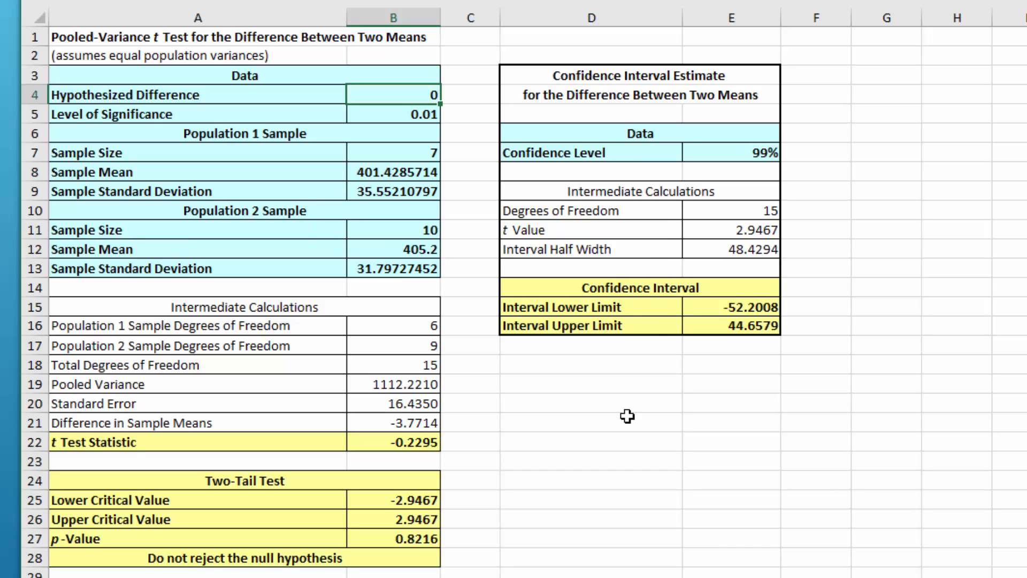
mouse_move(659, 341)
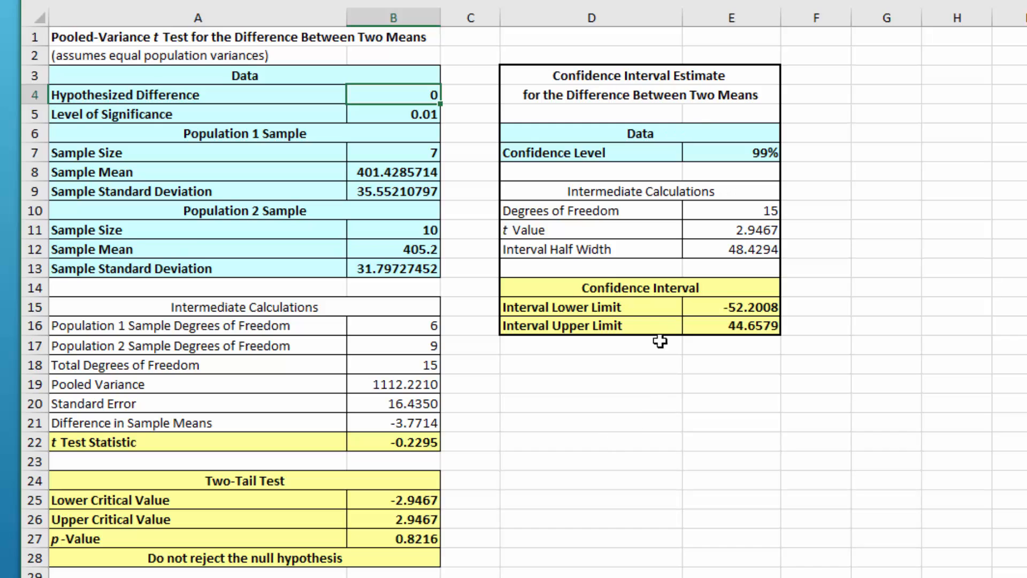
mouse_move(132, 464)
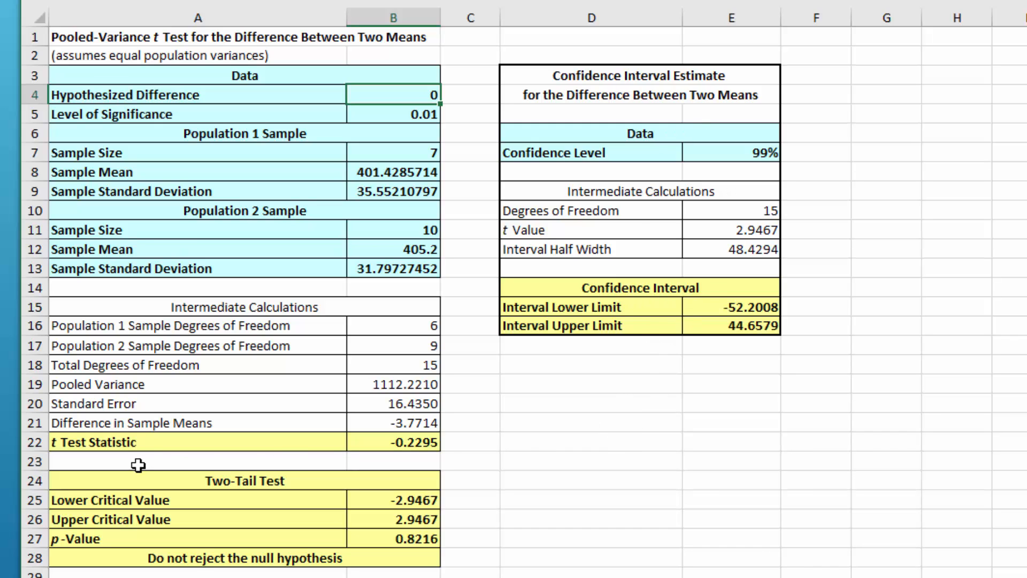
mouse_move(409, 465)
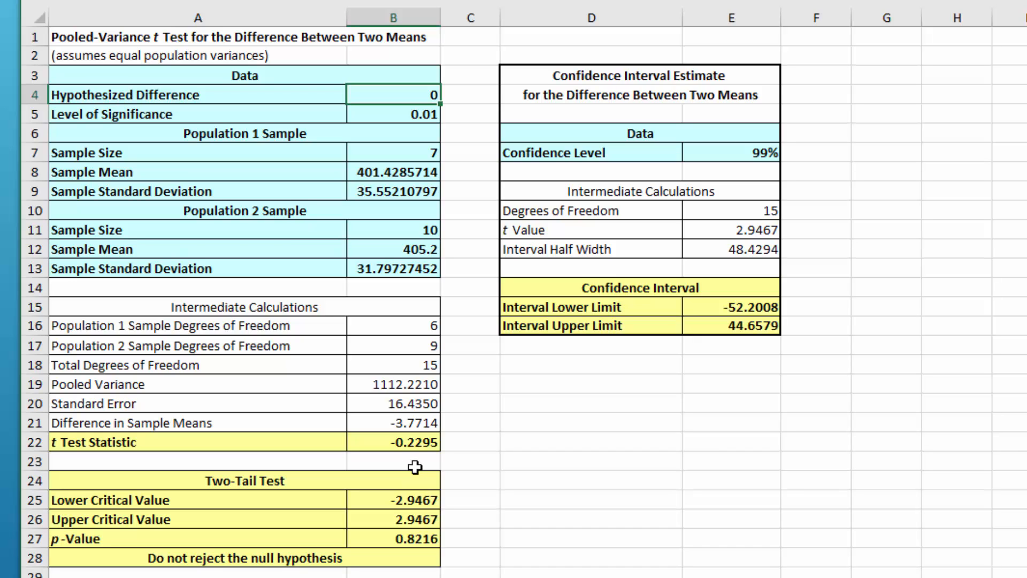
mouse_move(364, 499)
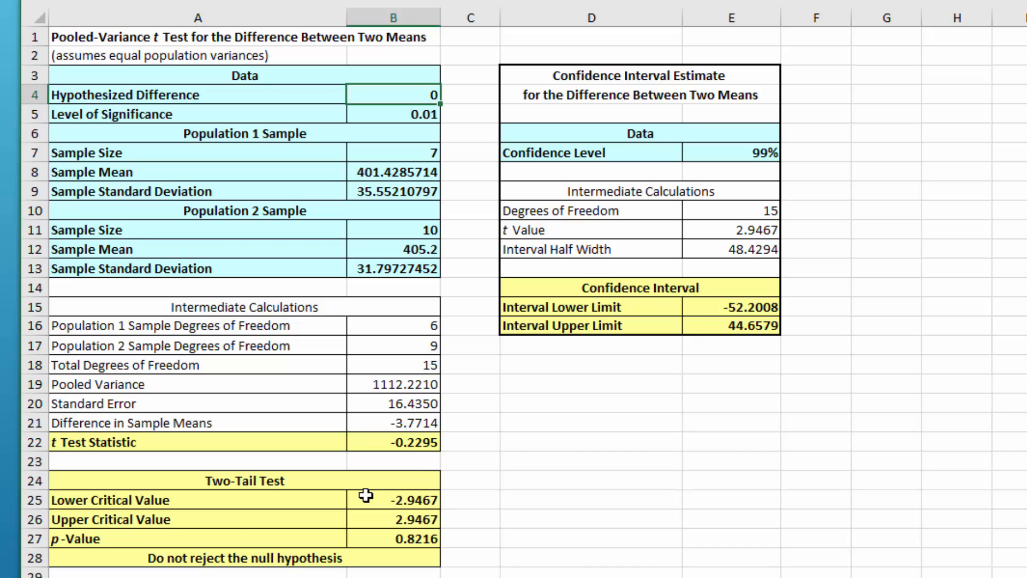
mouse_move(206, 523)
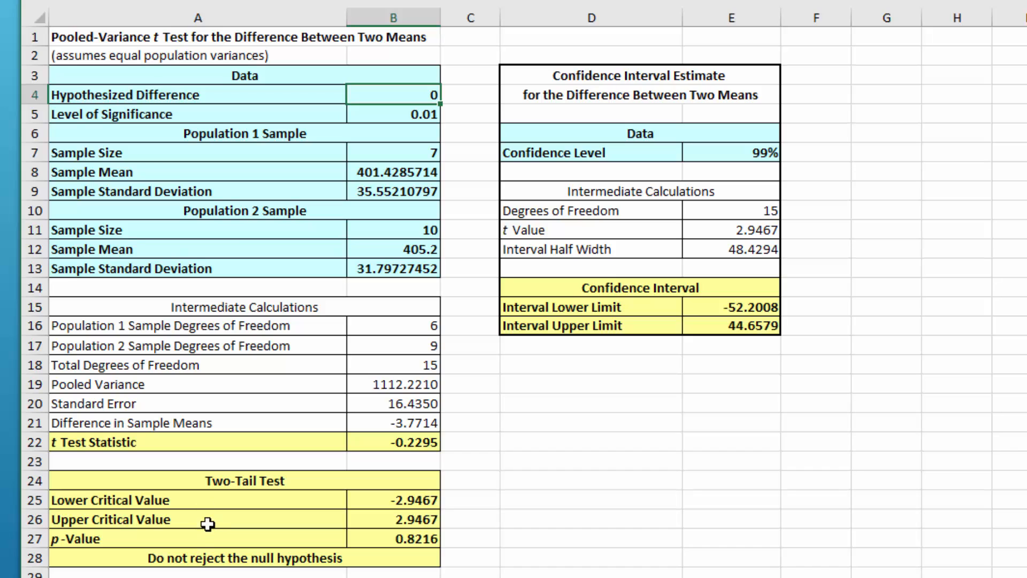
mouse_move(222, 537)
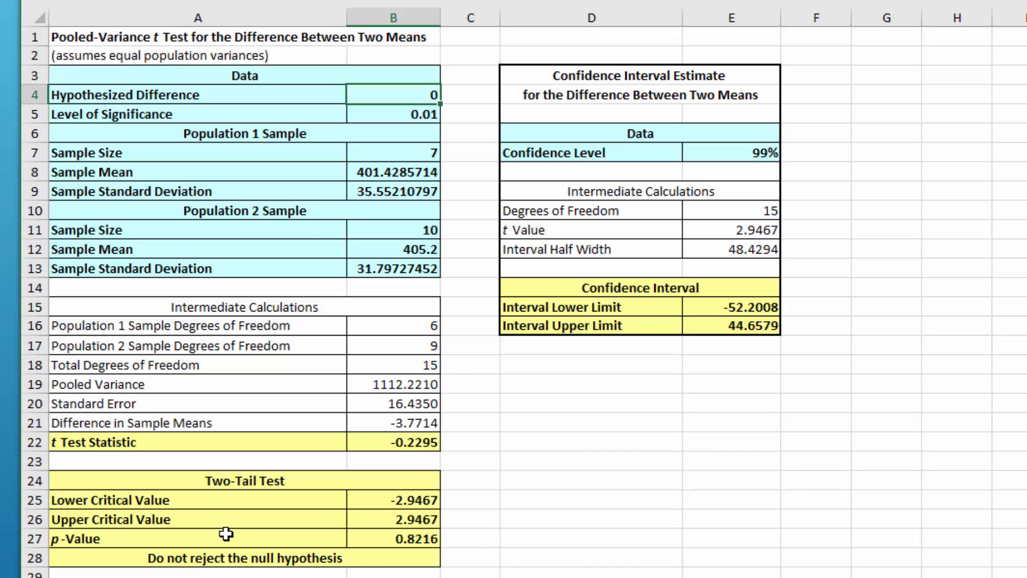
mouse_move(433, 546)
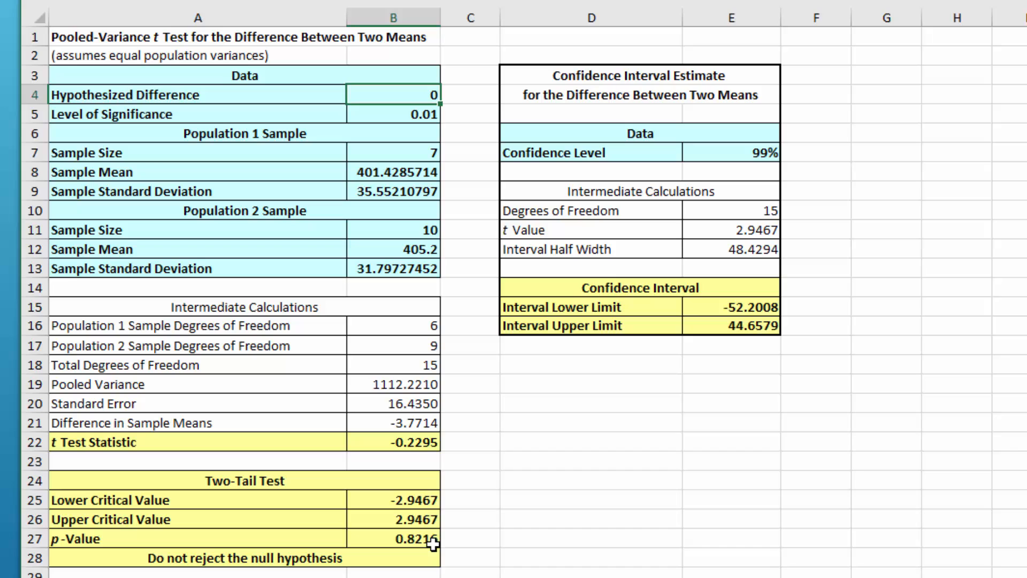
mouse_move(429, 458)
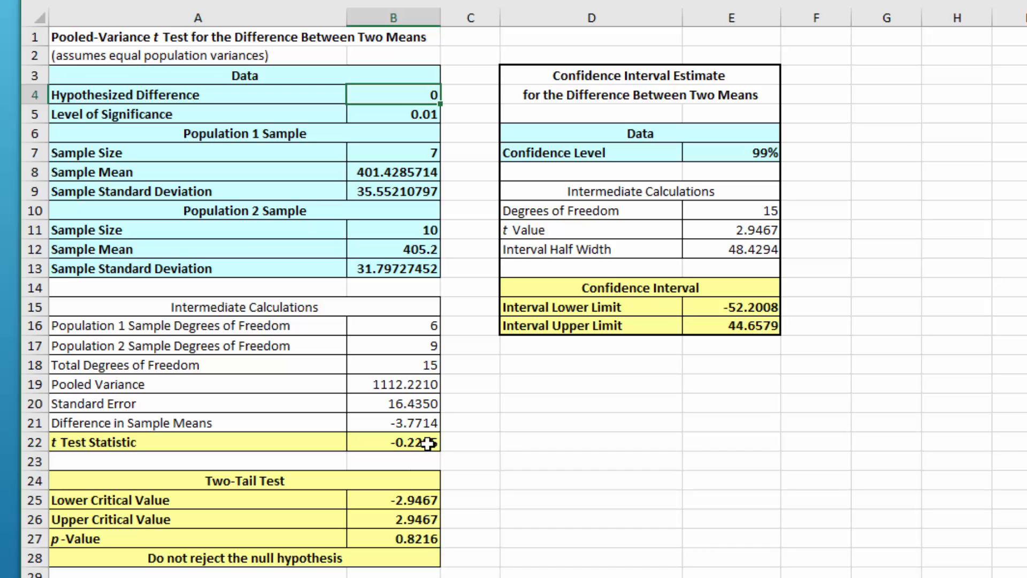
mouse_move(425, 514)
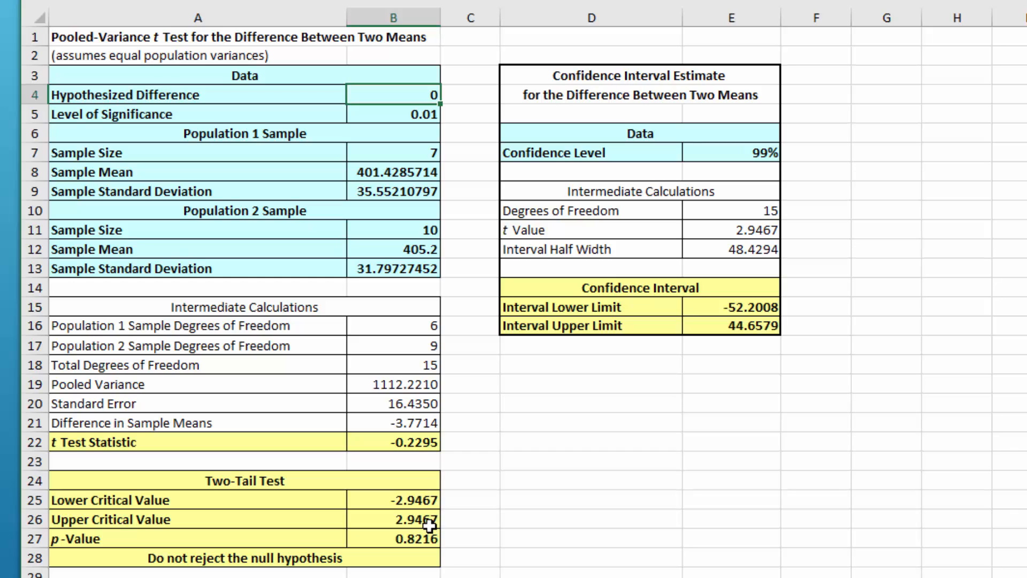
mouse_move(193, 561)
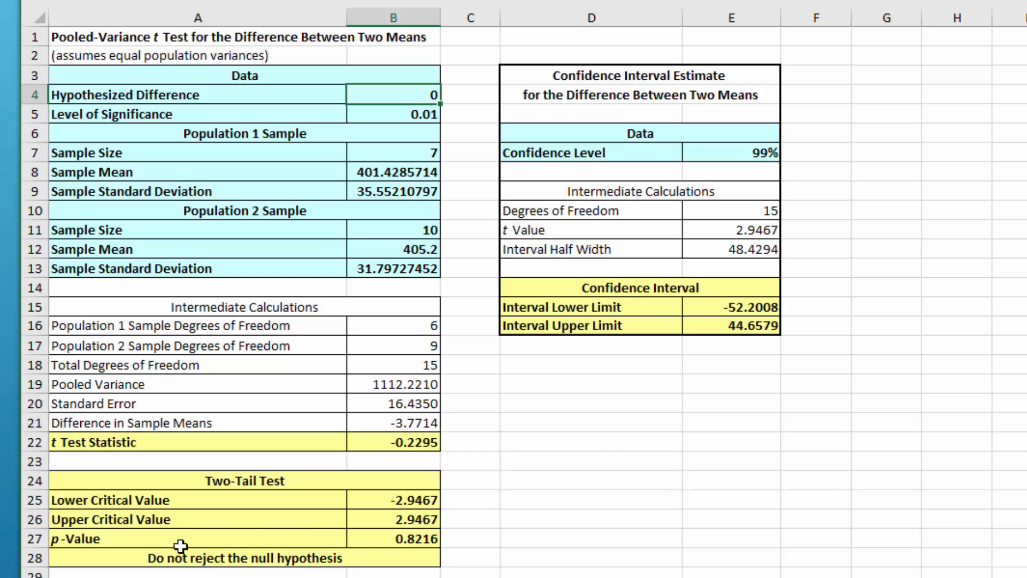
mouse_move(388, 220)
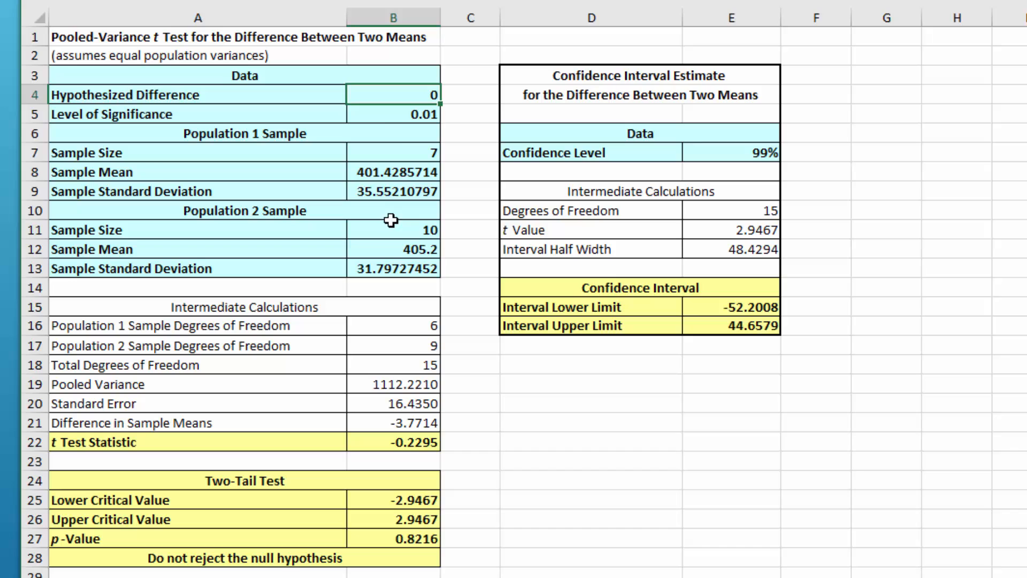
mouse_move(373, 550)
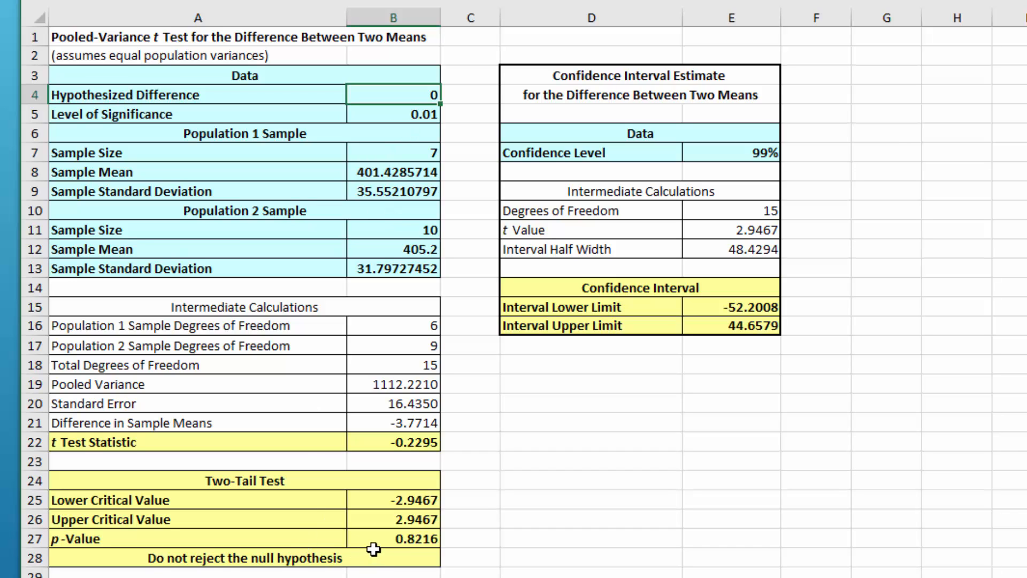
mouse_move(215, 564)
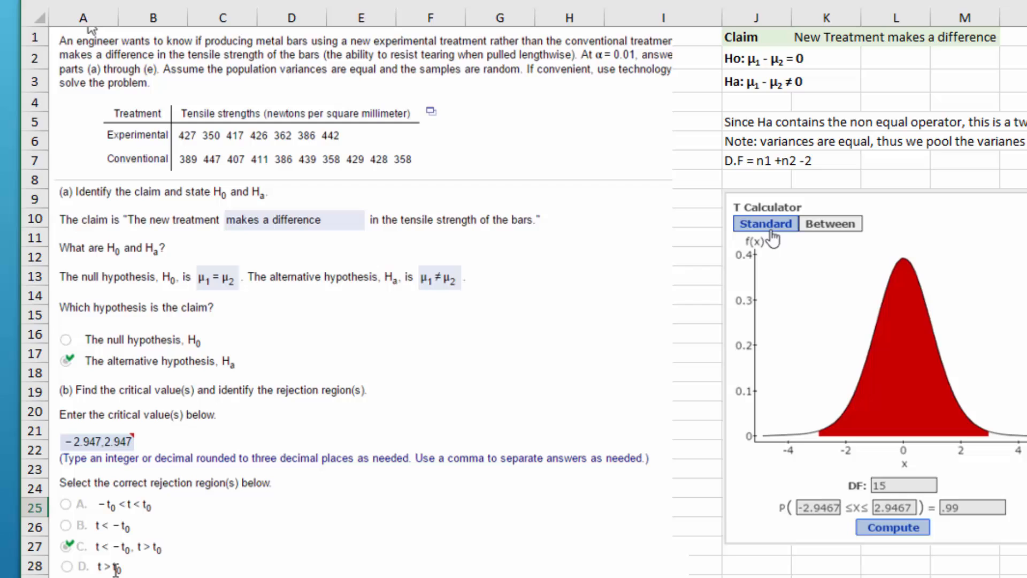
Scroll down the Problem sheet to show the part (c)–(e) answers.
scroll("down", 3)
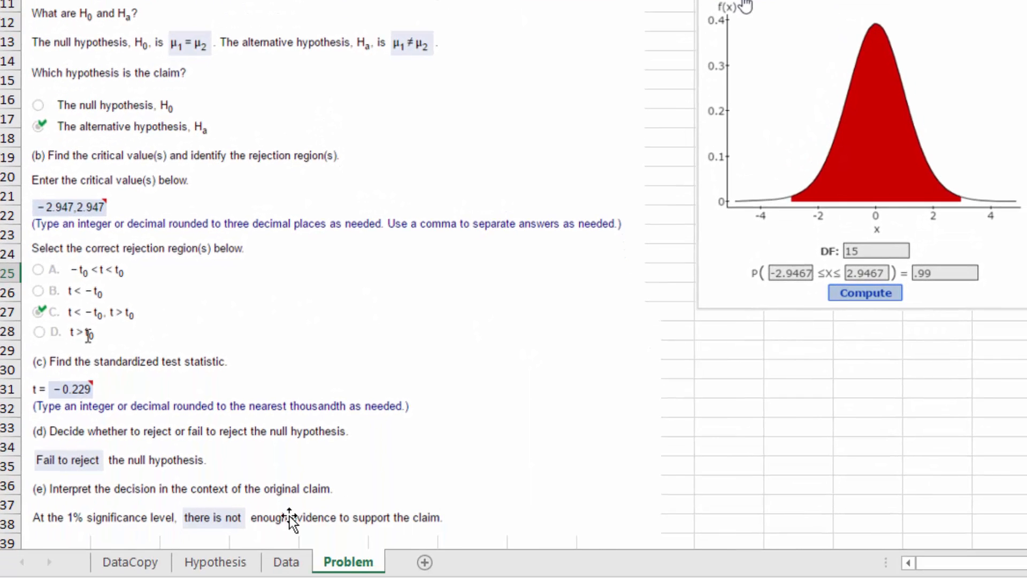
mouse_move(61, 461)
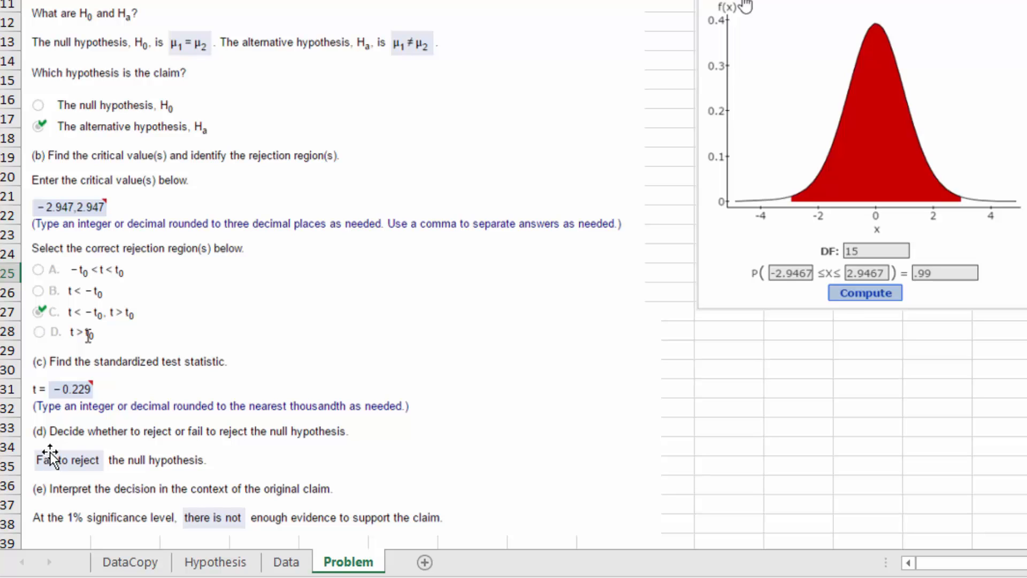
mouse_move(240, 468)
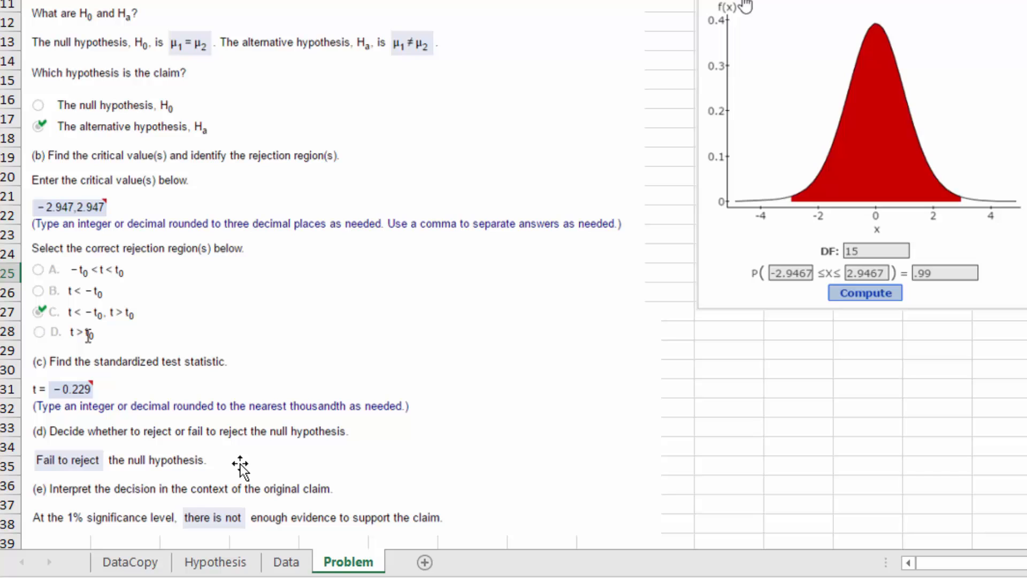
mouse_move(107, 474)
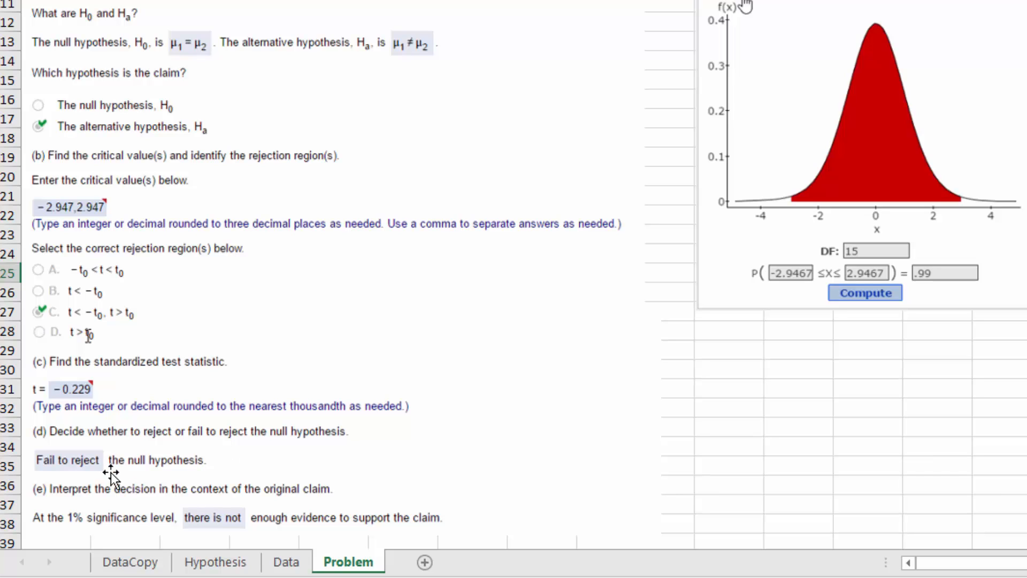
mouse_move(341, 473)
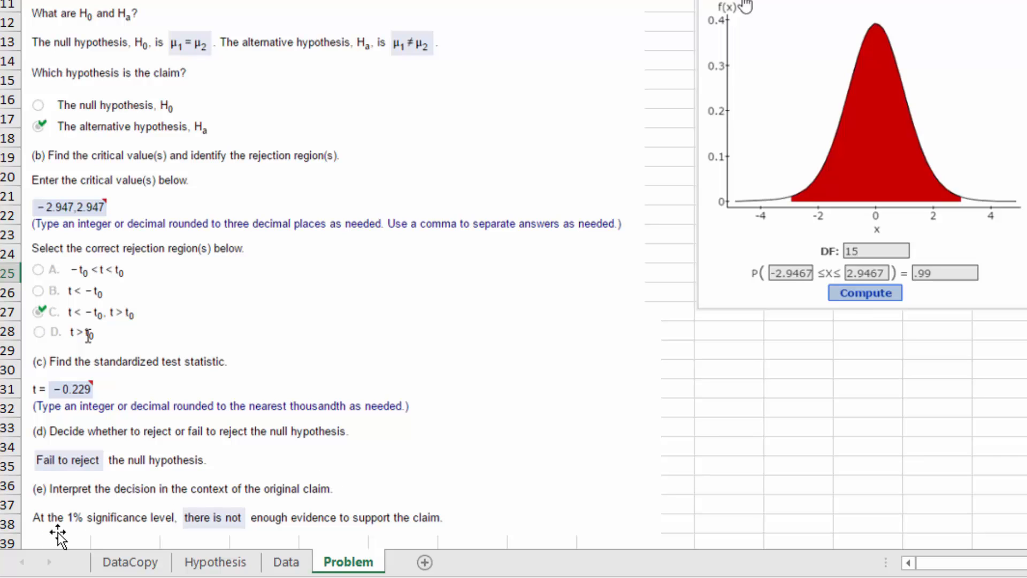
mouse_move(169, 535)
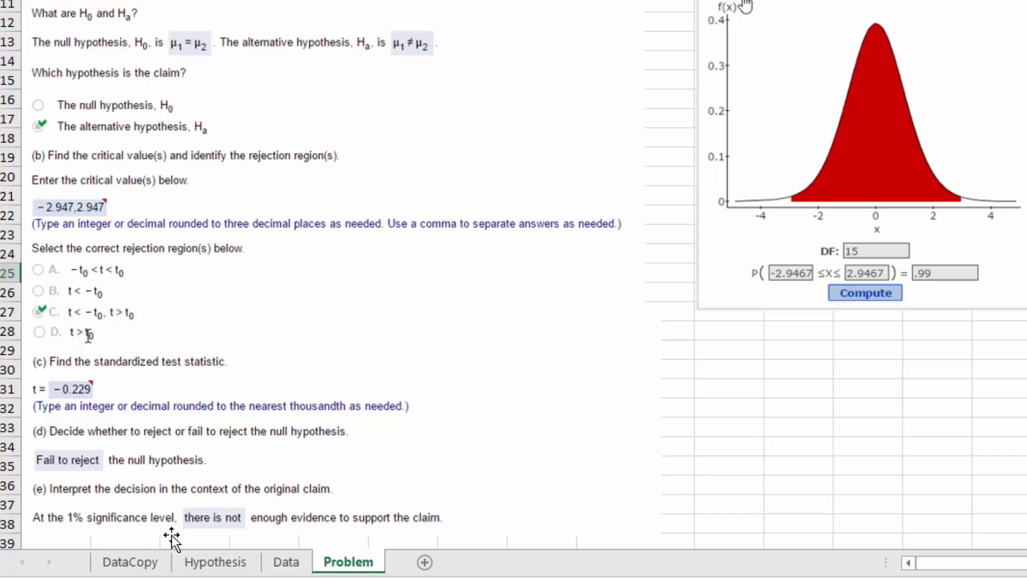
mouse_move(406, 527)
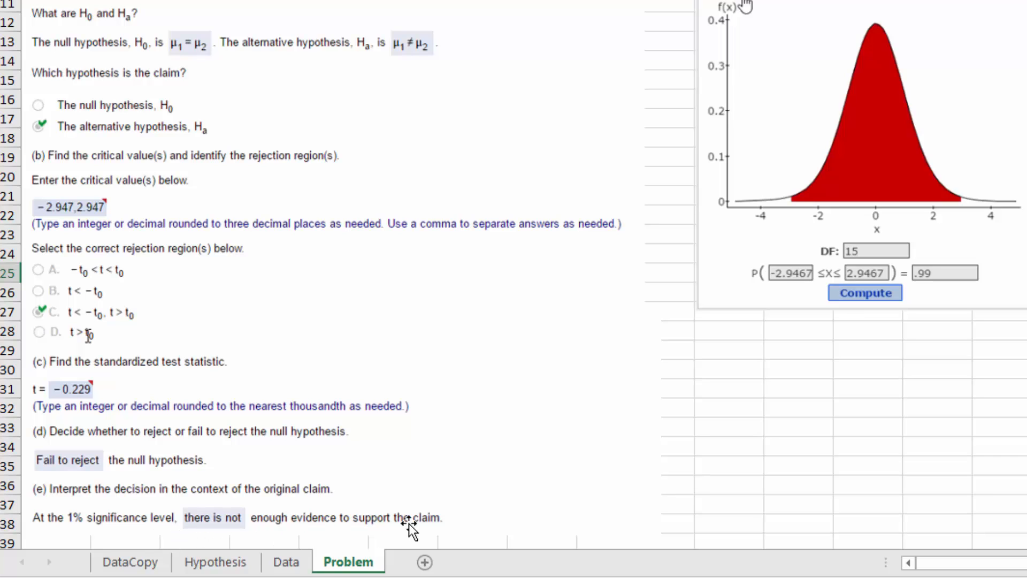
mouse_move(479, 527)
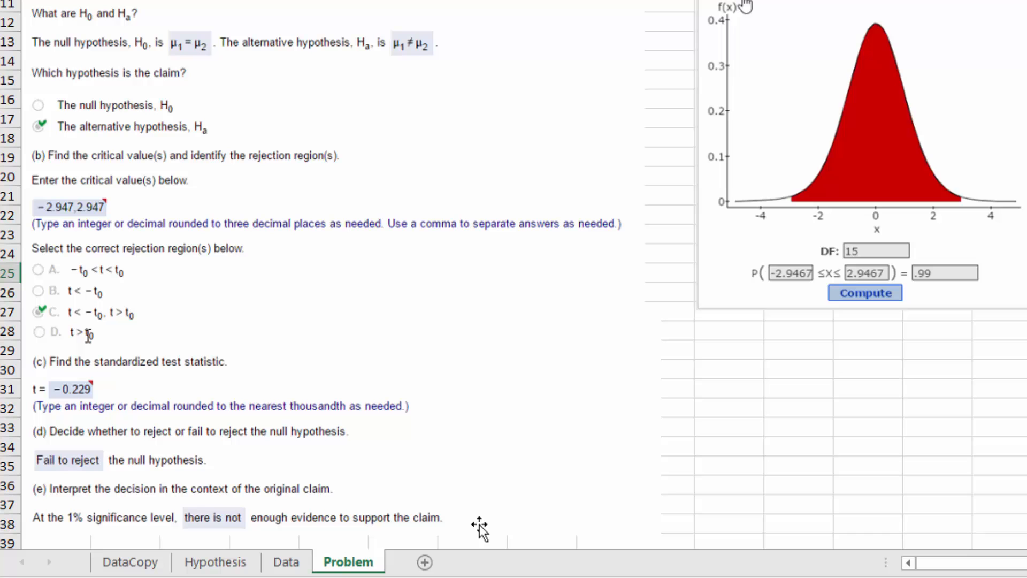